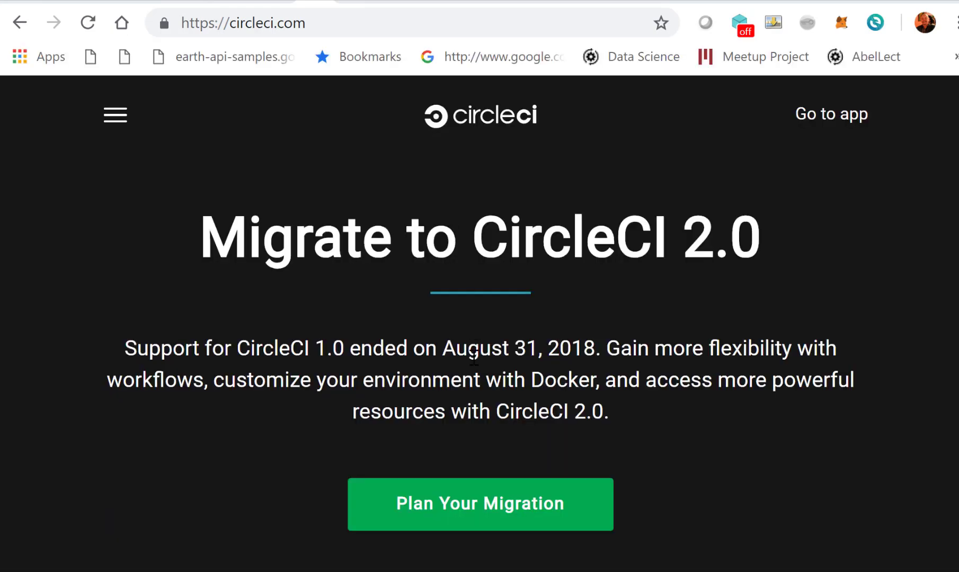
{"action": "mouse_move", "coordinate": [496, 389]}
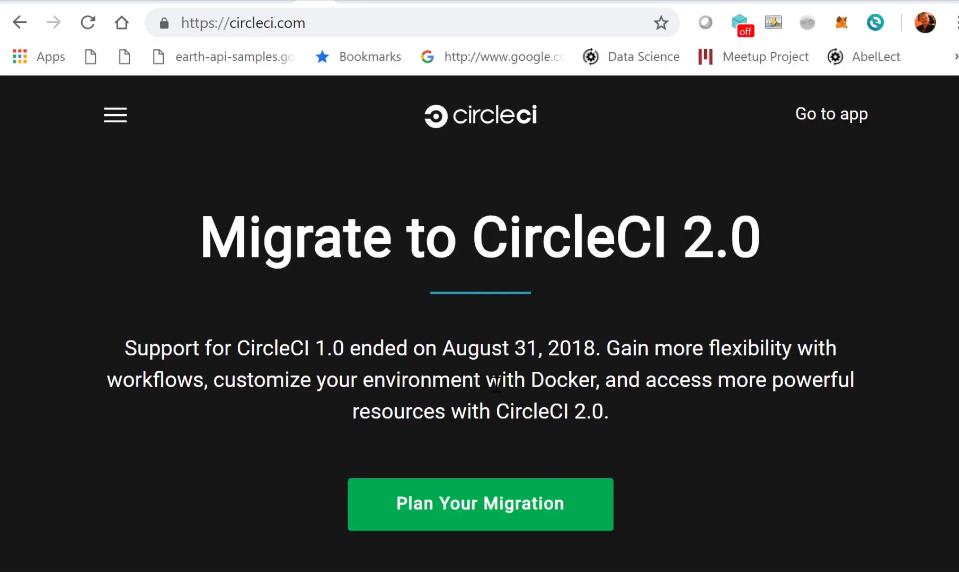
{"action": "mouse_move", "coordinate": [539, 360]}
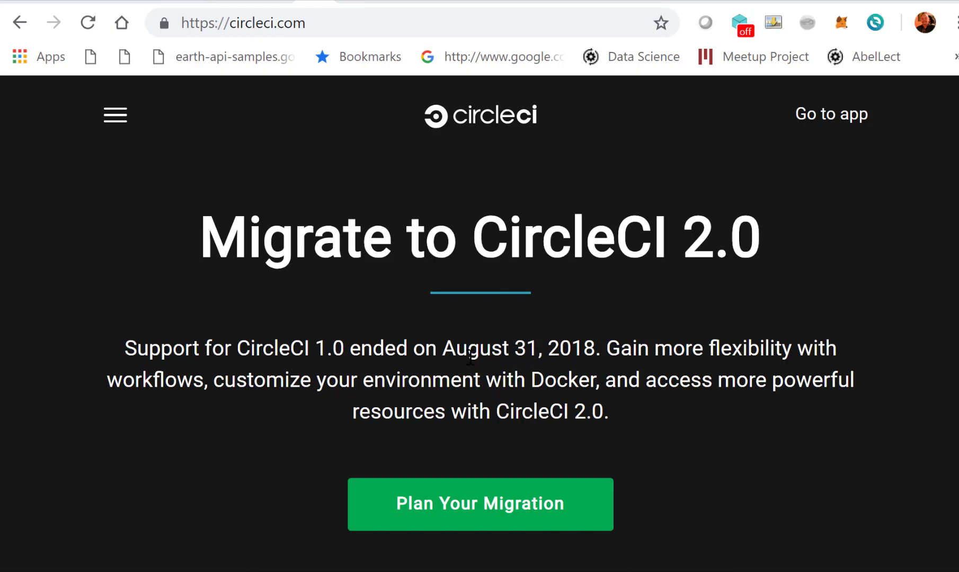
{"action": "mouse_move", "coordinate": [384, 245]}
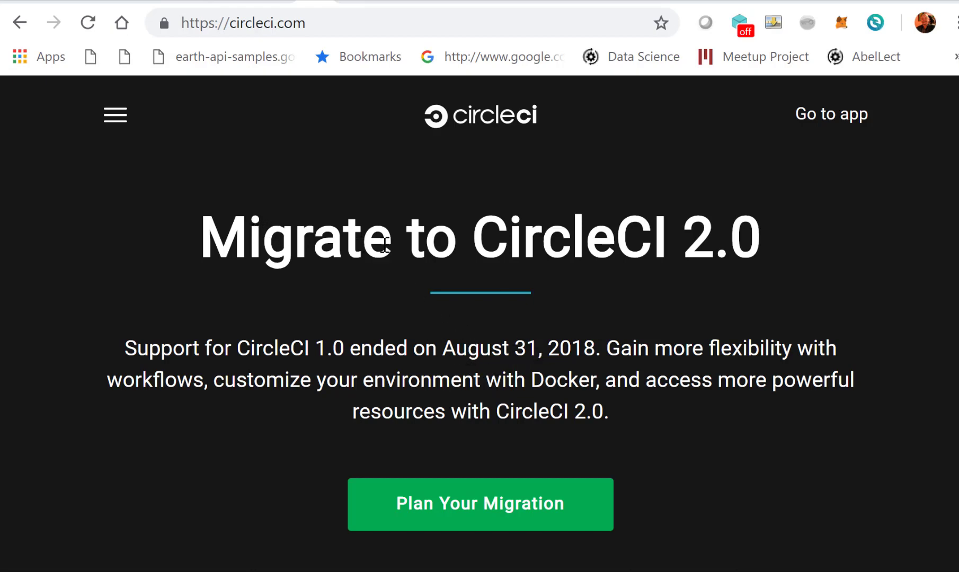
{"action": "mouse_move", "coordinate": [594, 465]}
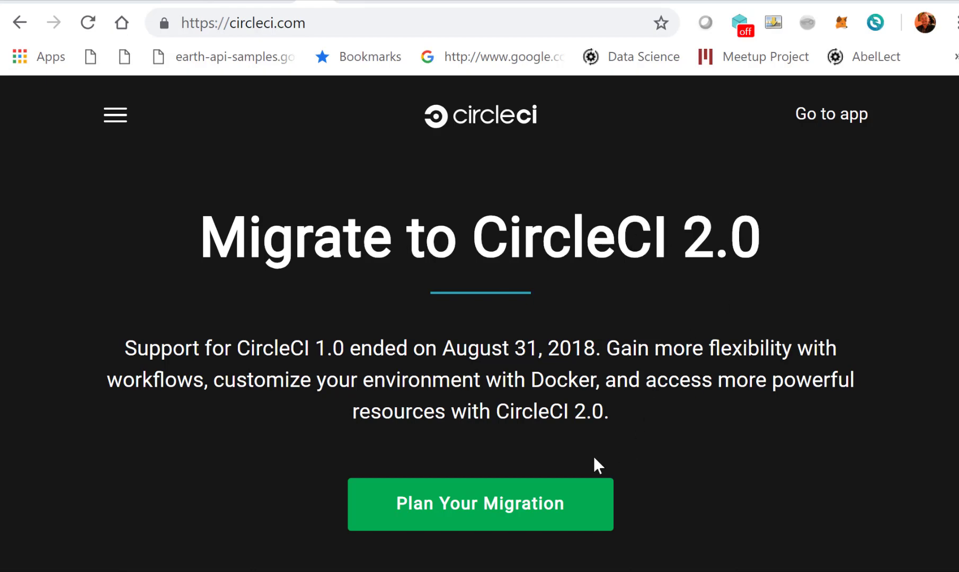
{"action": "mouse_move", "coordinate": [410, 297]}
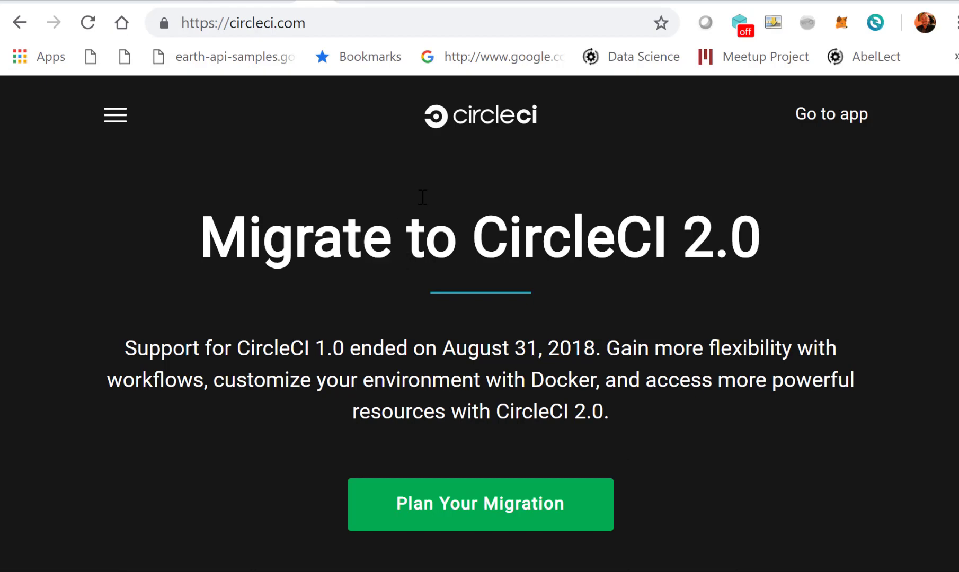
{"action": "mouse_move", "coordinate": [477, 5]}
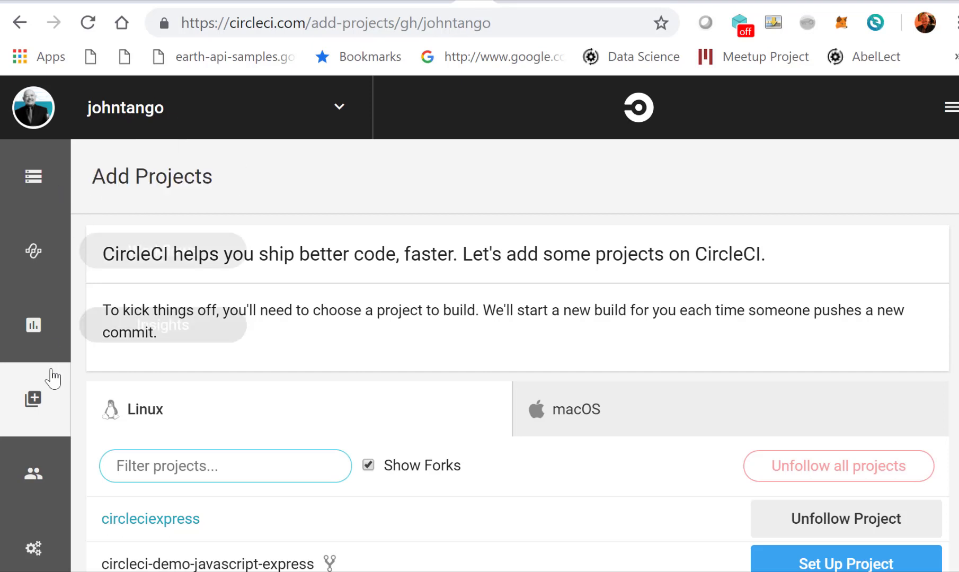
{"action": "mouse_move", "coordinate": [33, 261]}
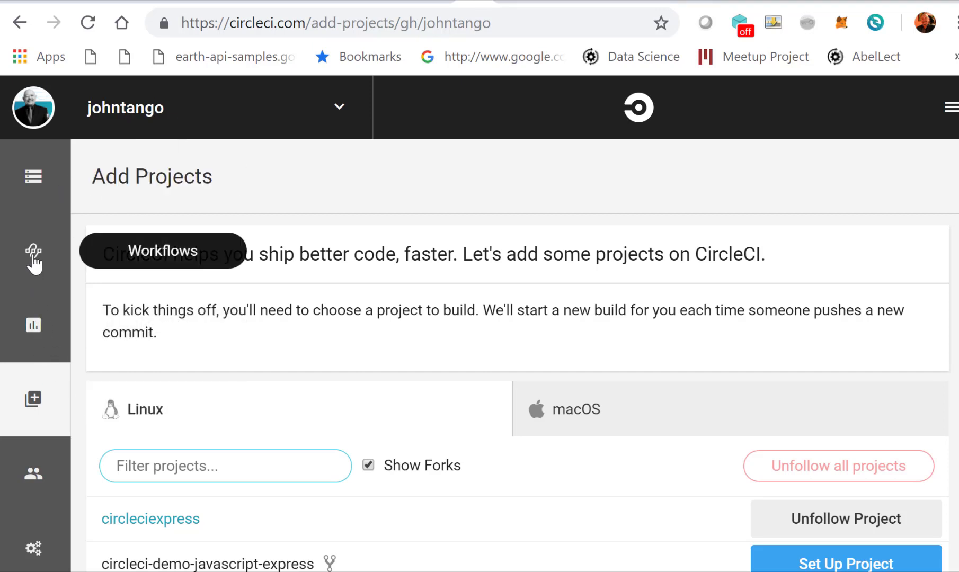
{"action": "mouse_move", "coordinate": [33, 398]}
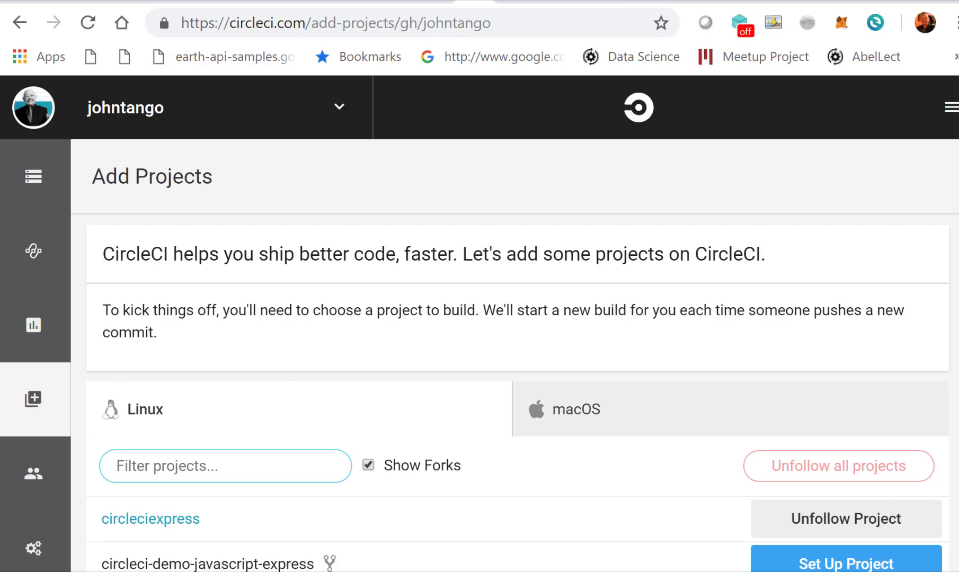
- Scroll through the account's repository list on the Add Projects page
{"action": "scroll", "scroll_direction": "down", "scroll_amount": 3}
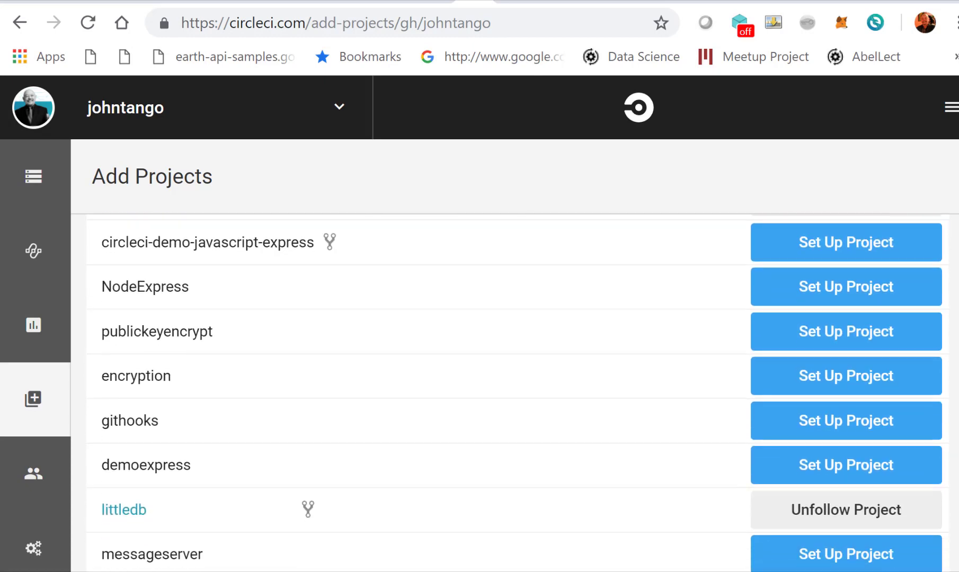
{"action": "scroll", "scroll_direction": "down", "scroll_amount": 3}
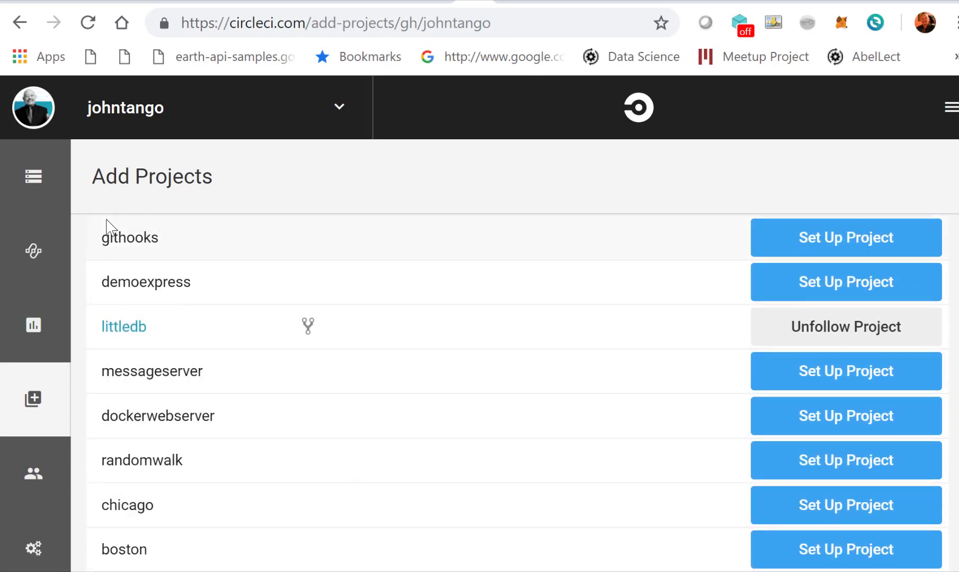
{"action": "mouse_move", "coordinate": [697, 382]}
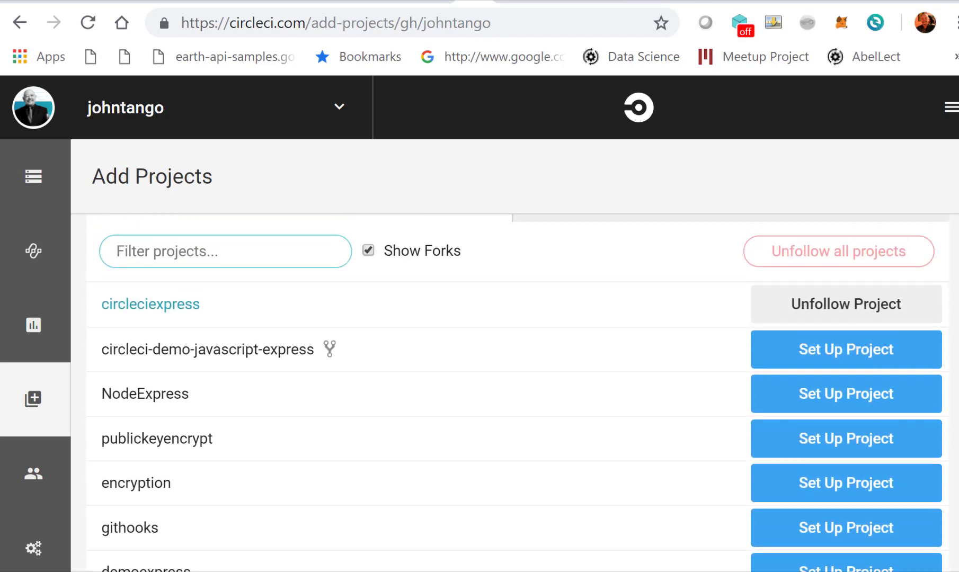
{"action": "mouse_move", "coordinate": [127, 312]}
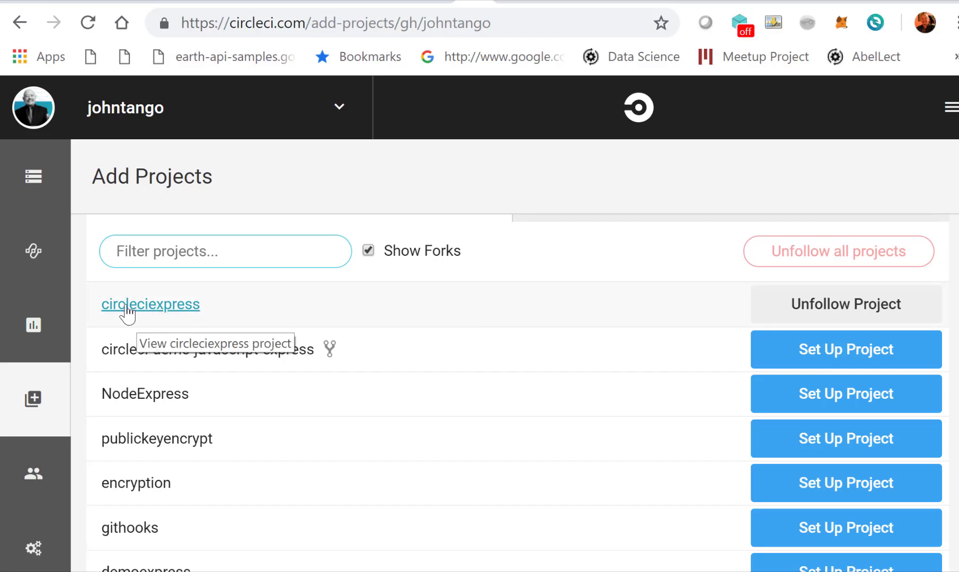
{"action": "mouse_move", "coordinate": [152, 318]}
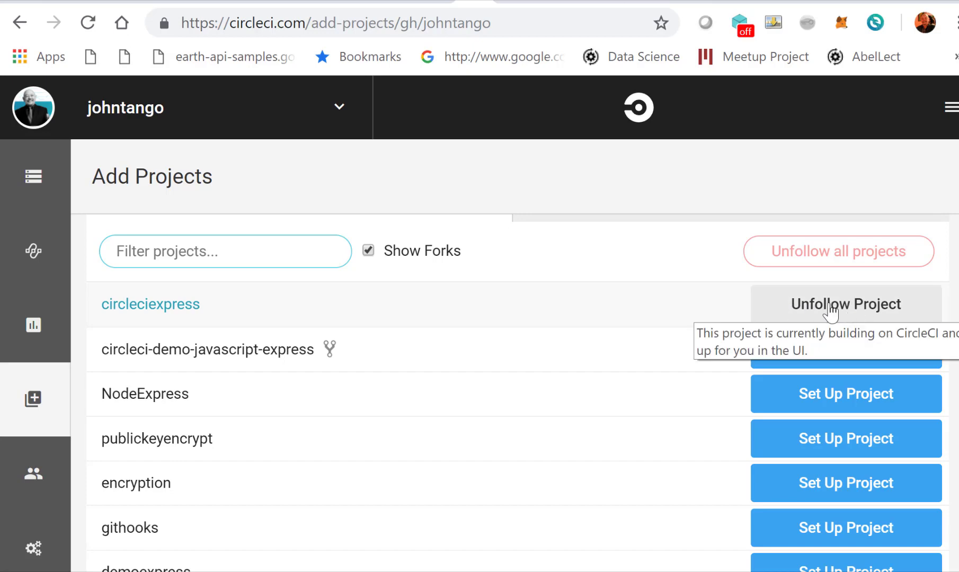
{"action": "mouse_move", "coordinate": [819, 307]}
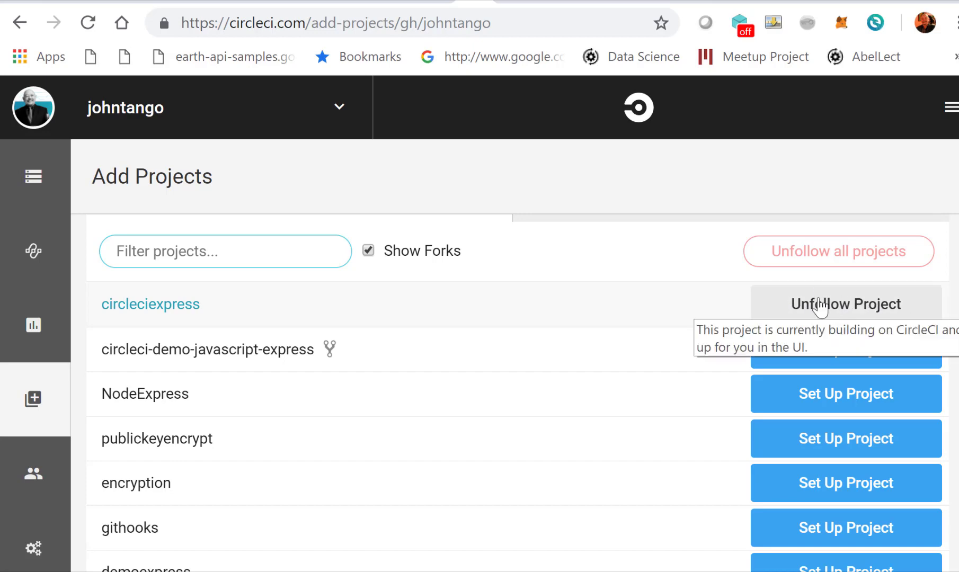
{"action": "mouse_move", "coordinate": [815, 332]}
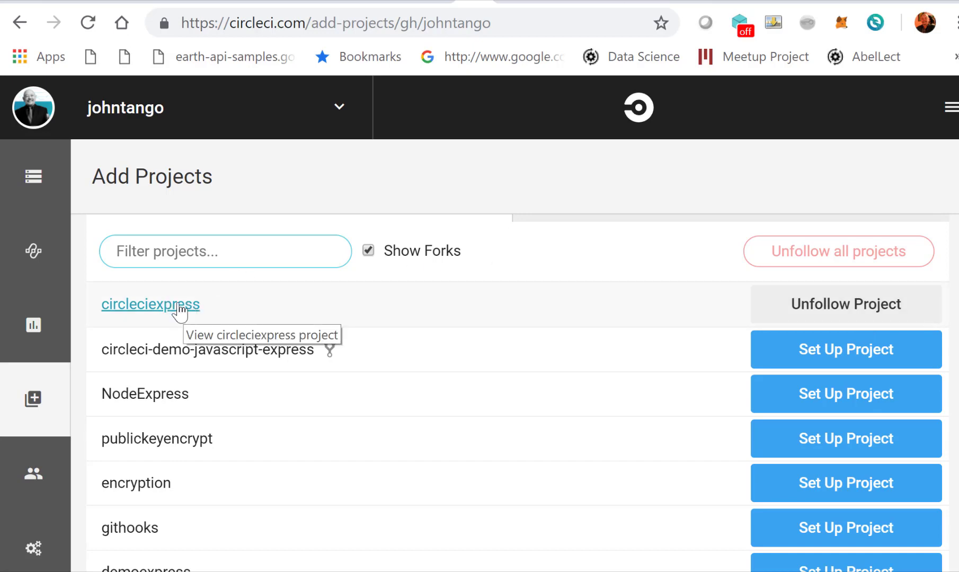
{"action": "mouse_move", "coordinate": [188, 313]}
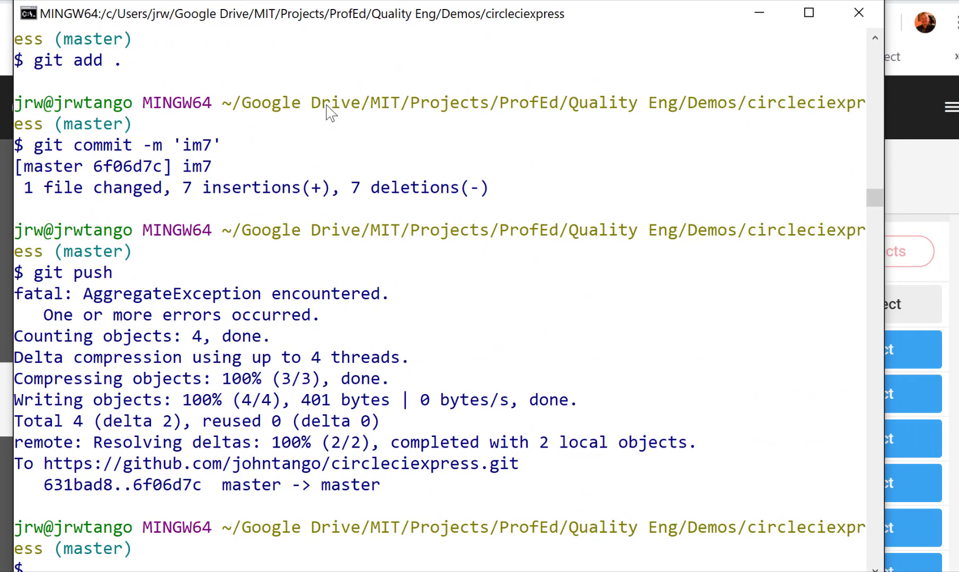
- Clear the terminal, stage and commit the changes as 'img8', and enter git push
{"action": "type", "text": "clear"}
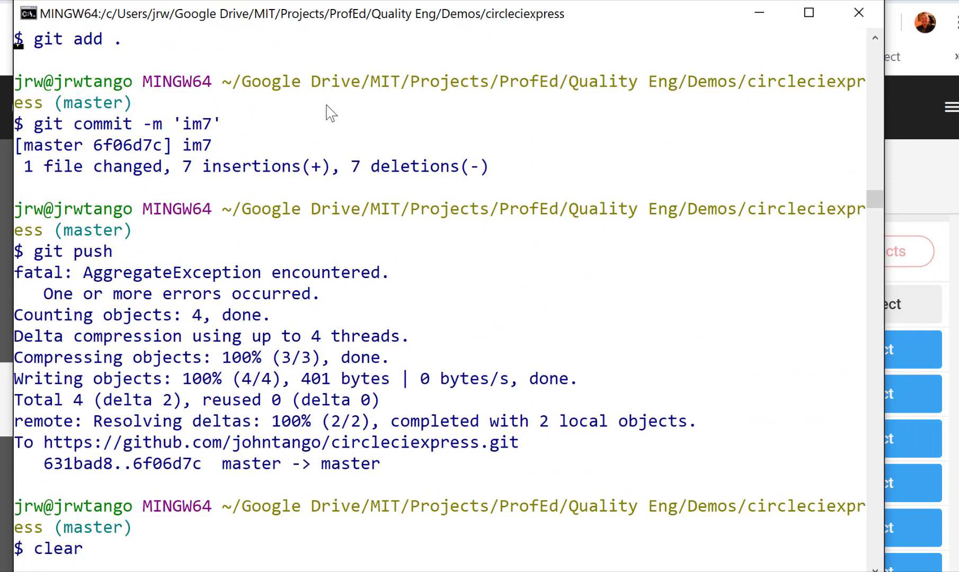
{"action": "key", "text": "Return"}
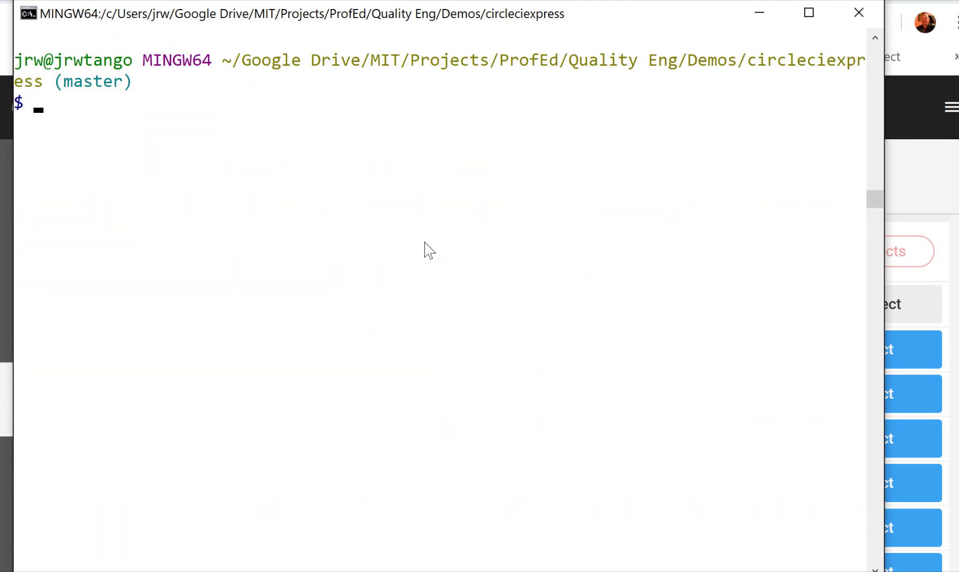
{"action": "type", "text": "git add ."}
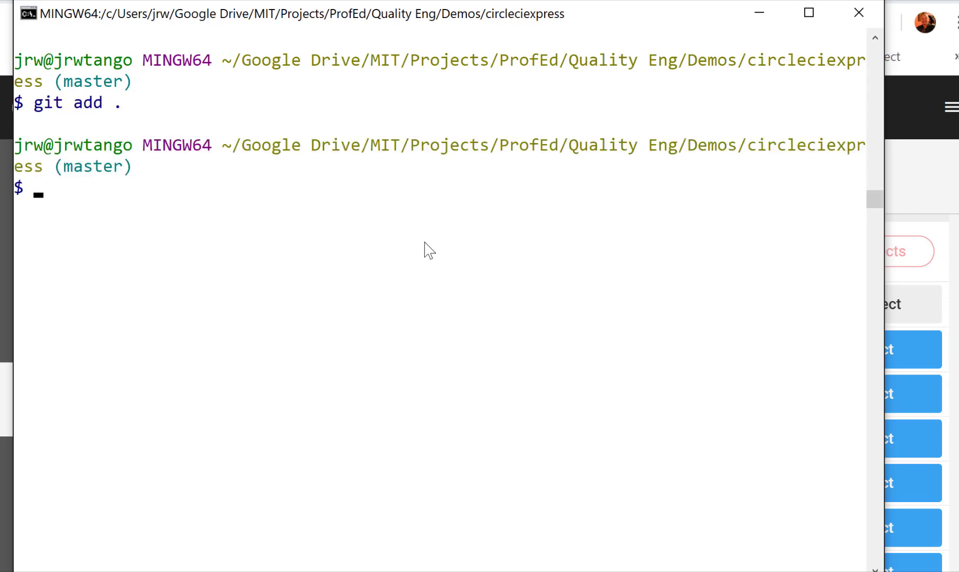
{"action": "type", "text": "git commit"}
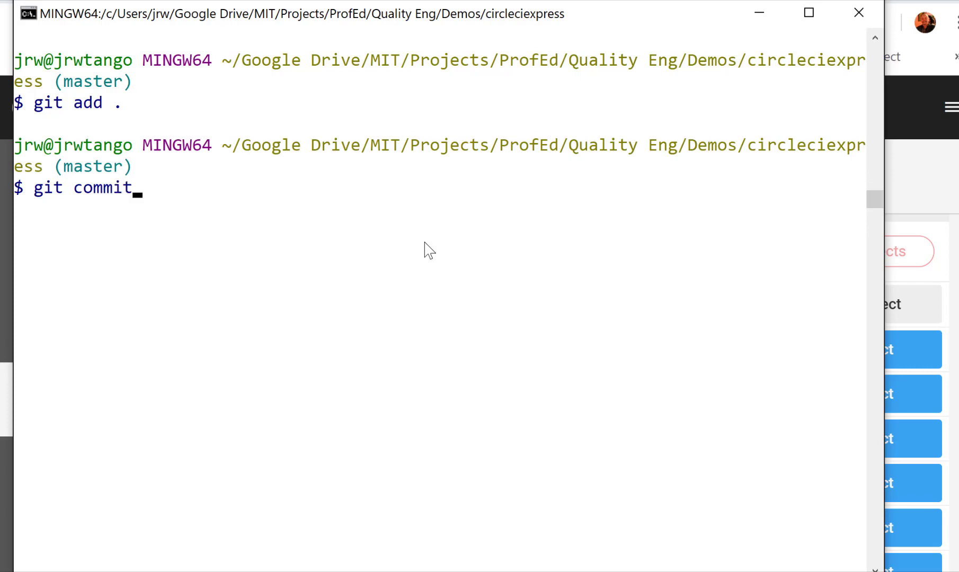
{"action": "type", "text": "-"}
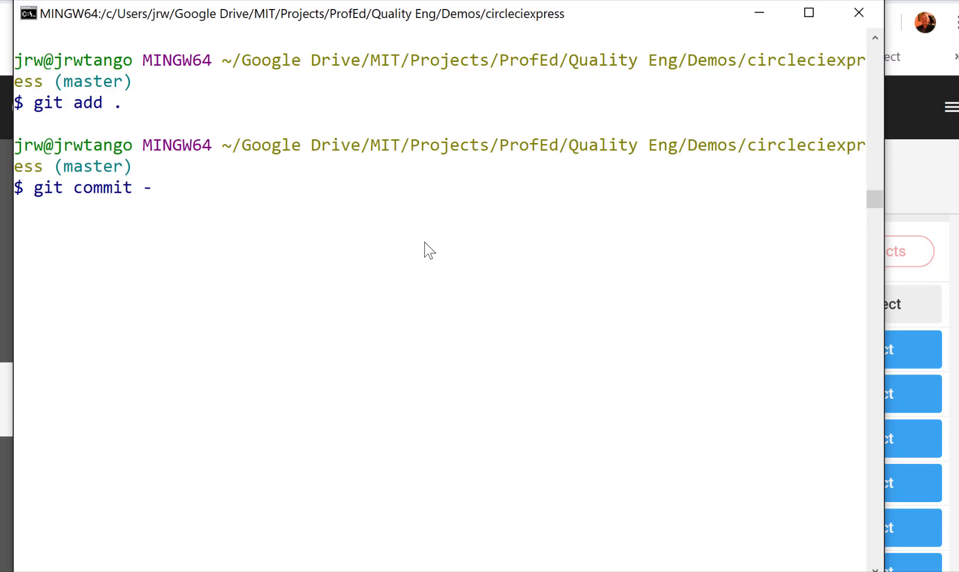
{"action": "type", "text": "m 'im"}
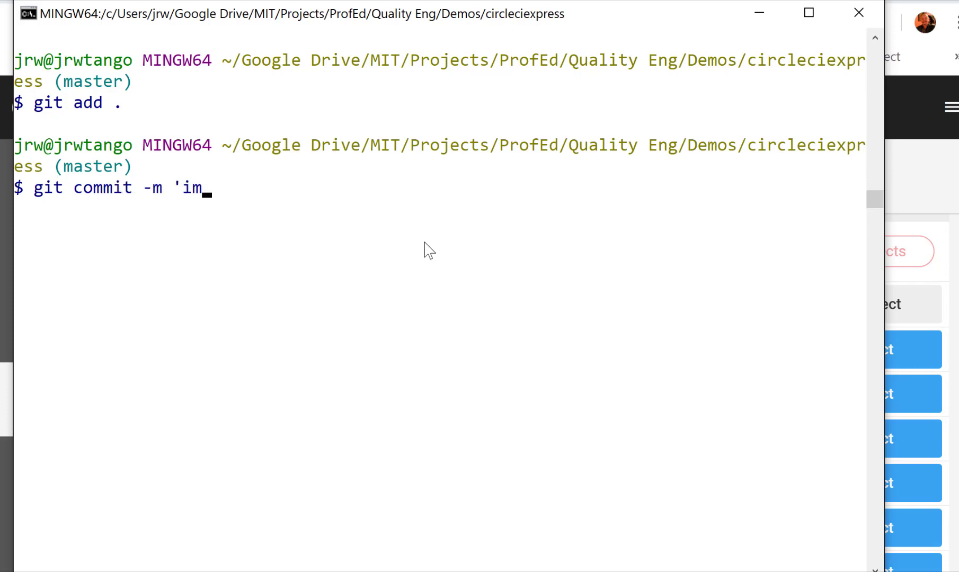
{"action": "type", "text": "g"}
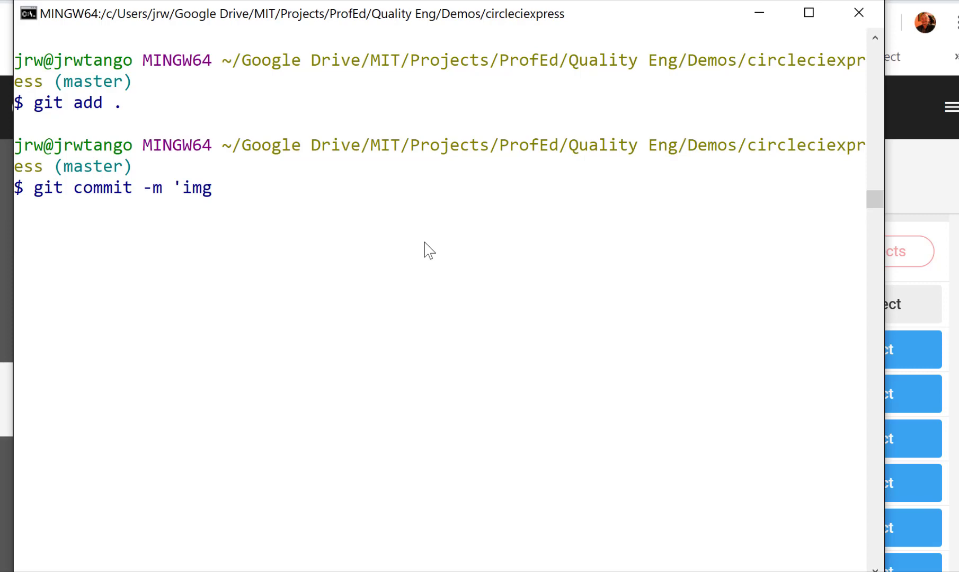
{"action": "type", "text": "8'"}
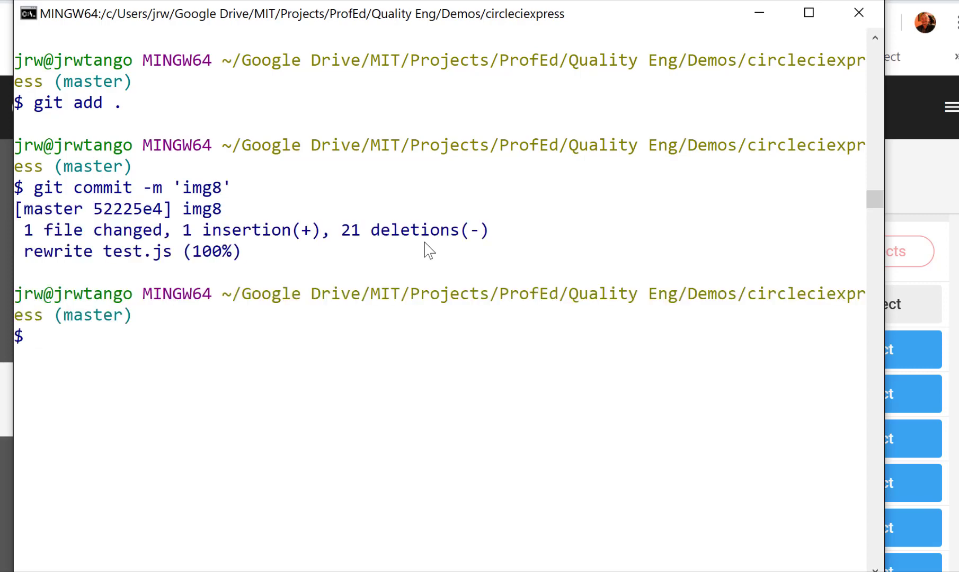
{"action": "type", "text": "git"}
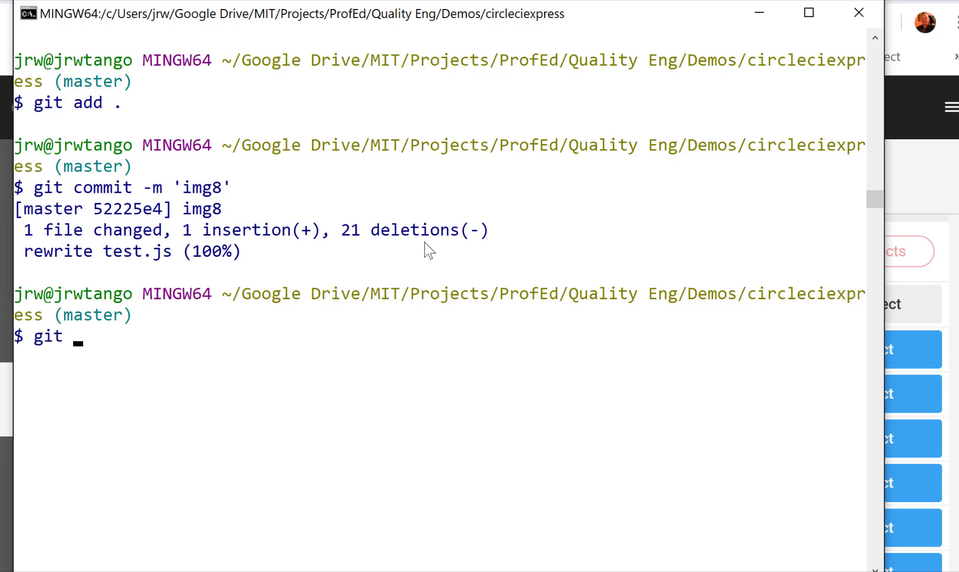
{"action": "type", "text": "push"}
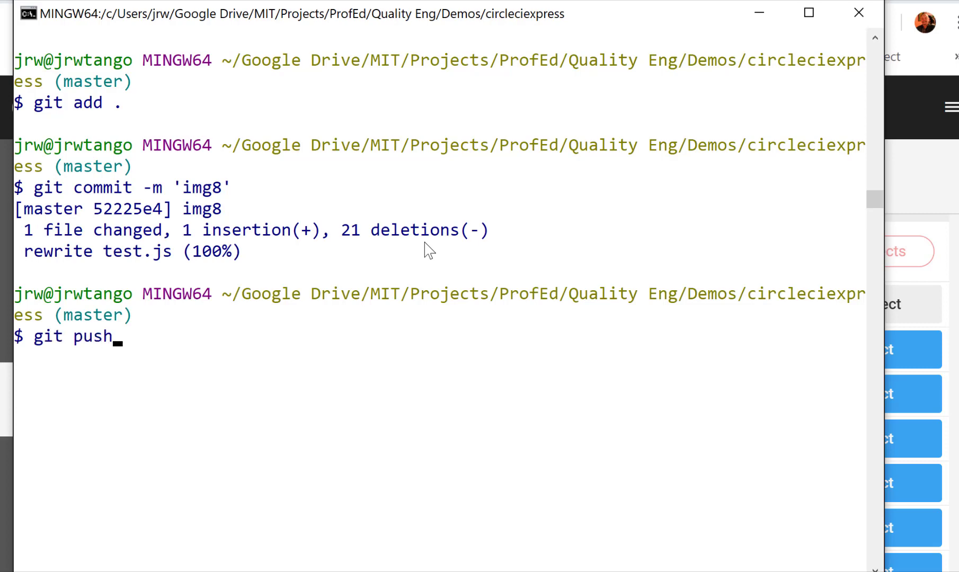
{"action": "mouse_move", "coordinate": [671, 186]}
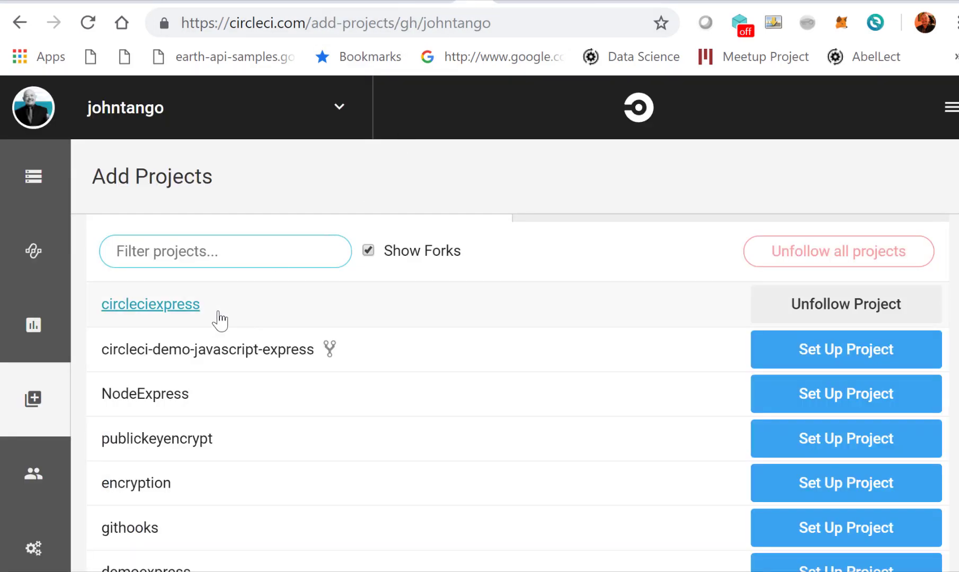
- Open circleciexpress jobs, highlight the img8 commit, and open the build #25 details
{"action": "left_click", "coordinate": [150, 304]}
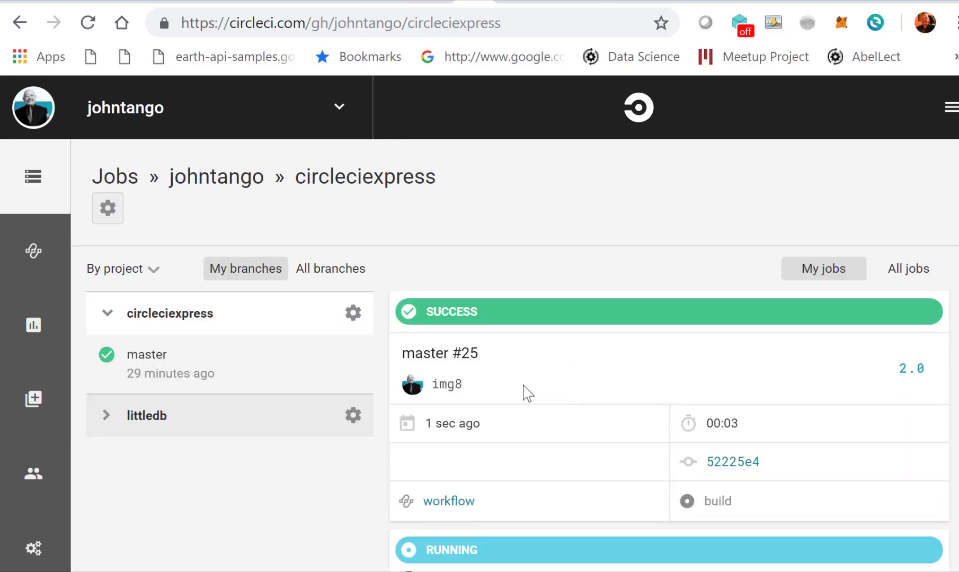
{"action": "mouse_move", "coordinate": [465, 325]}
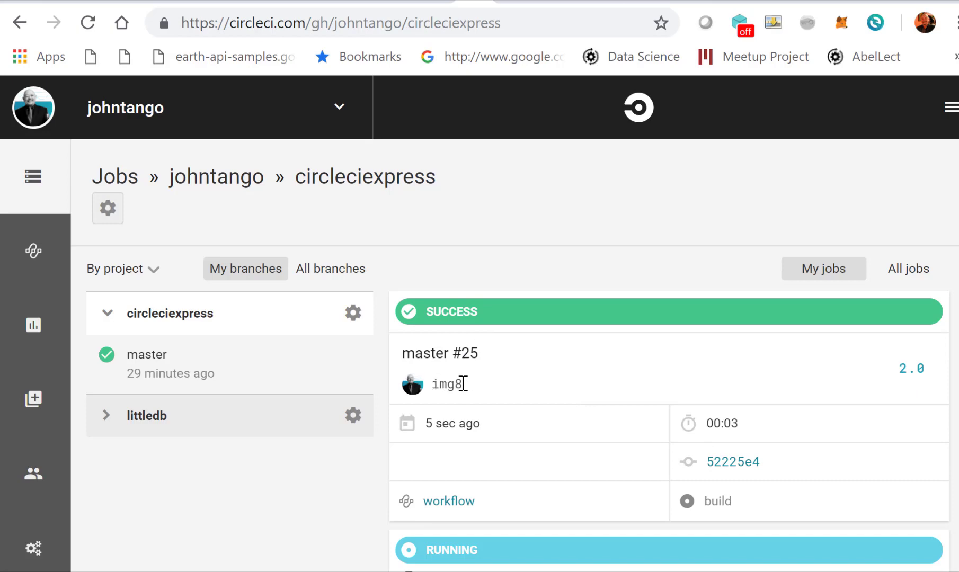
{"action": "double_click", "coordinate": [446, 384]}
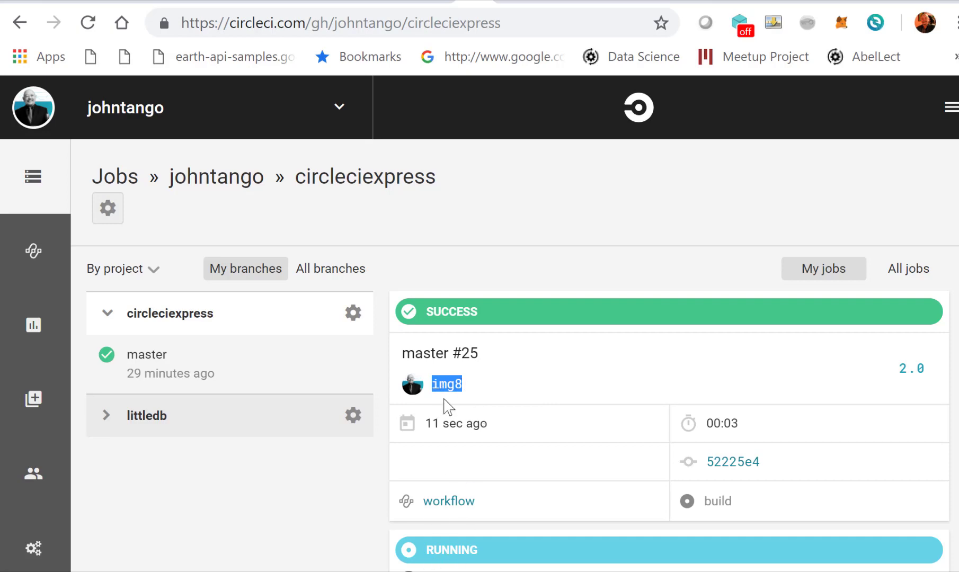
{"action": "left_click", "coordinate": [440, 353]}
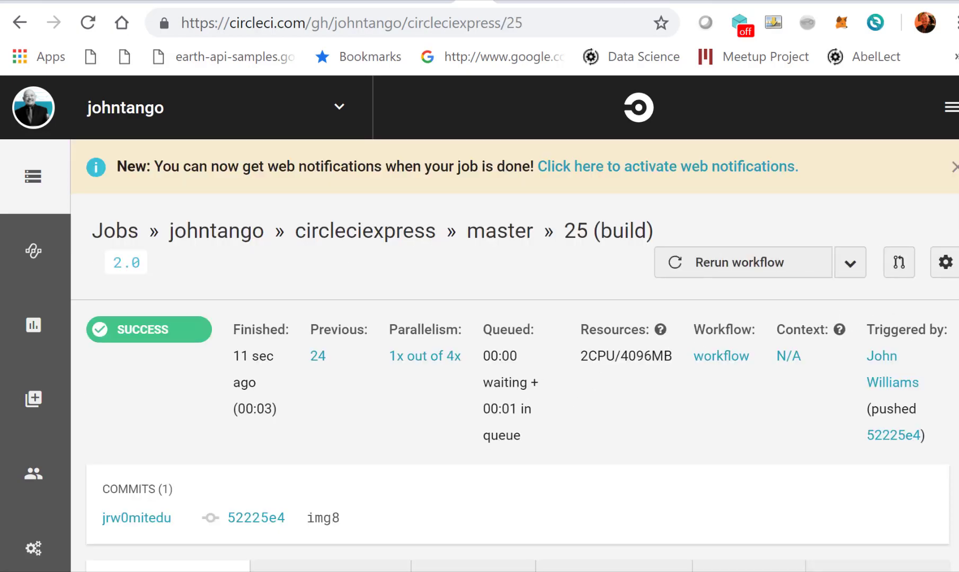
- Show build #25's configuration and container test steps
{"action": "scroll", "scroll_direction": "down", "scroll_amount": 3}
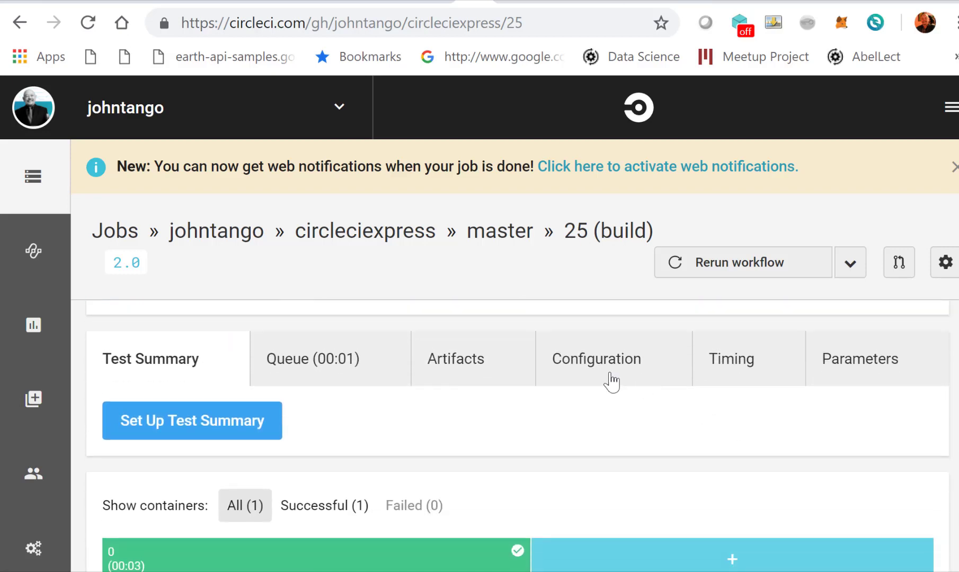
{"action": "left_click", "coordinate": [596, 359]}
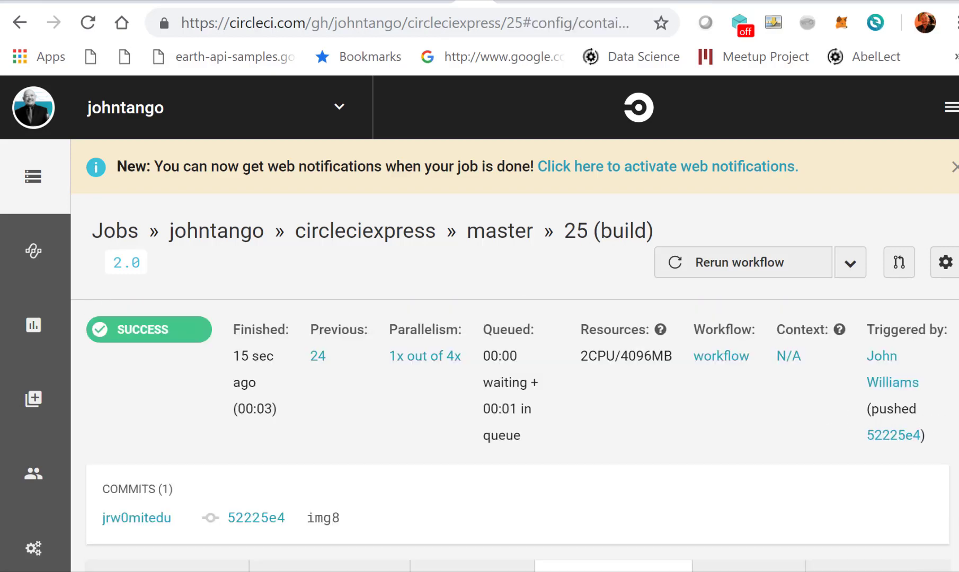
{"action": "scroll", "scroll_direction": "down", "scroll_amount": 3}
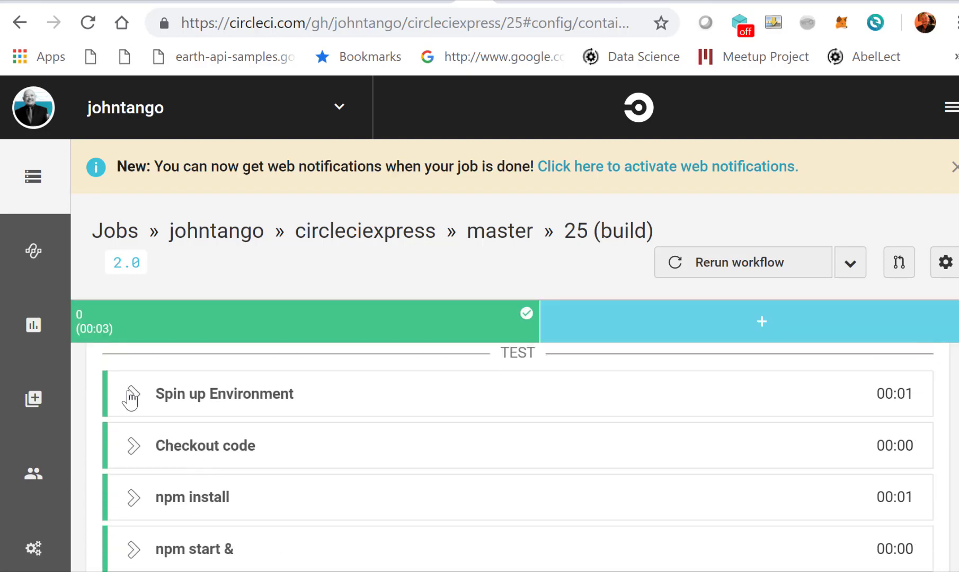
- Inspect the Spin up Environment, Checkout code and npm install logs, leaving npm start & expanded
{"action": "left_click", "coordinate": [224, 394]}
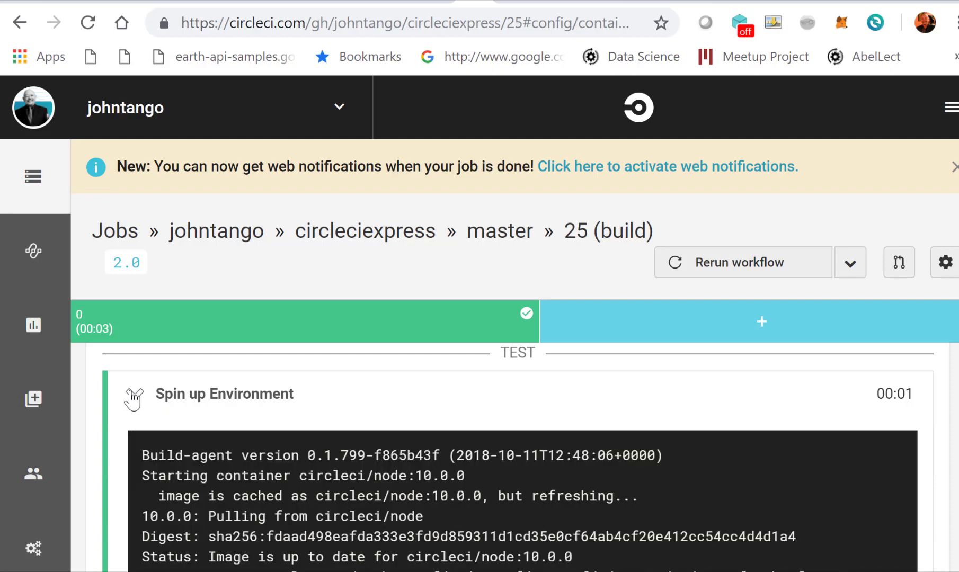
{"action": "left_click", "coordinate": [134, 394]}
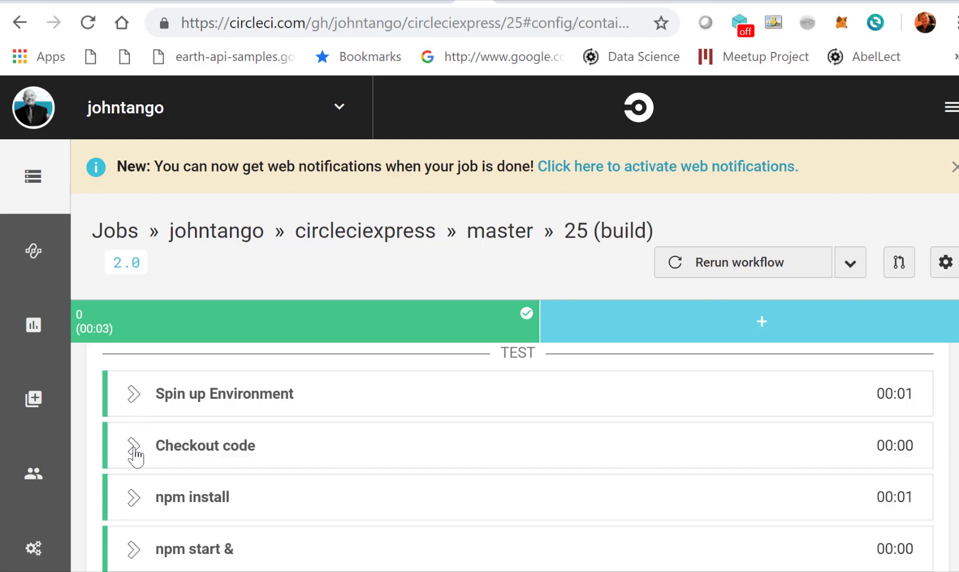
{"action": "left_click", "coordinate": [205, 445]}
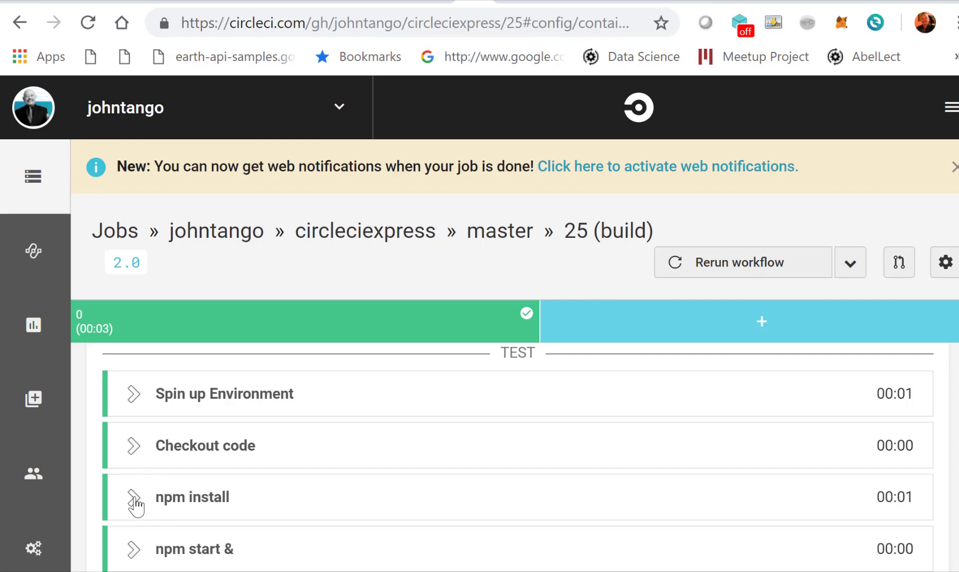
{"action": "left_click", "coordinate": [134, 498]}
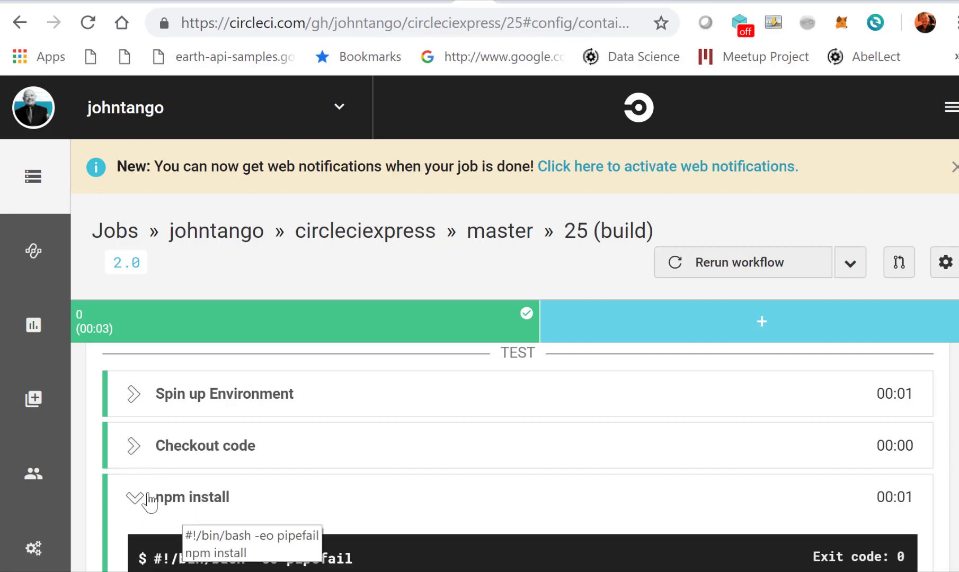
{"action": "left_click", "coordinate": [133, 497]}
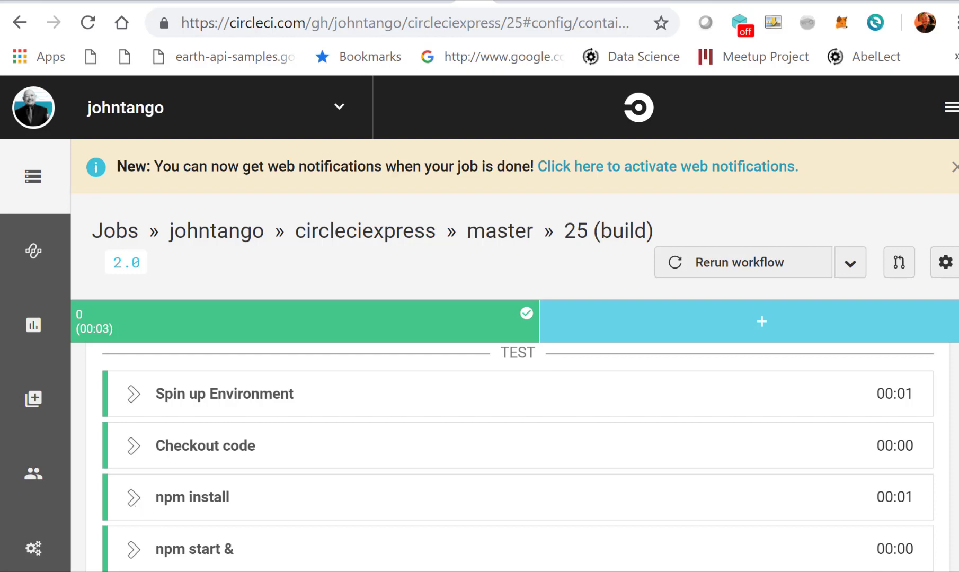
{"action": "left_click", "coordinate": [134, 549]}
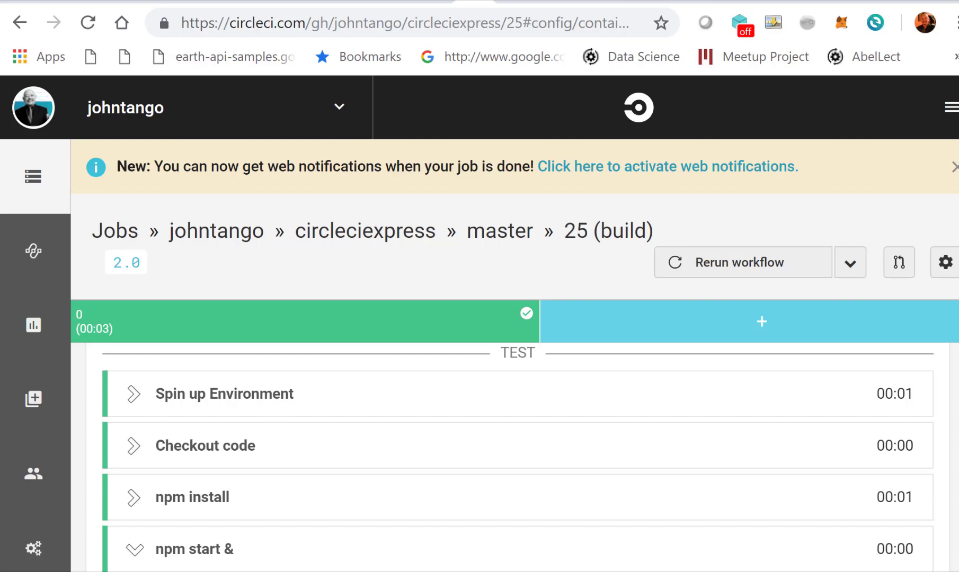
{"action": "mouse_move", "coordinate": [134, 553]}
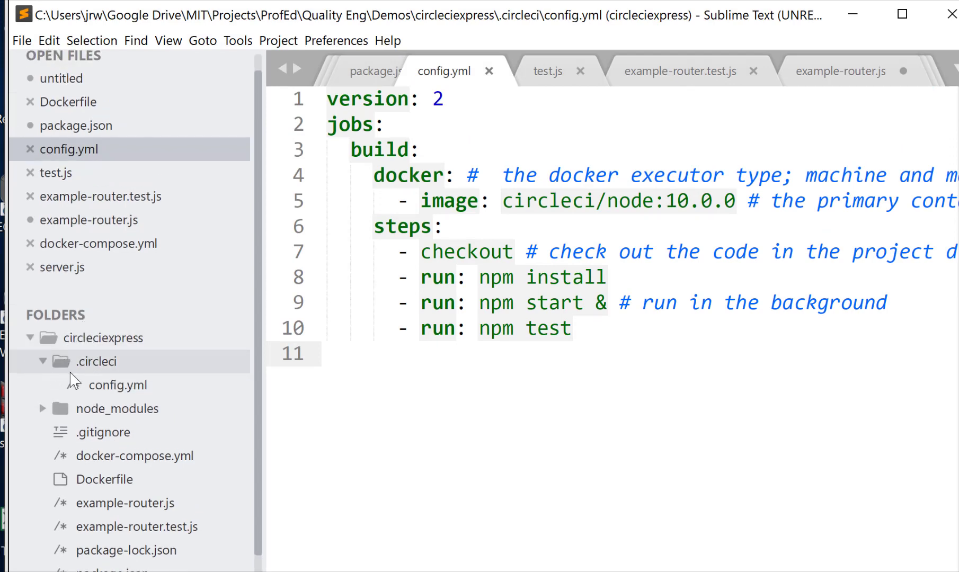
- Open .circleci/config.yml and highlight the circleci/node:10.0.0 image name
{"action": "left_click", "coordinate": [115, 386]}
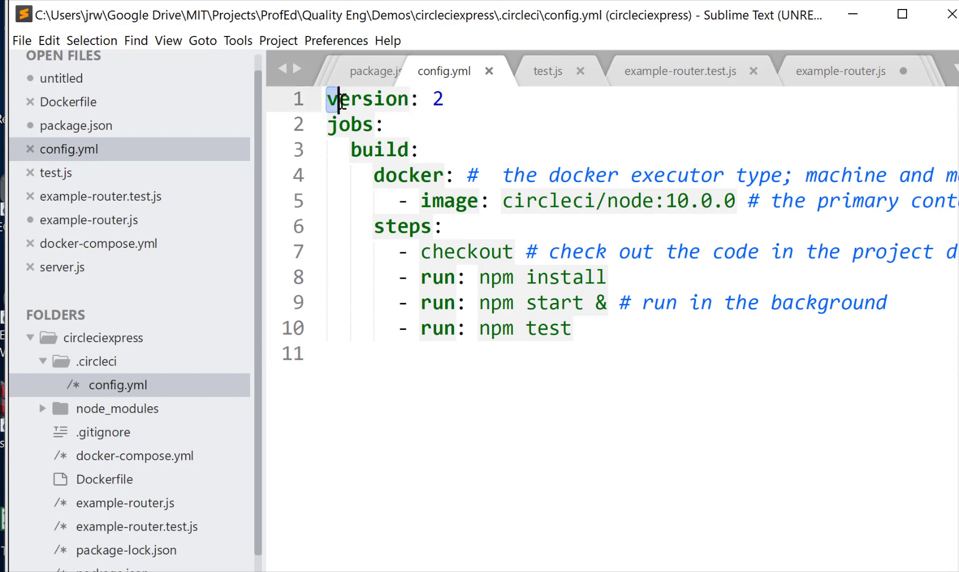
{"action": "left_click_drag", "start_coordinate": [328, 99], "coordinate": [480, 176]}
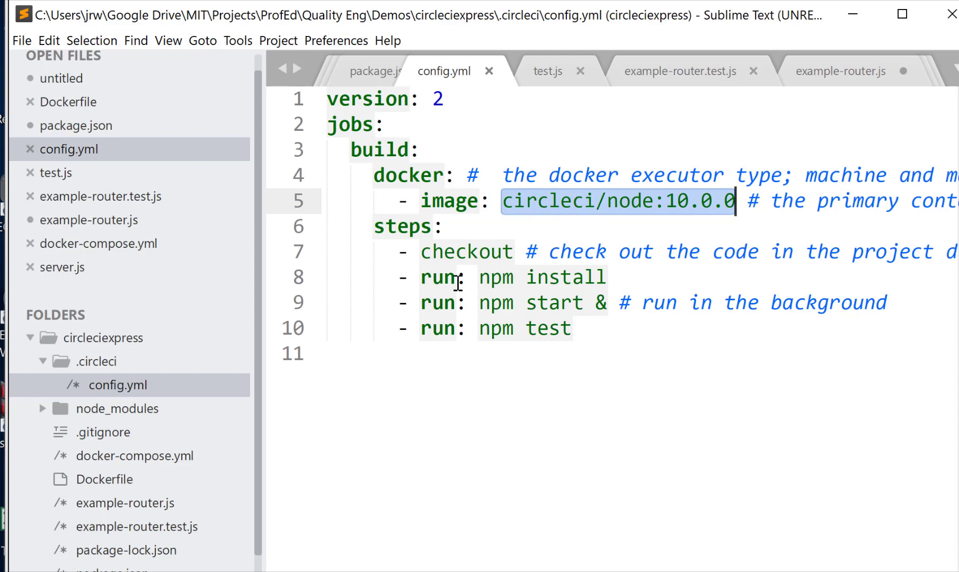
{"action": "mouse_move", "coordinate": [544, 253]}
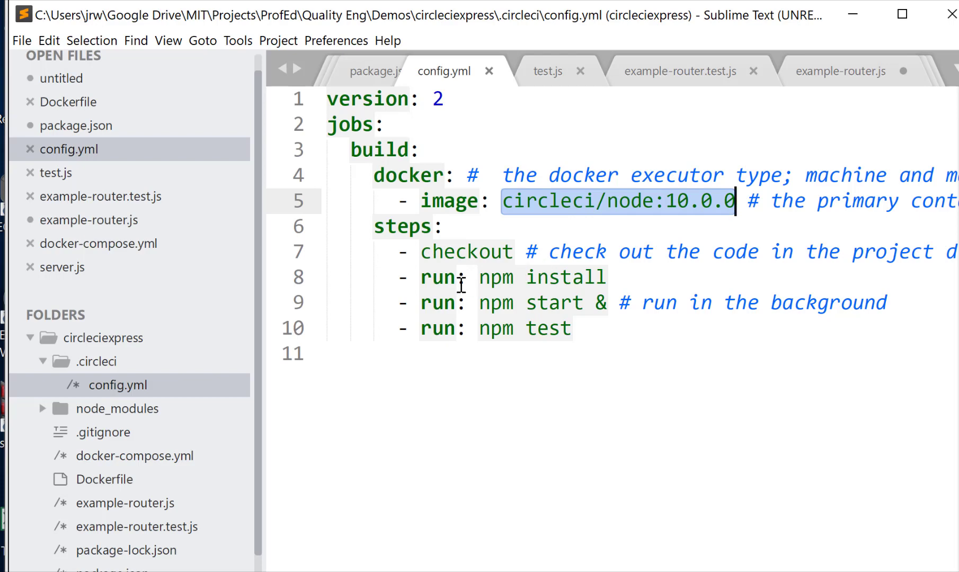
{"action": "mouse_move", "coordinate": [588, 277]}
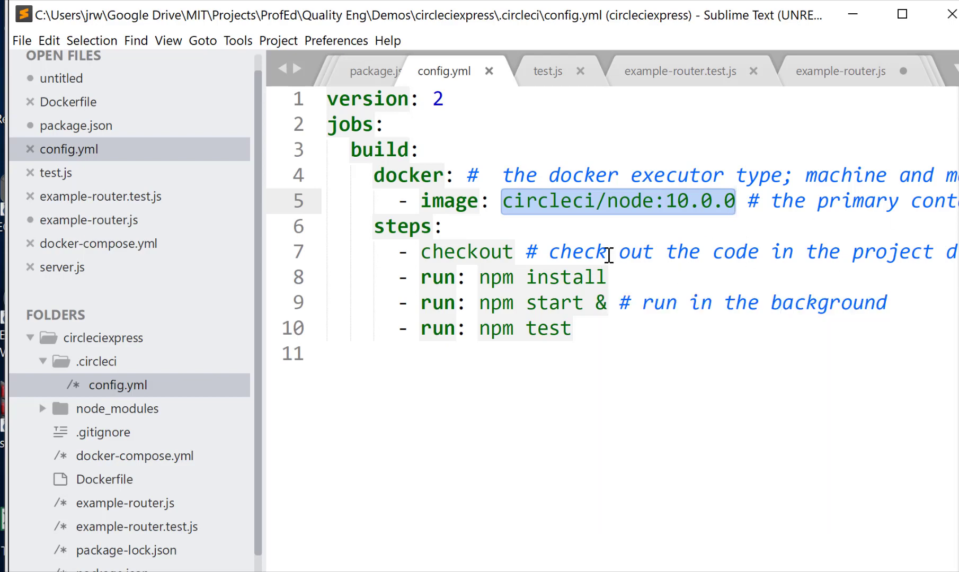
{"action": "mouse_move", "coordinate": [501, 303]}
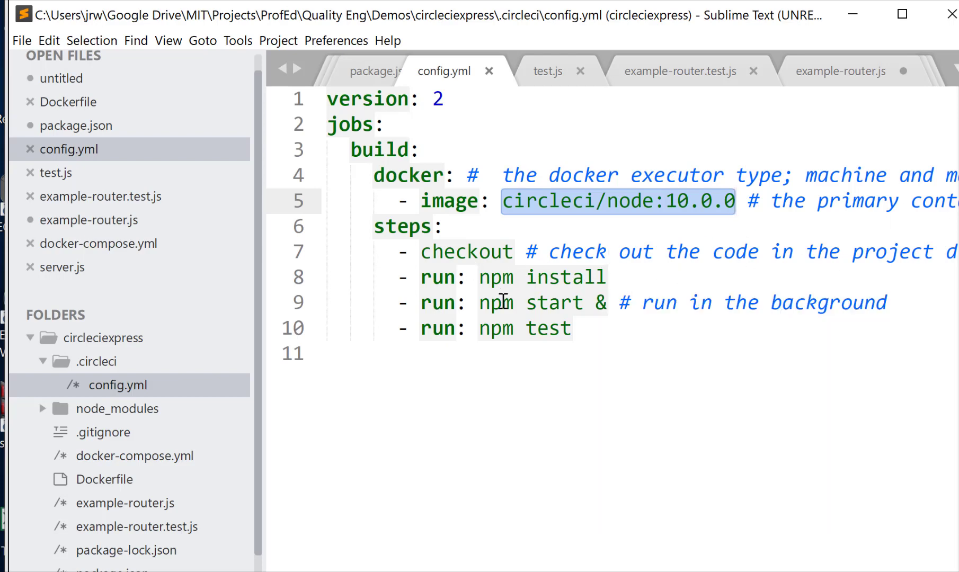
{"action": "mouse_move", "coordinate": [610, 308]}
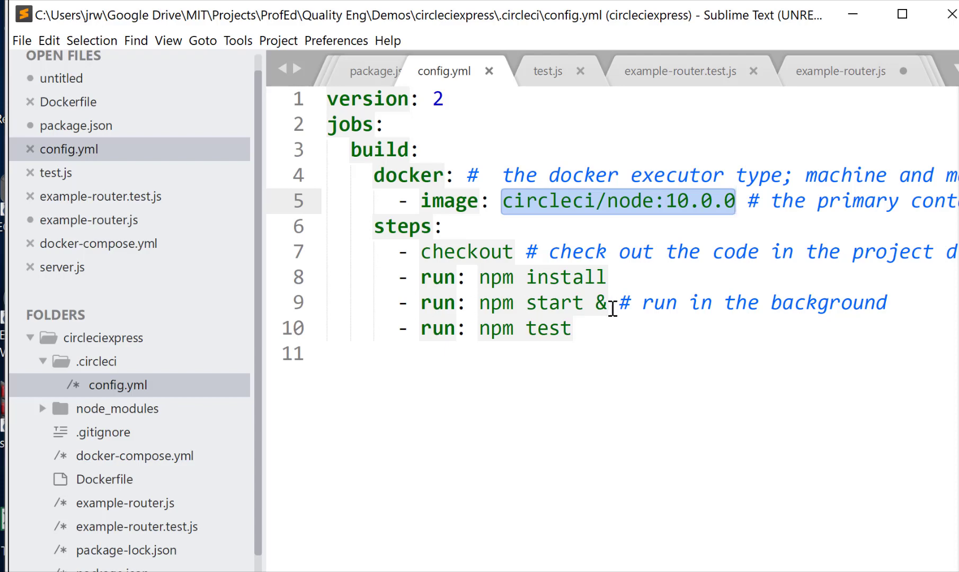
{"action": "left_click", "coordinate": [607, 303]}
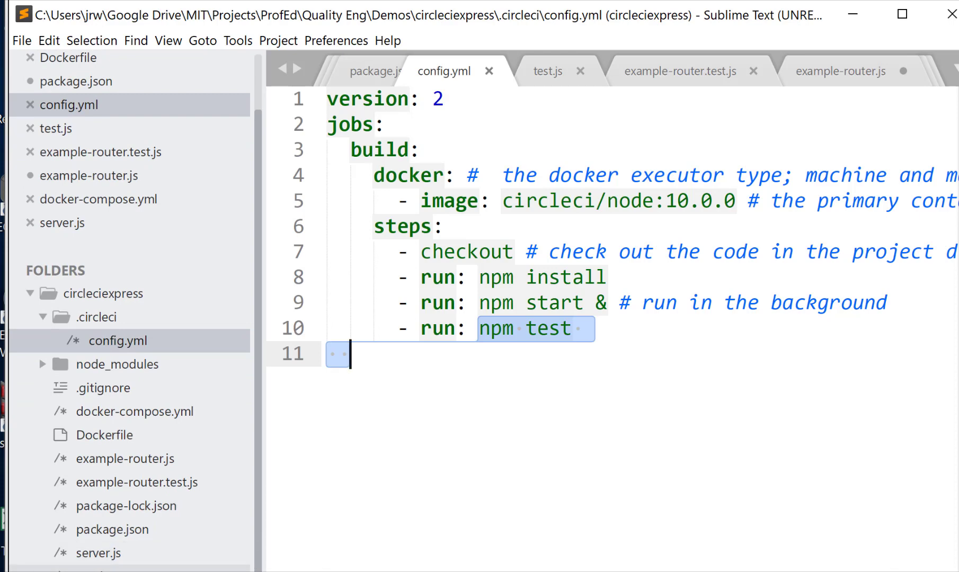
{"action": "mouse_move", "coordinate": [125, 535]}
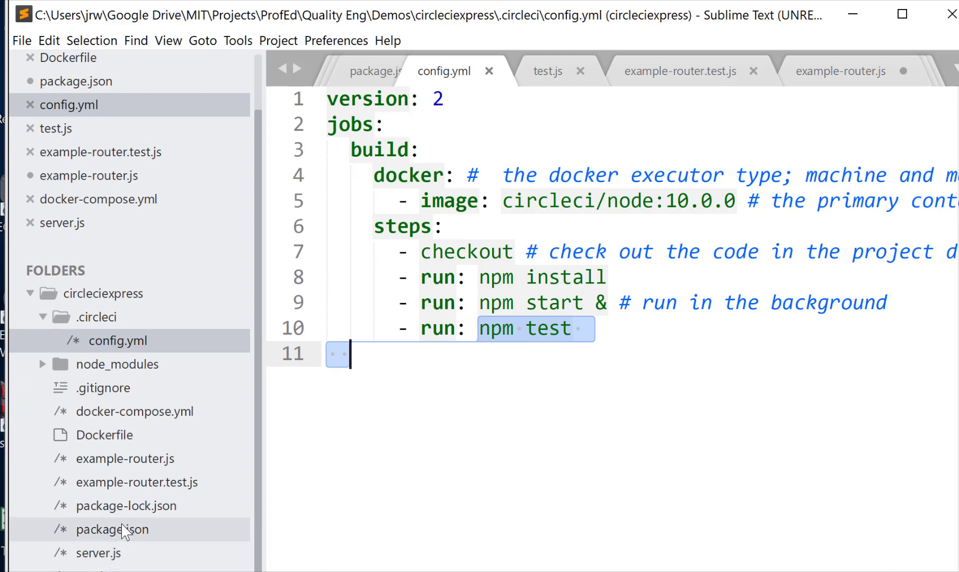
- Check package.json, inspect httpMocks in test.js and example-router.js, and return to test.js
{"action": "left_click", "coordinate": [120, 530]}
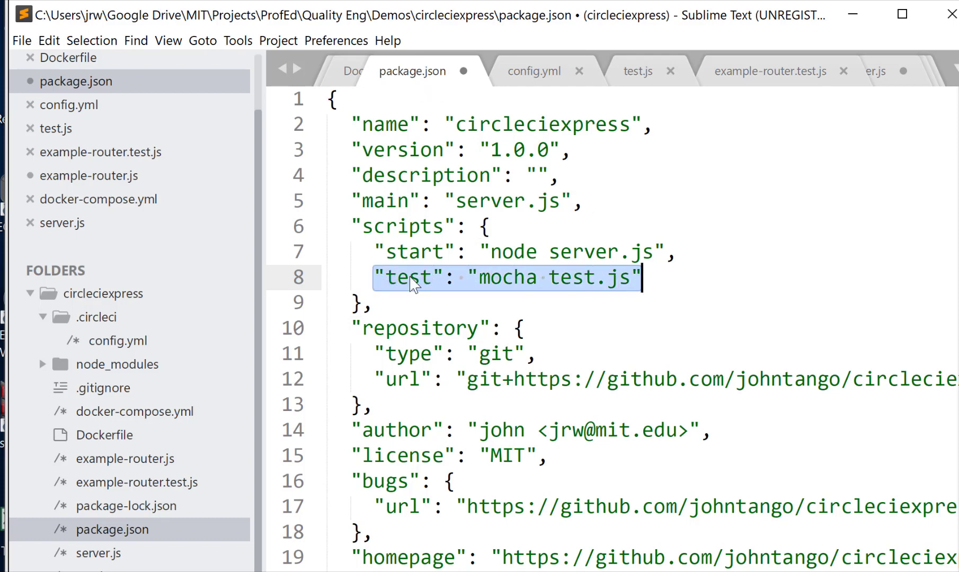
{"action": "mouse_move", "coordinate": [555, 292]}
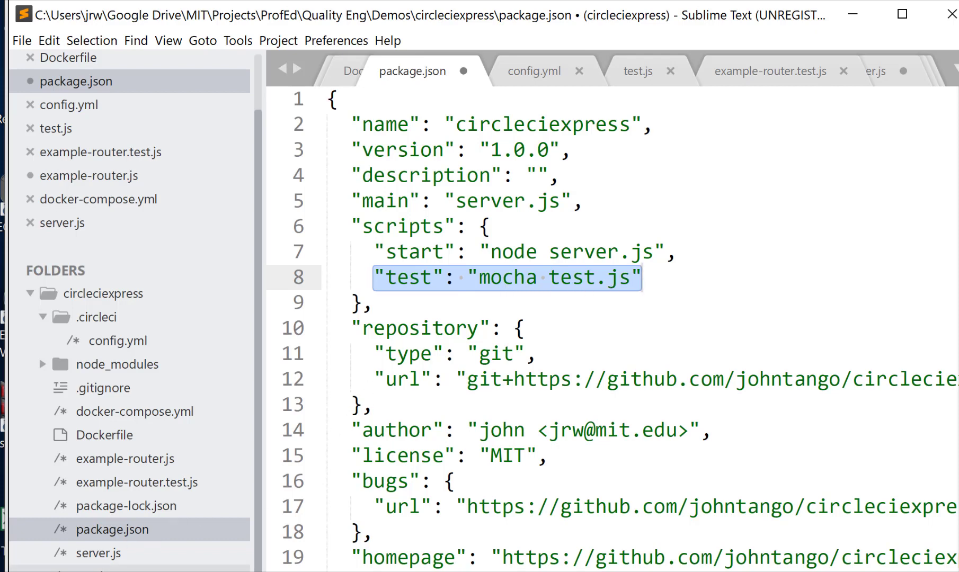
{"action": "left_click", "coordinate": [638, 71]}
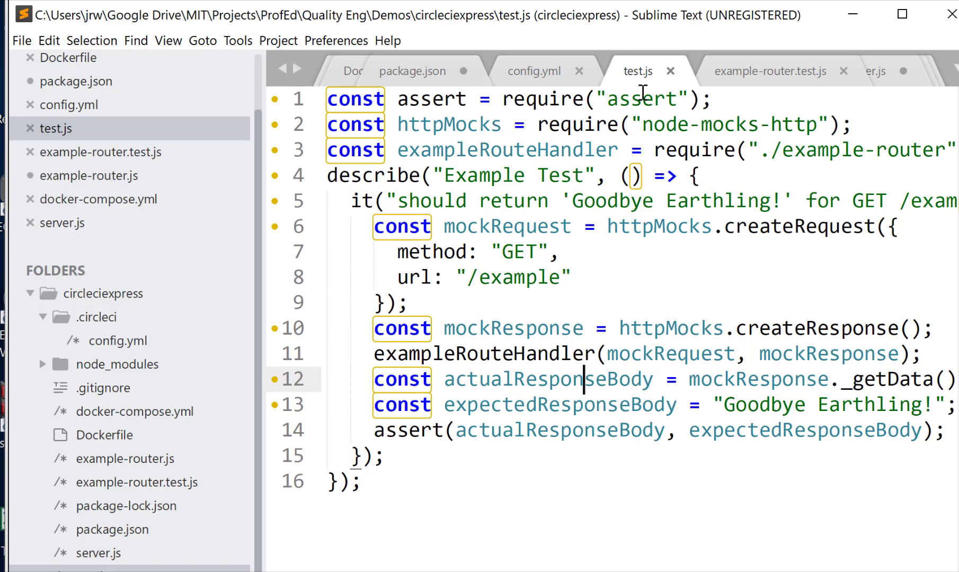
{"action": "double_click", "coordinate": [449, 124]}
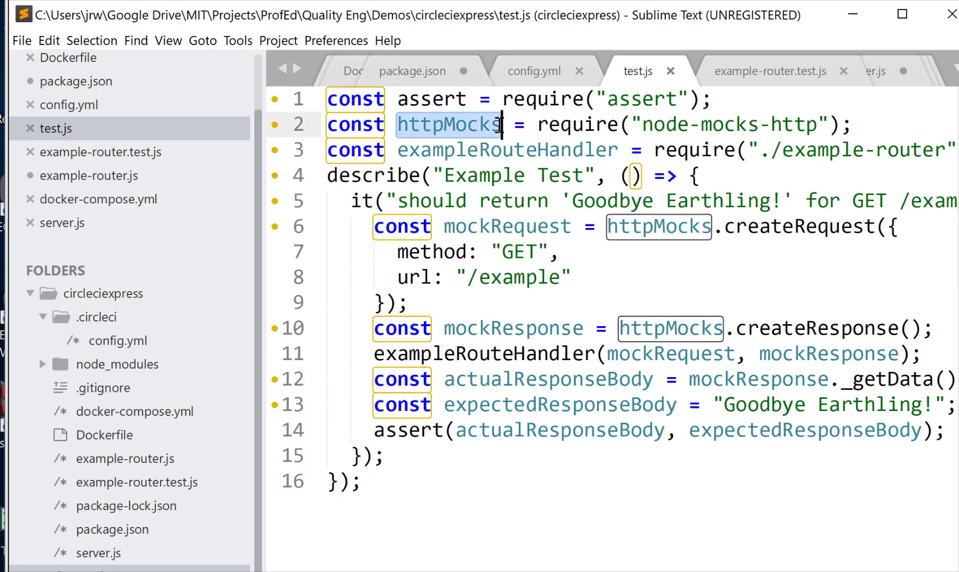
{"action": "mouse_move", "coordinate": [667, 124]}
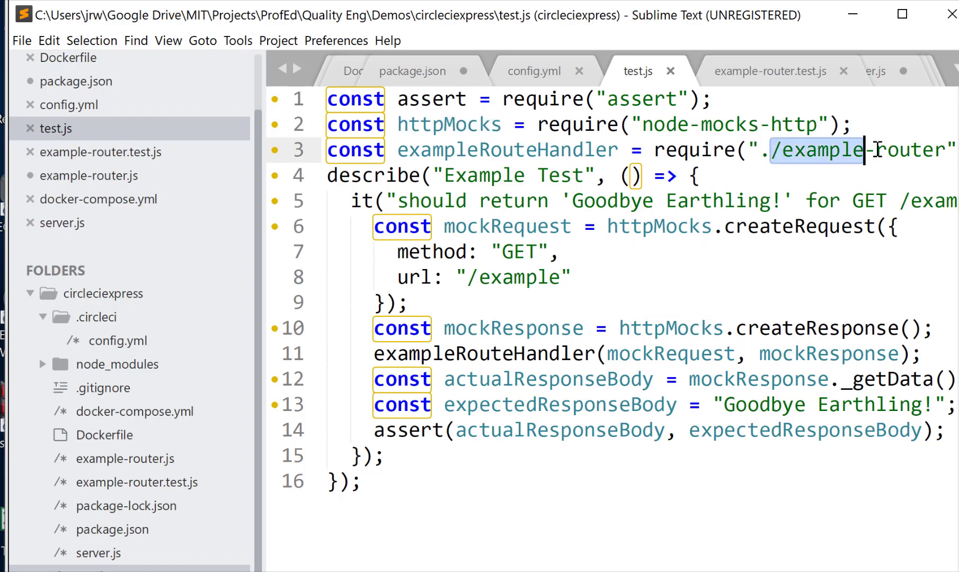
{"action": "scroll", "scroll_direction": "right", "scroll_amount": 3}
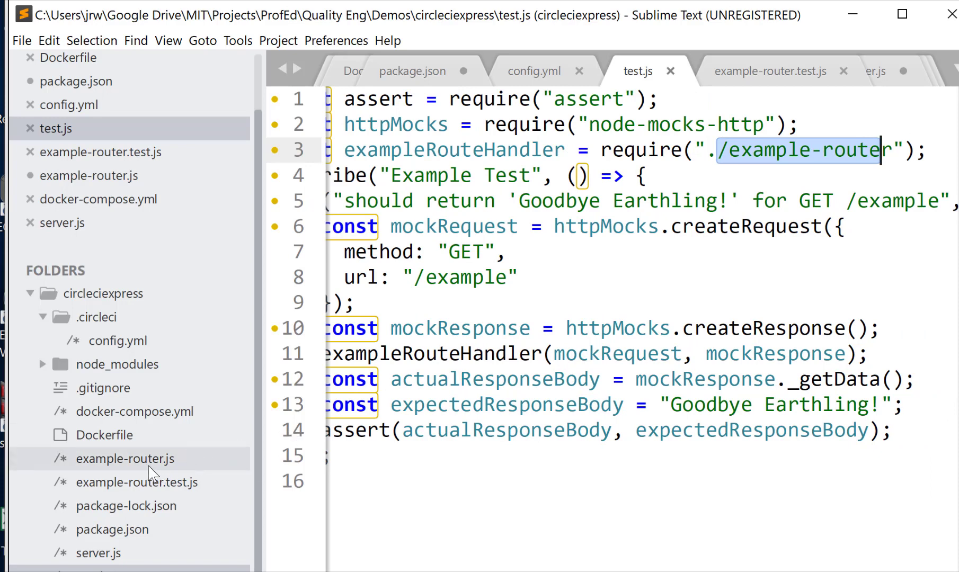
{"action": "left_click", "coordinate": [126, 458]}
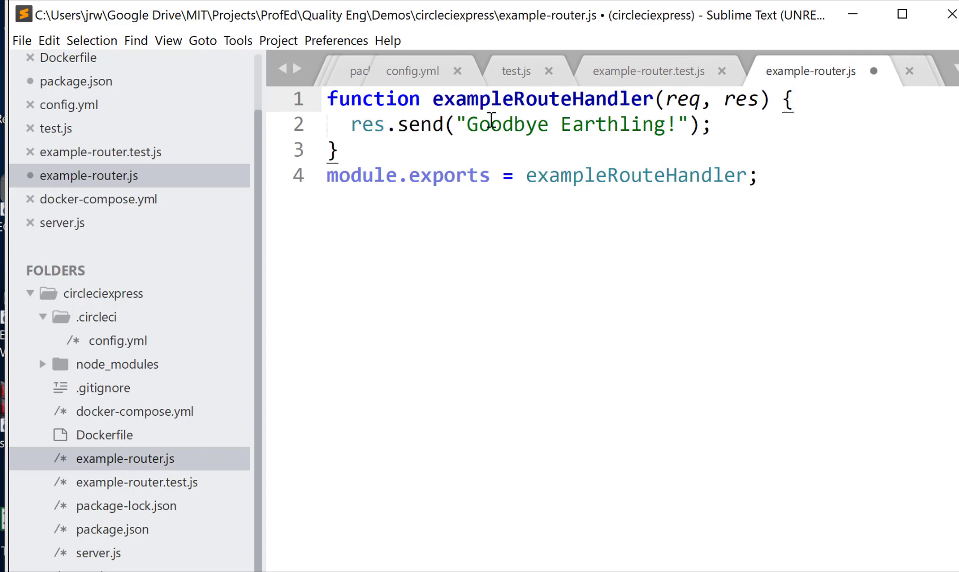
{"action": "left_click", "coordinate": [515, 70]}
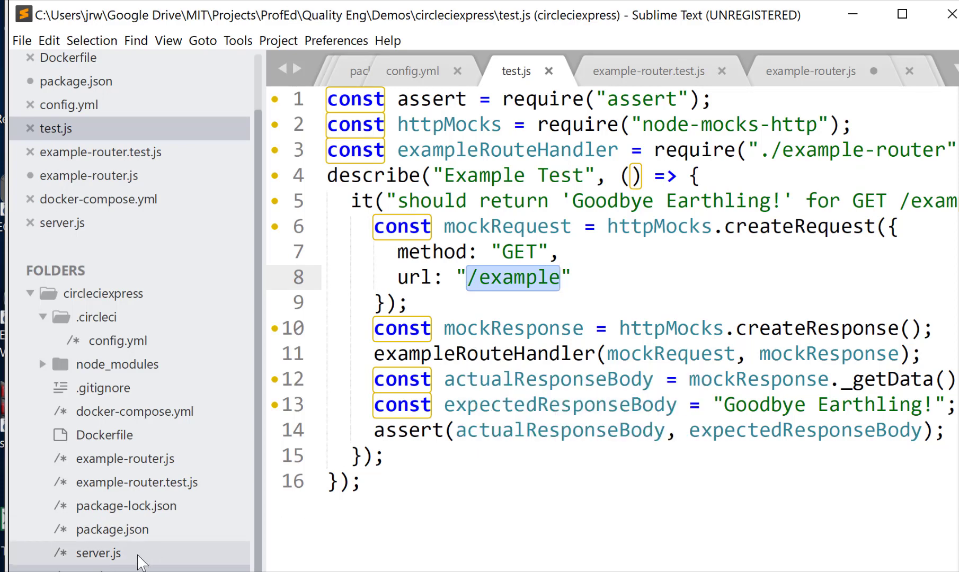
- Review server.js's app.use route, the example-router.js handler, and actualResponseBody in test.js
{"action": "left_click", "coordinate": [95, 552]}
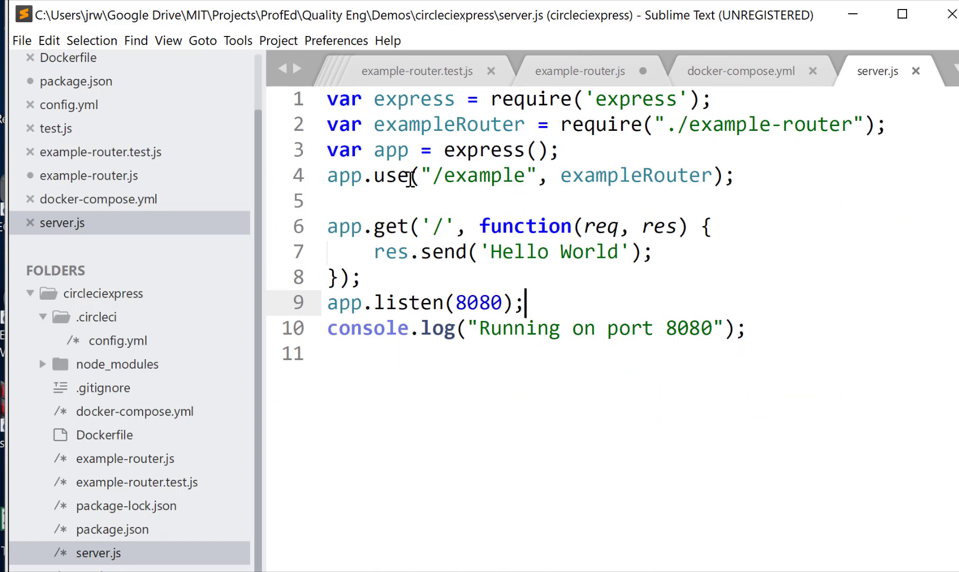
{"action": "left_click_drag", "start_coordinate": [326, 175], "coordinate": [701, 175]}
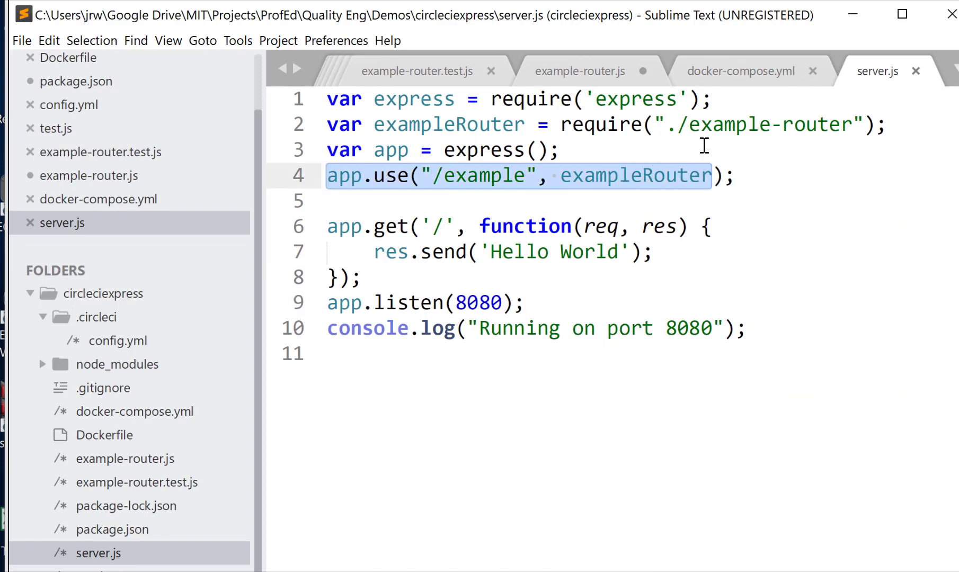
{"action": "mouse_move", "coordinate": [833, 130]}
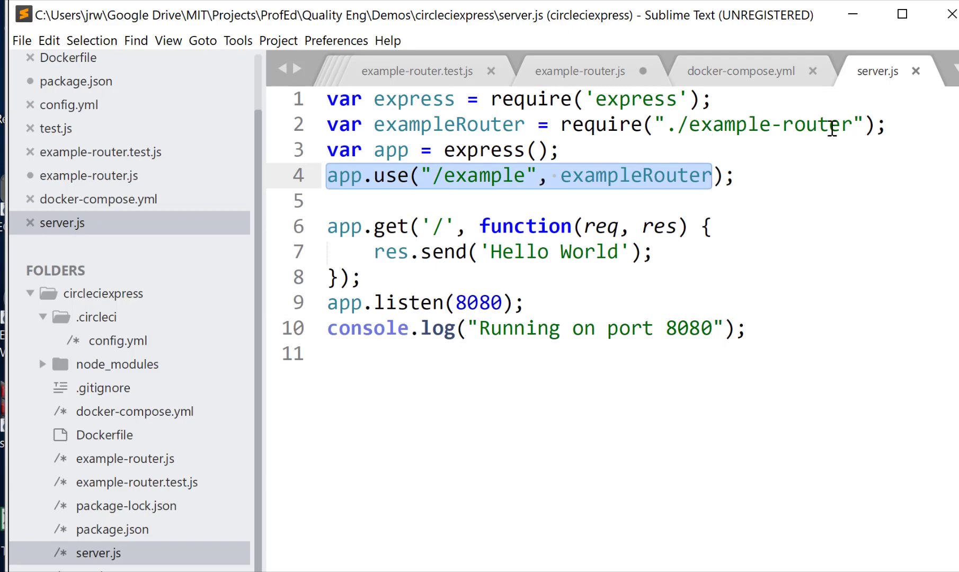
{"action": "mouse_move", "coordinate": [97, 562]}
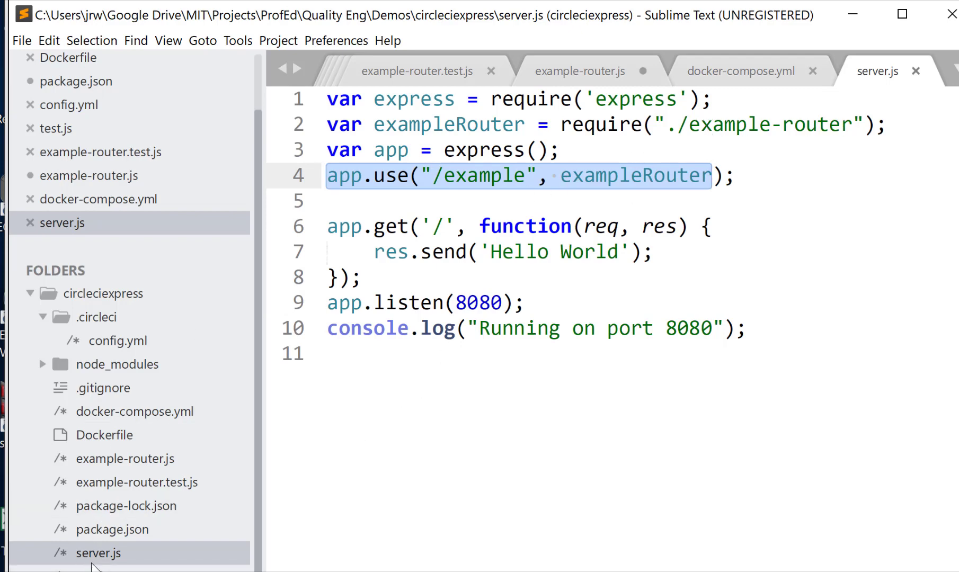
{"action": "mouse_move", "coordinate": [470, 375]}
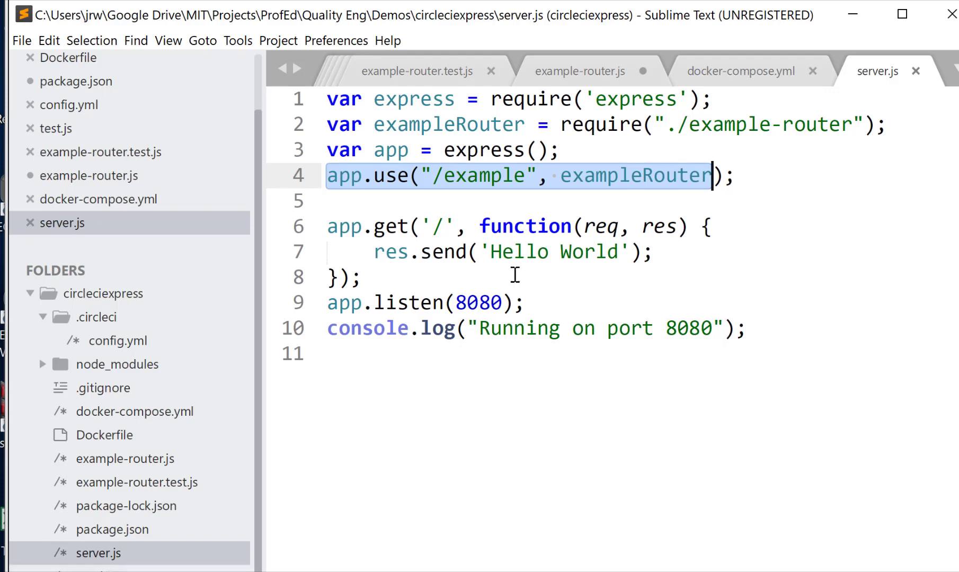
{"action": "mouse_move", "coordinate": [489, 180]}
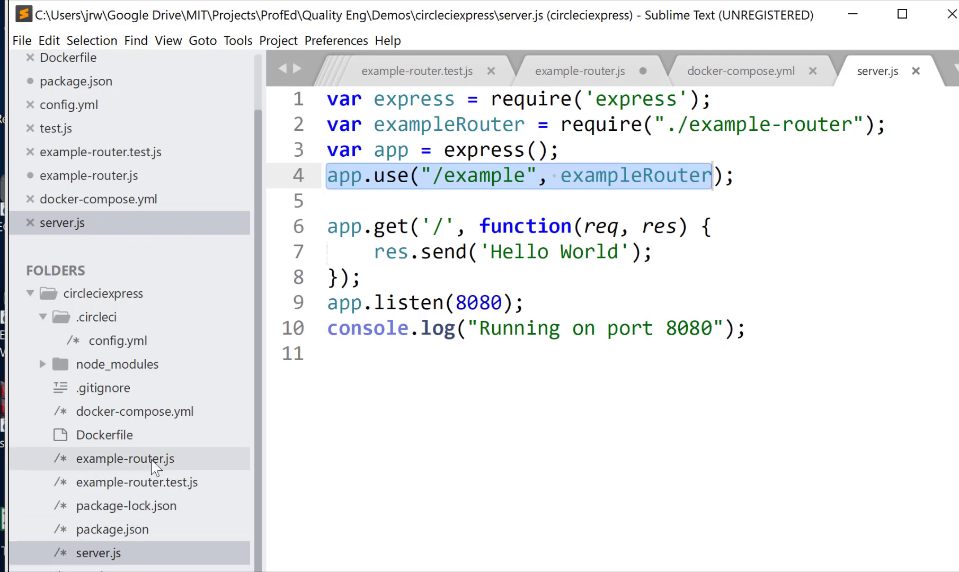
{"action": "left_click", "coordinate": [581, 70]}
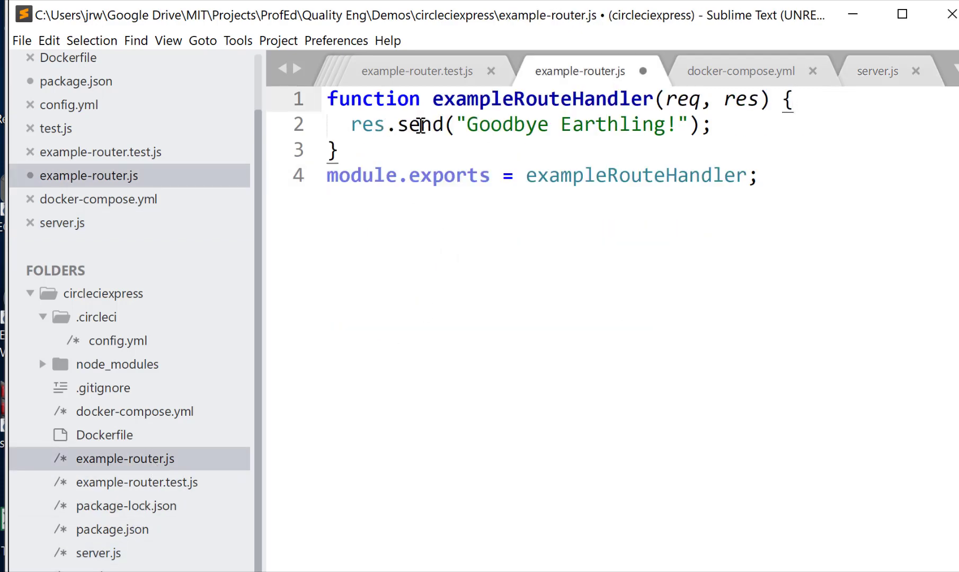
{"action": "left_click", "coordinate": [51, 128]}
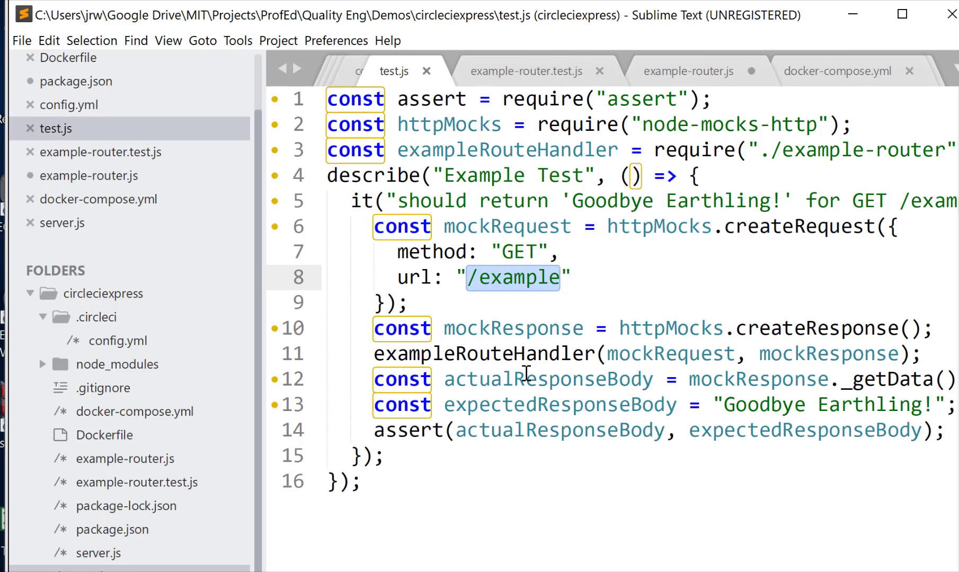
{"action": "mouse_move", "coordinate": [547, 365]}
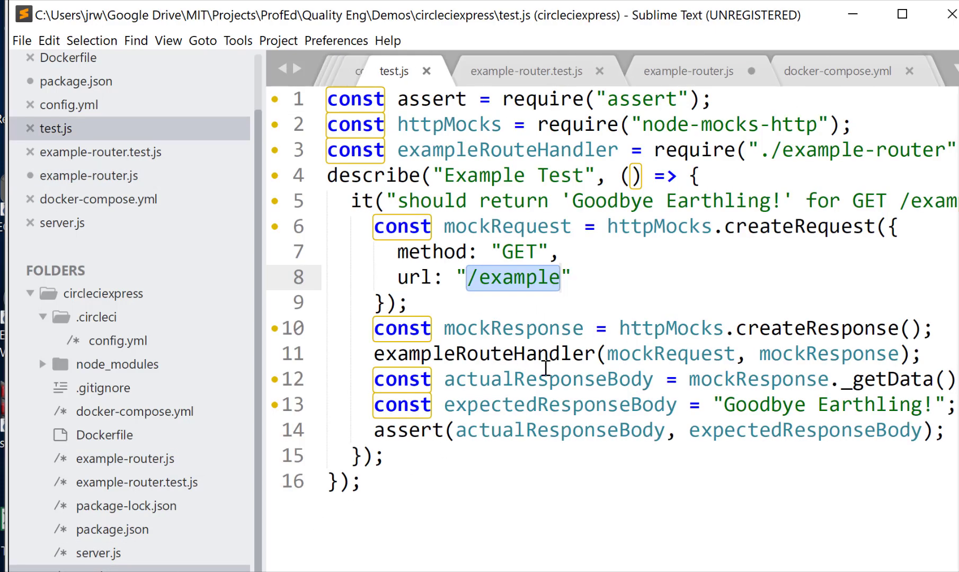
{"action": "mouse_move", "coordinate": [539, 417]}
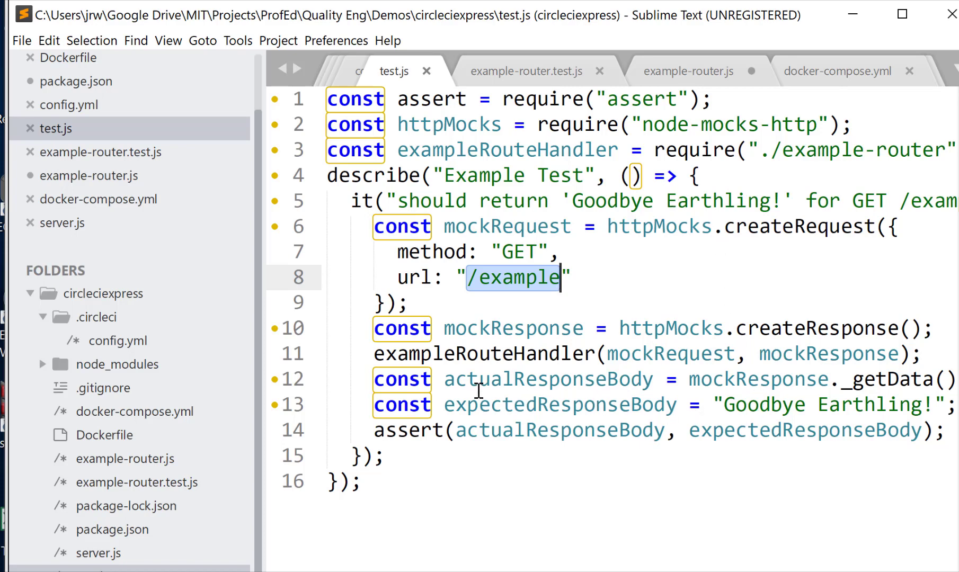
{"action": "double_click", "coordinate": [547, 379]}
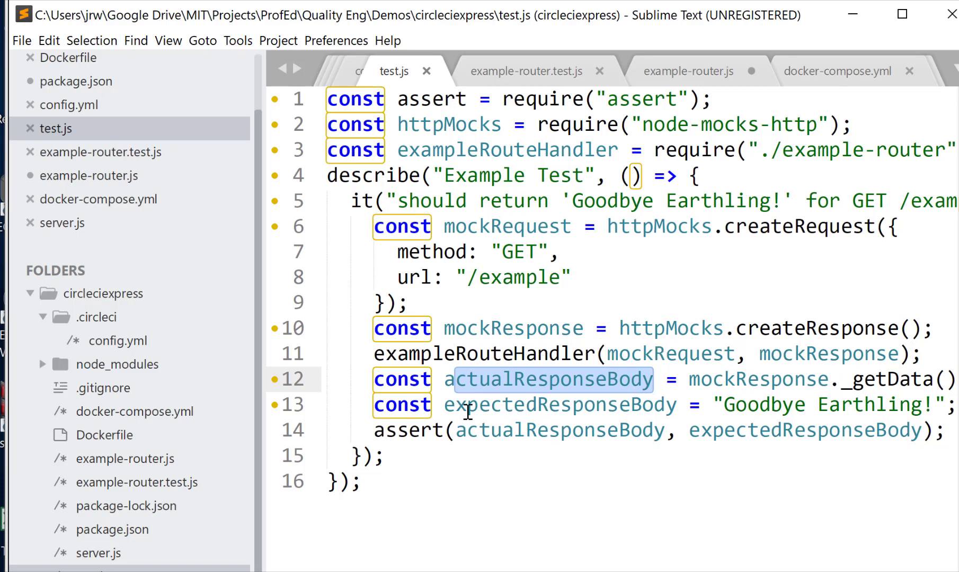
{"action": "double_click", "coordinate": [558, 405]}
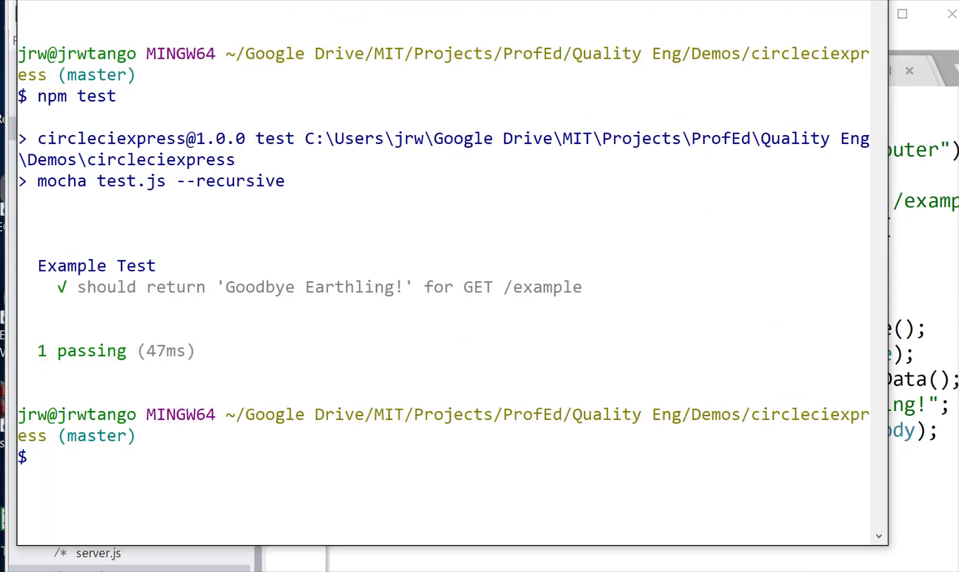
- Run npm test, then commit the changes as 'img9' and push them
{"action": "type", "text": "npm test"}
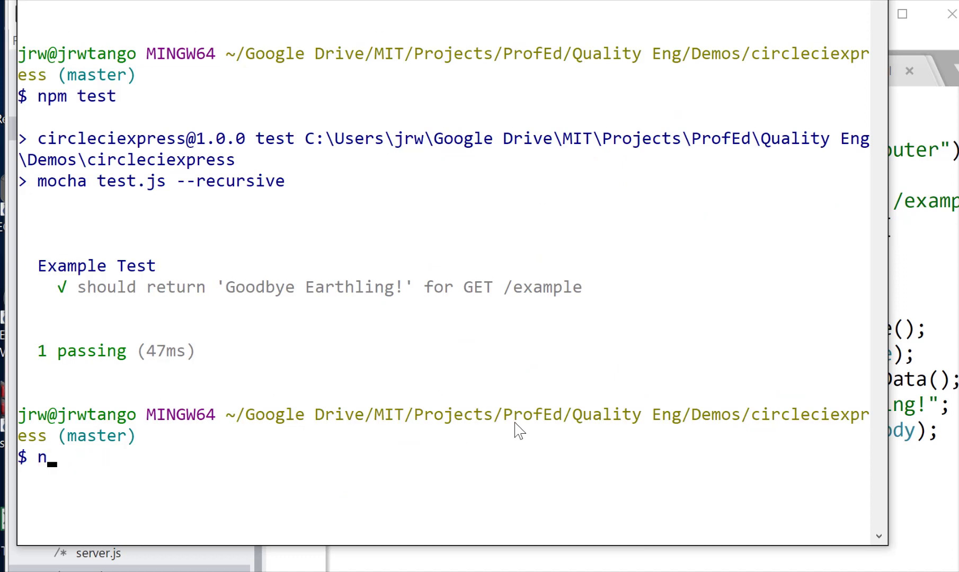
{"action": "key", "text": "Backspace"}
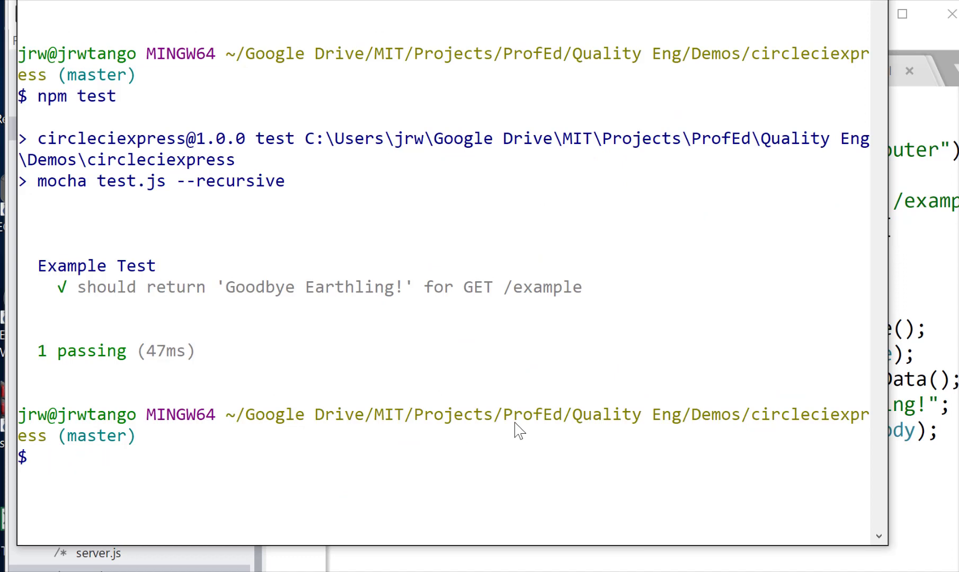
{"action": "type", "text": "git add ."}
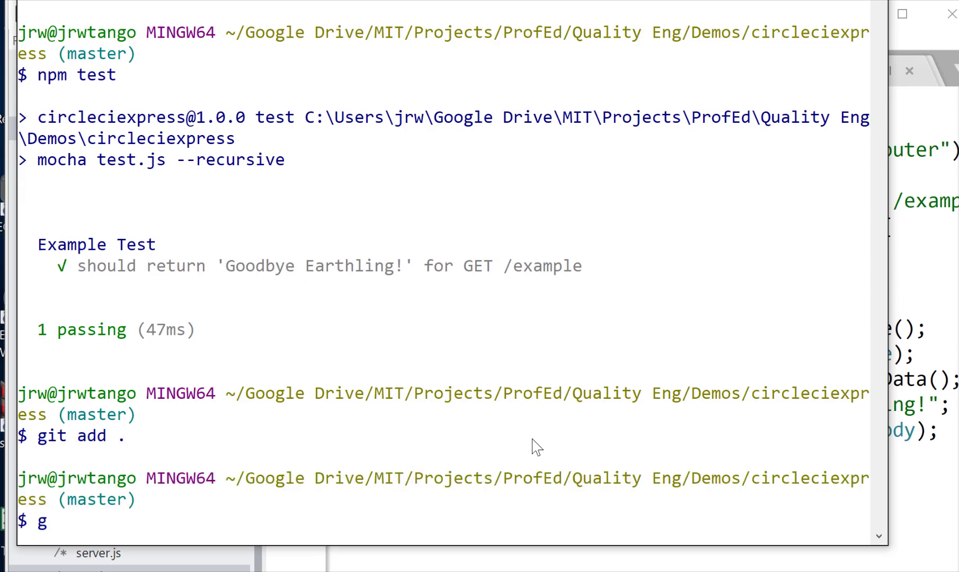
{"action": "type", "text": "it commit -"}
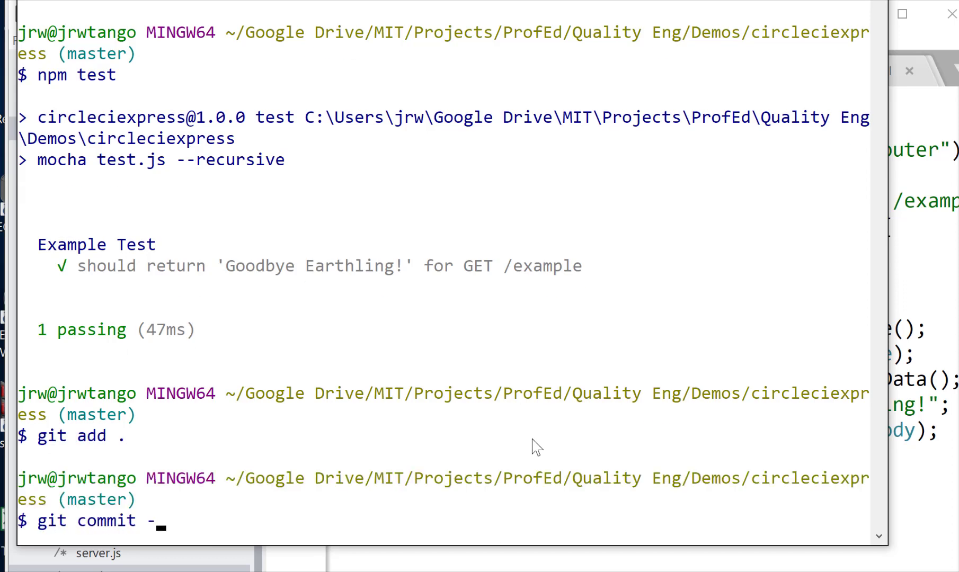
{"action": "type", "text": "m 'img"}
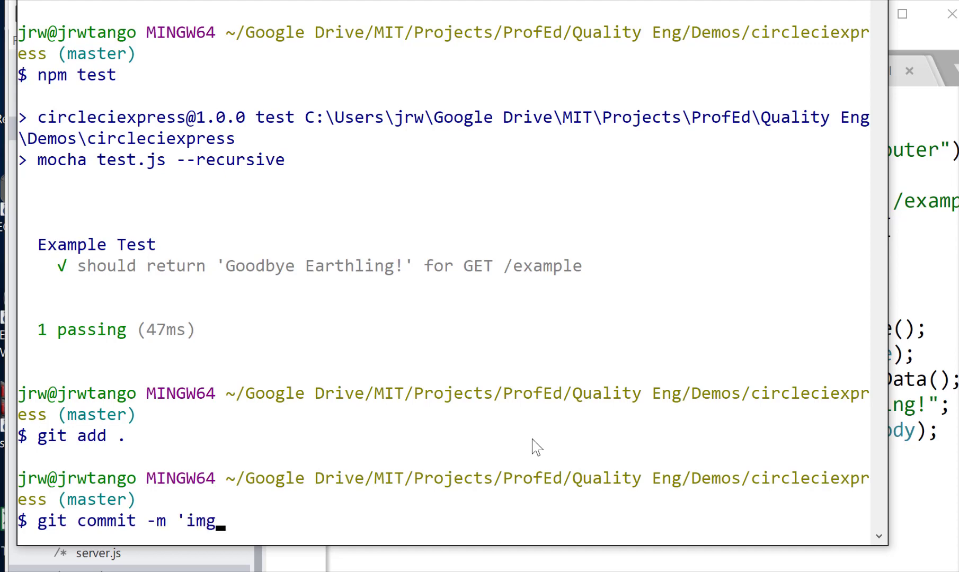
{"action": "type", "text": "9'"}
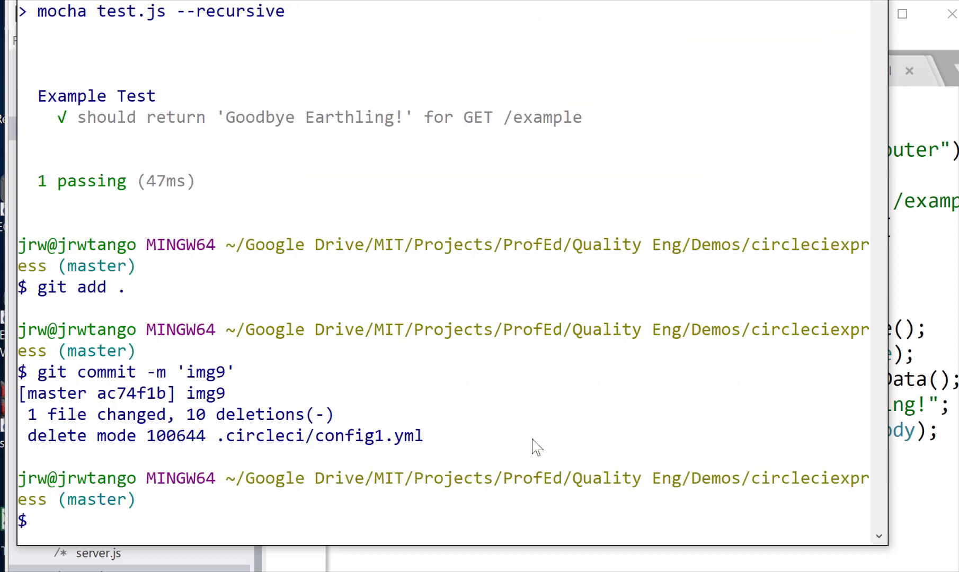
{"action": "type", "text": "git push"}
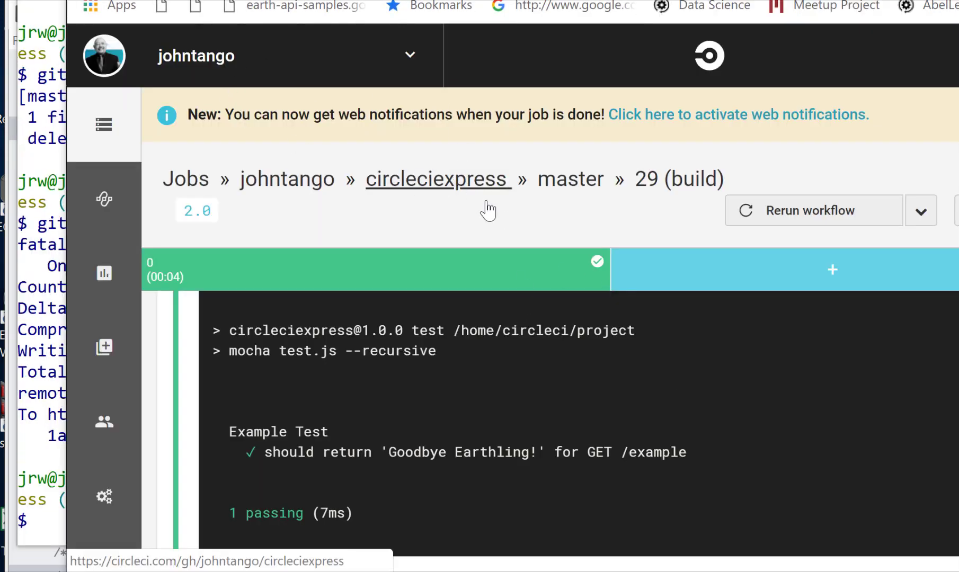
- Open build #30 for img9 and expand its npm test step showing the passing Example Test
{"action": "left_click", "coordinate": [437, 179]}
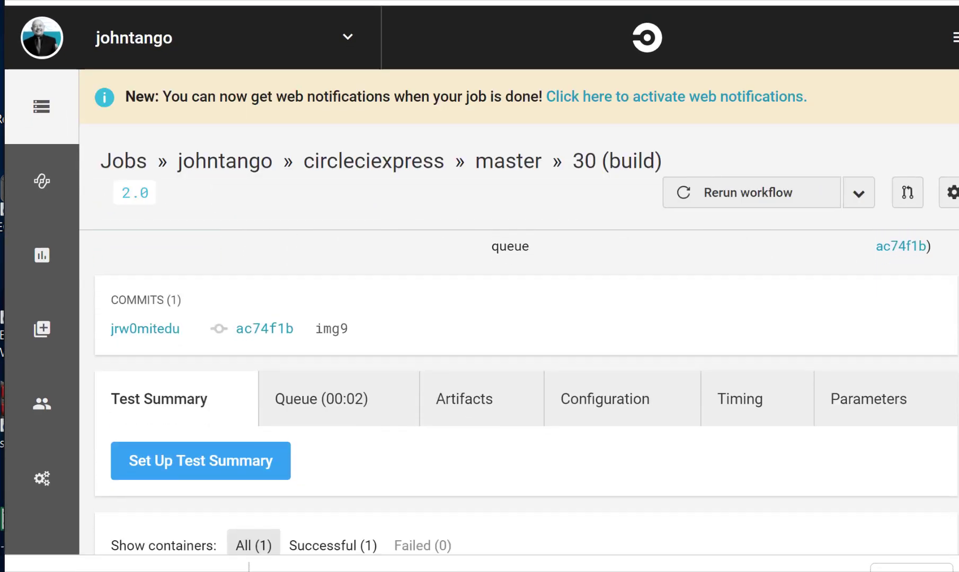
{"action": "scroll", "scroll_direction": "down", "scroll_amount": 3}
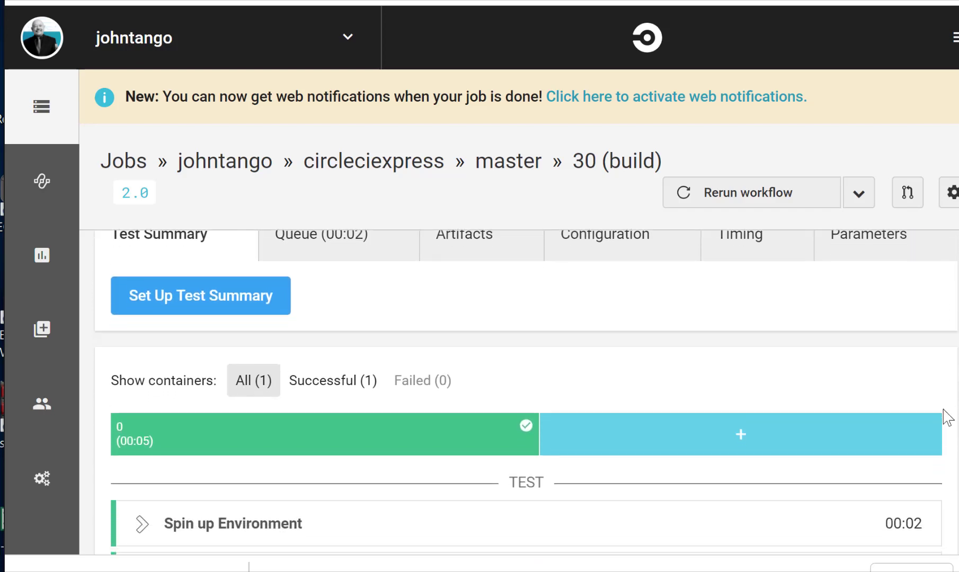
{"action": "scroll", "scroll_direction": "down", "scroll_amount": 3}
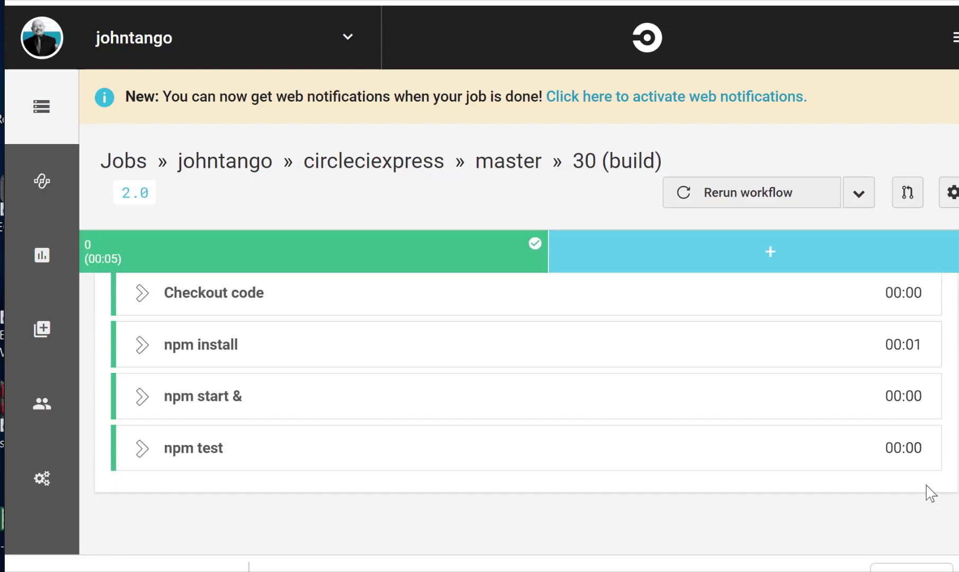
{"action": "left_click", "coordinate": [193, 448]}
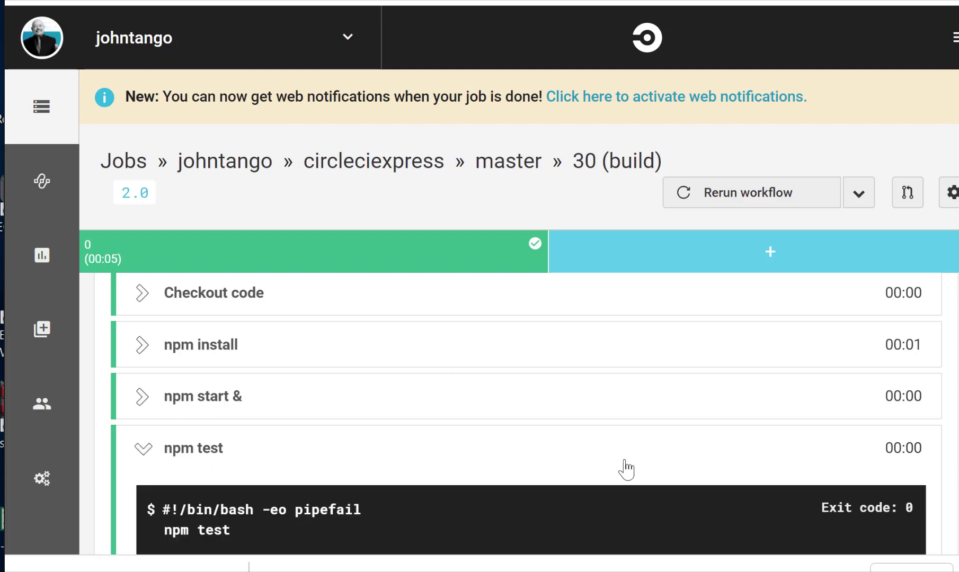
{"action": "scroll", "scroll_direction": "down", "scroll_amount": 3}
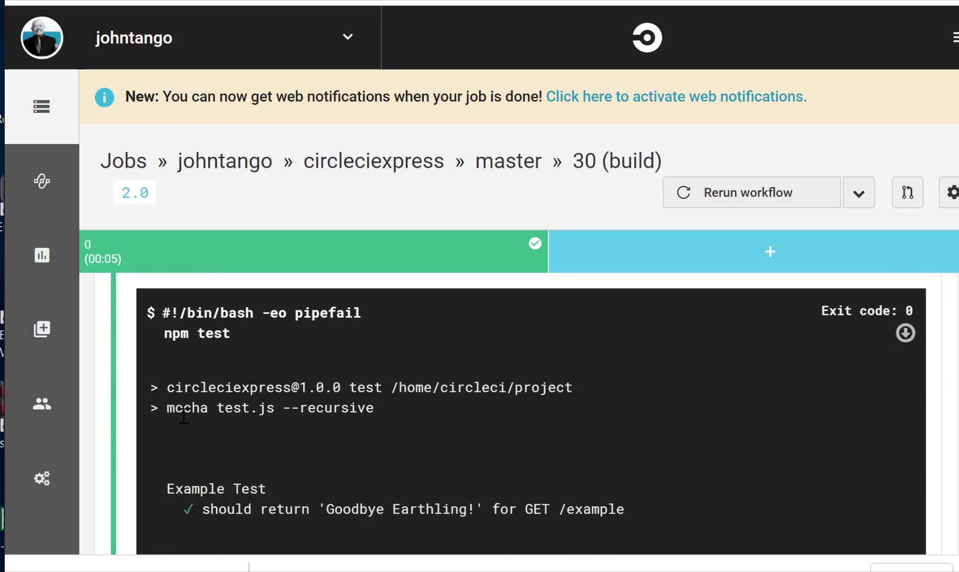
{"action": "left_click_drag", "start_coordinate": [166, 408], "coordinate": [276, 408]}
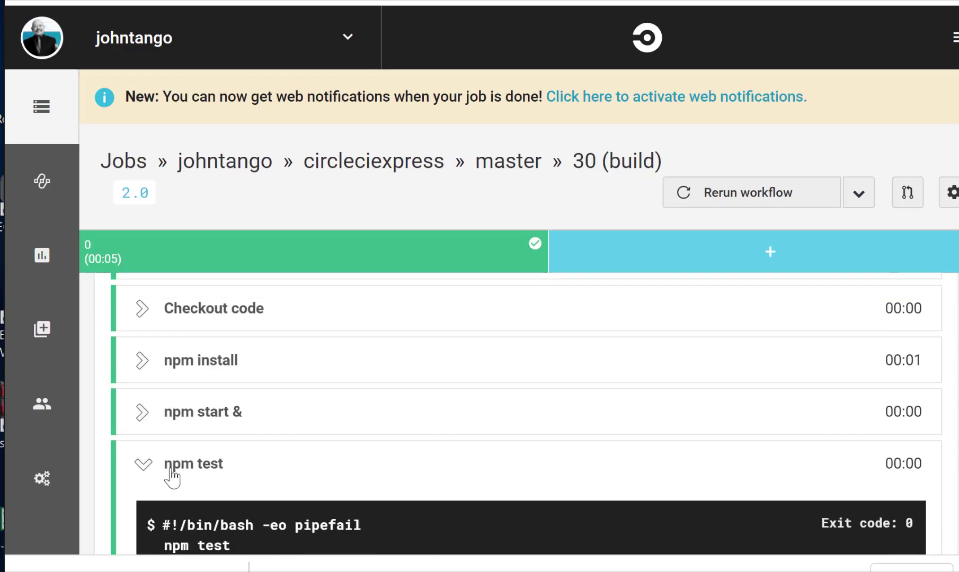
{"action": "mouse_move", "coordinate": [942, 425]}
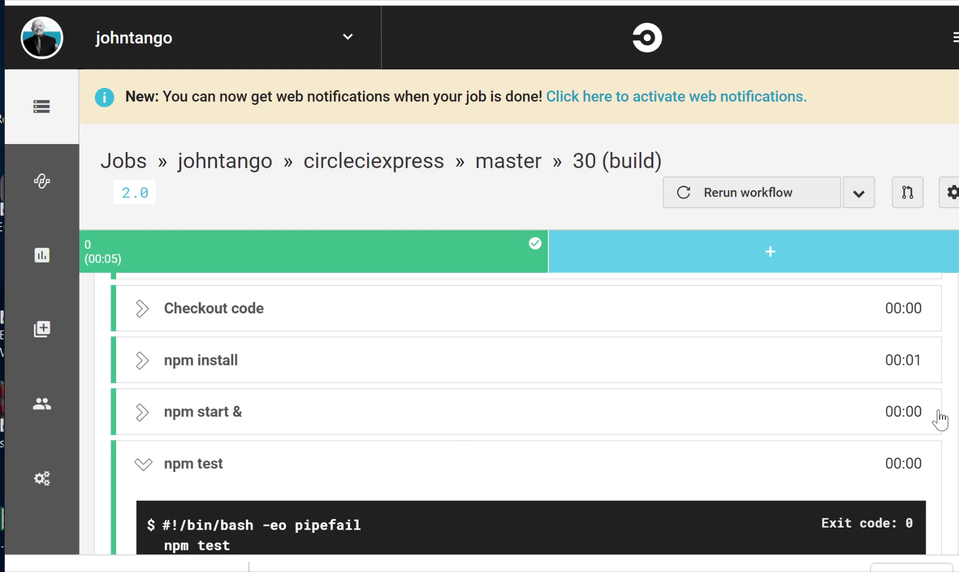
{"action": "mouse_move", "coordinate": [862, 455]}
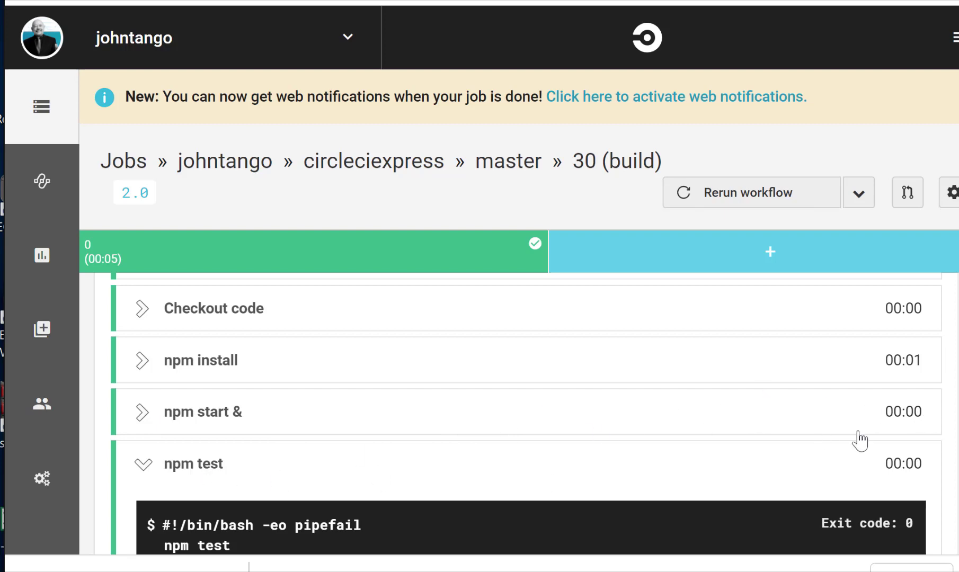
{"action": "scroll", "scroll_direction": "down", "scroll_amount": 3}
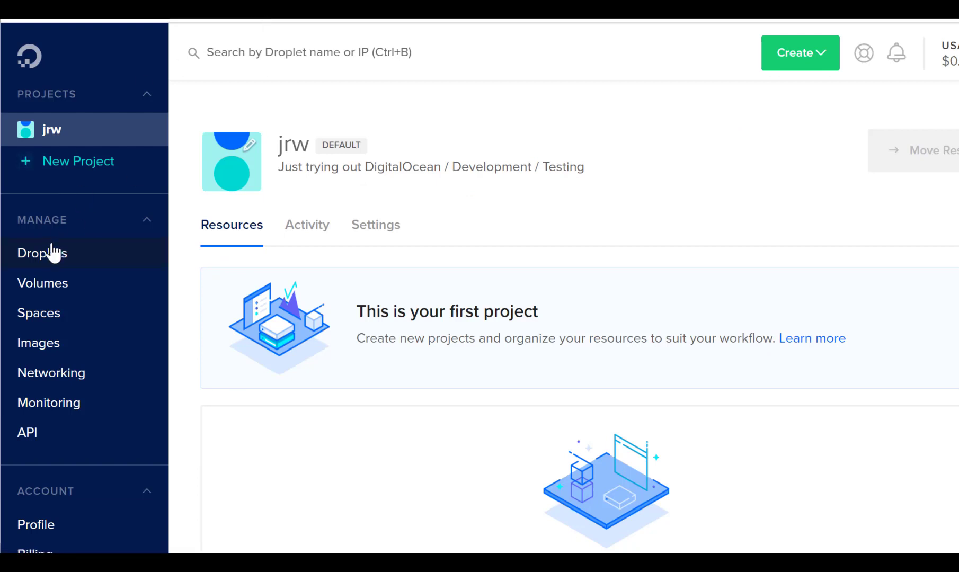
- Start a new droplet from the NodeJS 8.10.0 one-click image
{"action": "left_click", "coordinate": [42, 254]}
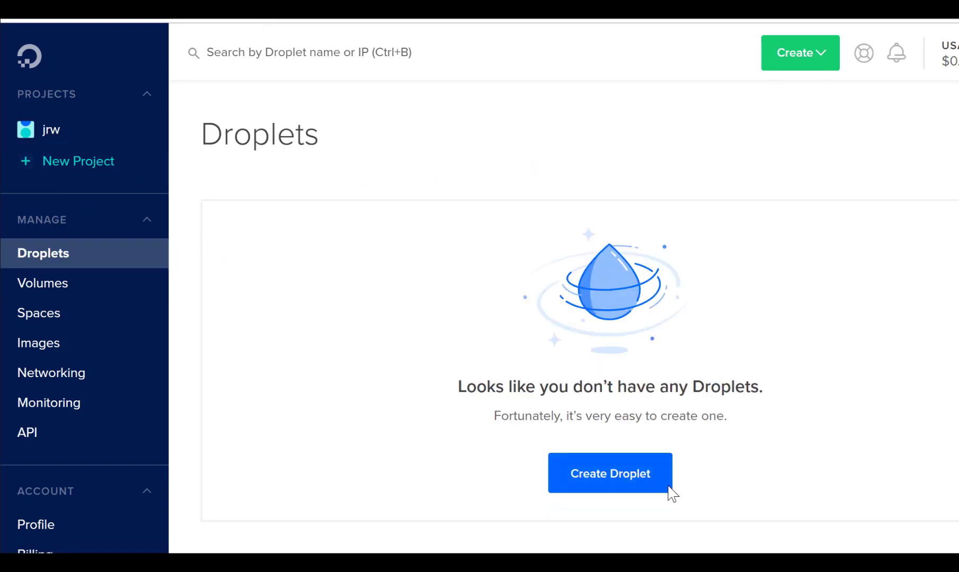
{"action": "left_click", "coordinate": [610, 474]}
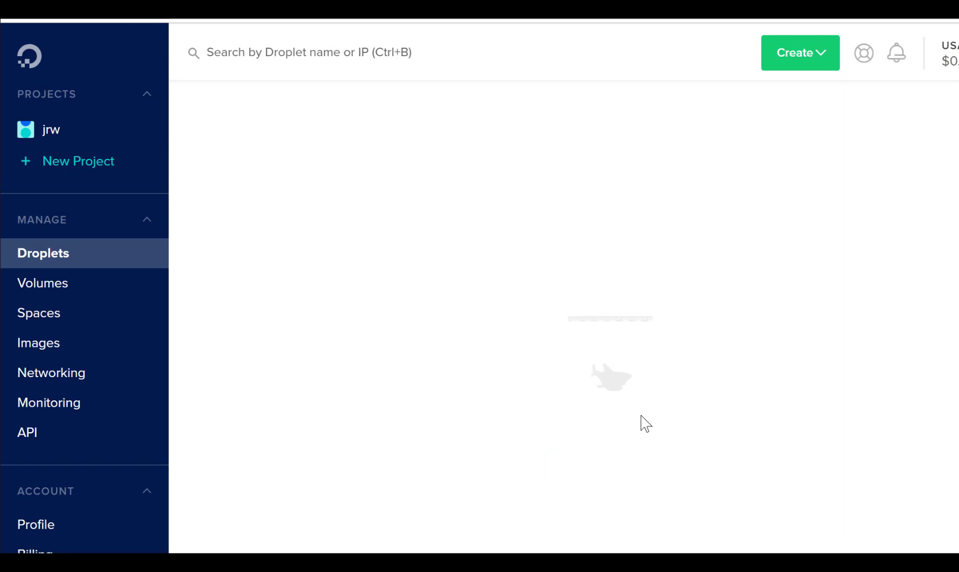
{"action": "mouse_move", "coordinate": [954, 368]}
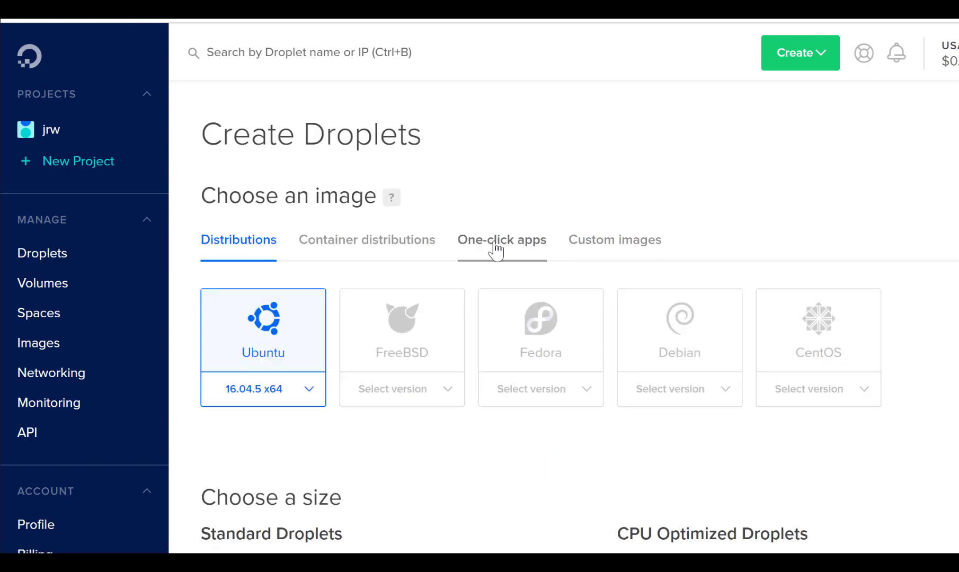
{"action": "left_click", "coordinate": [502, 240]}
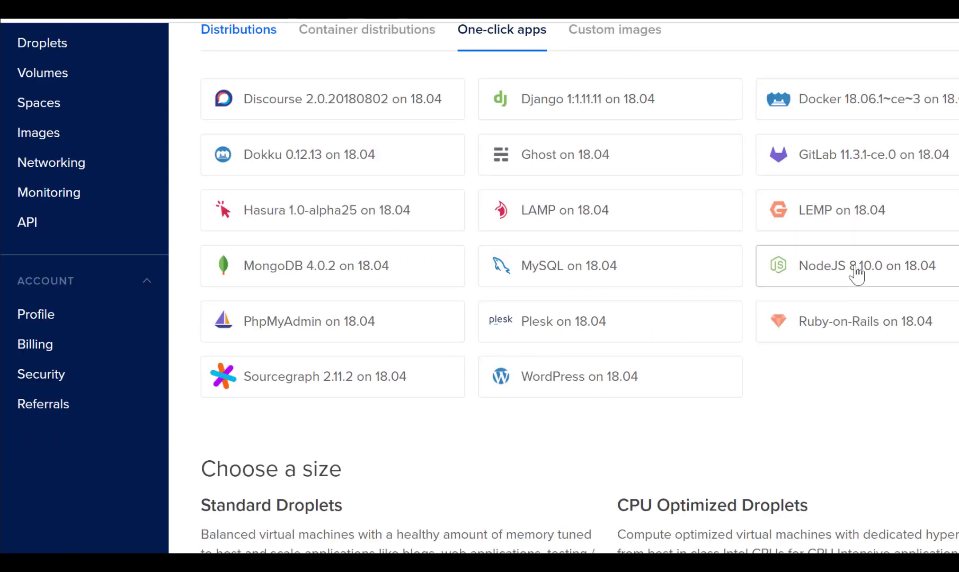
{"action": "left_click", "coordinate": [867, 265]}
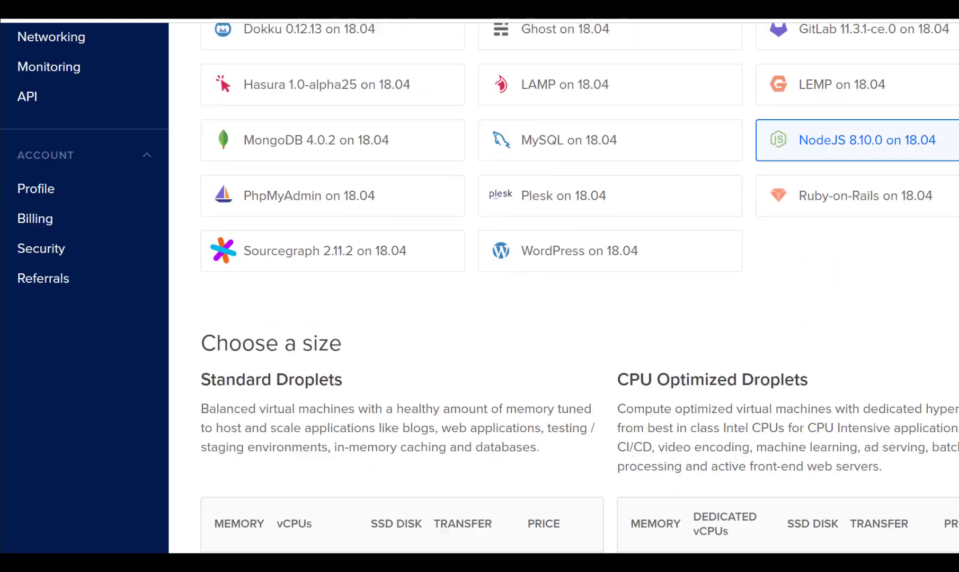
- Add the existing SSH key and create the 'deploy' droplet in NYC1
{"action": "scroll", "scroll_direction": "down", "scroll_amount": 3}
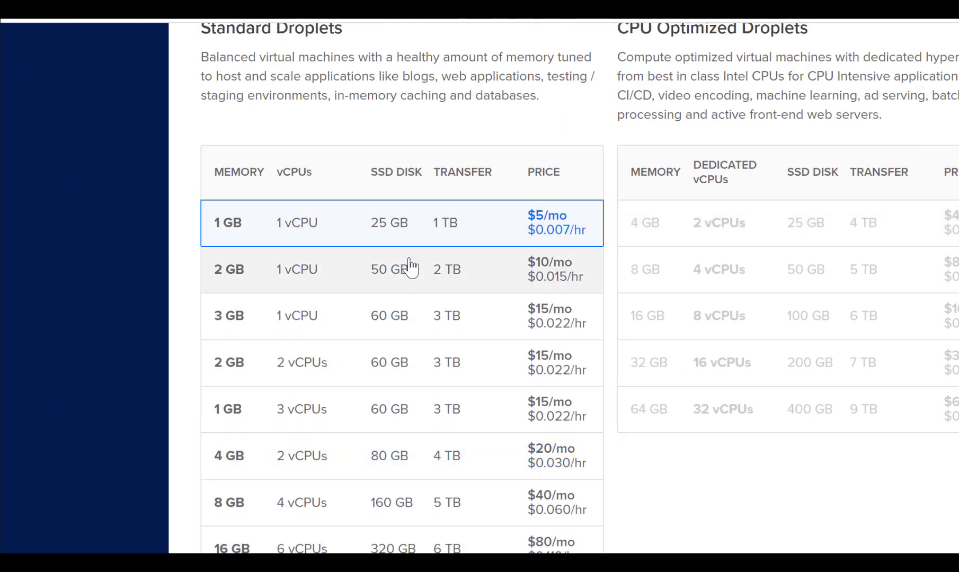
{"action": "scroll", "scroll_direction": "down", "scroll_amount": 3}
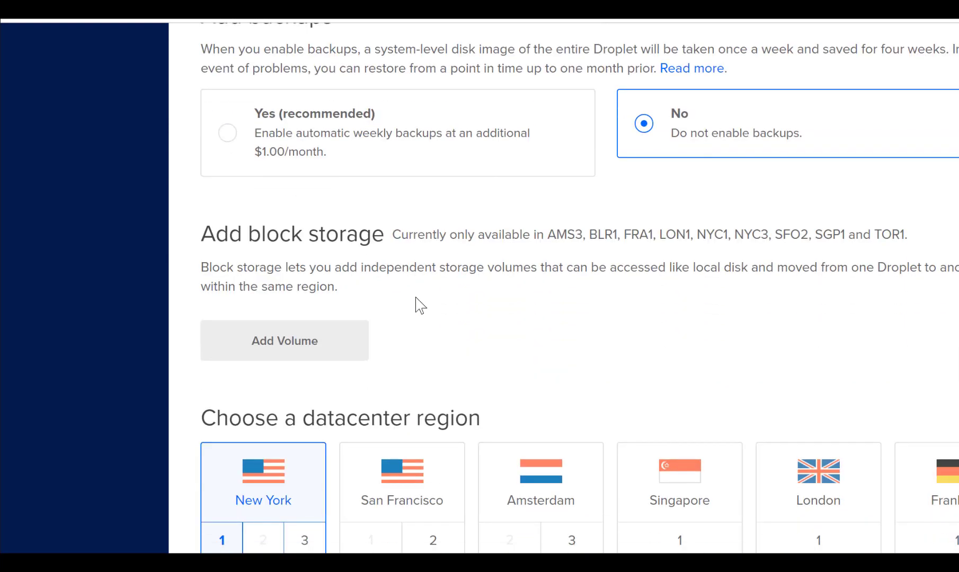
{"action": "scroll", "scroll_direction": "down", "scroll_amount": 3}
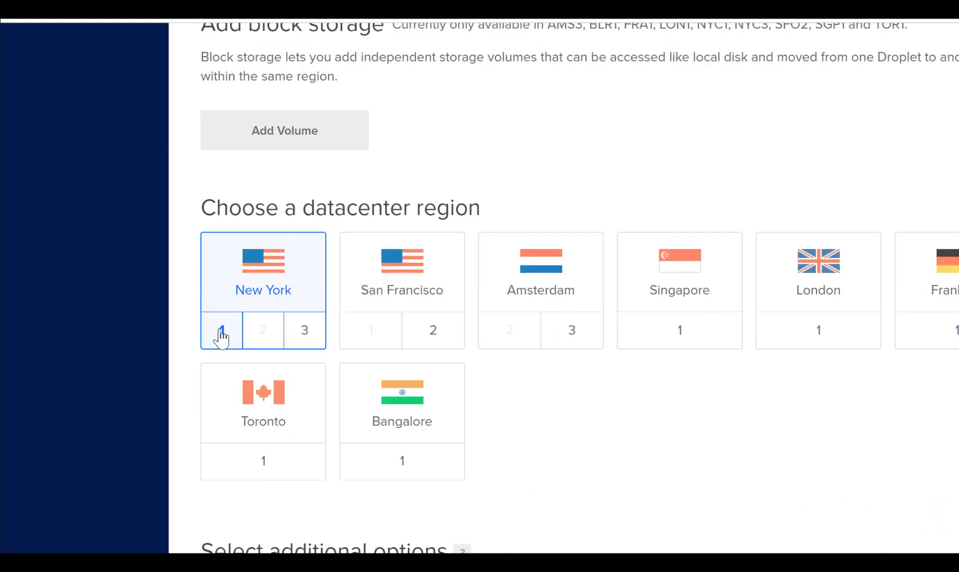
{"action": "scroll", "scroll_direction": "down", "scroll_amount": 3}
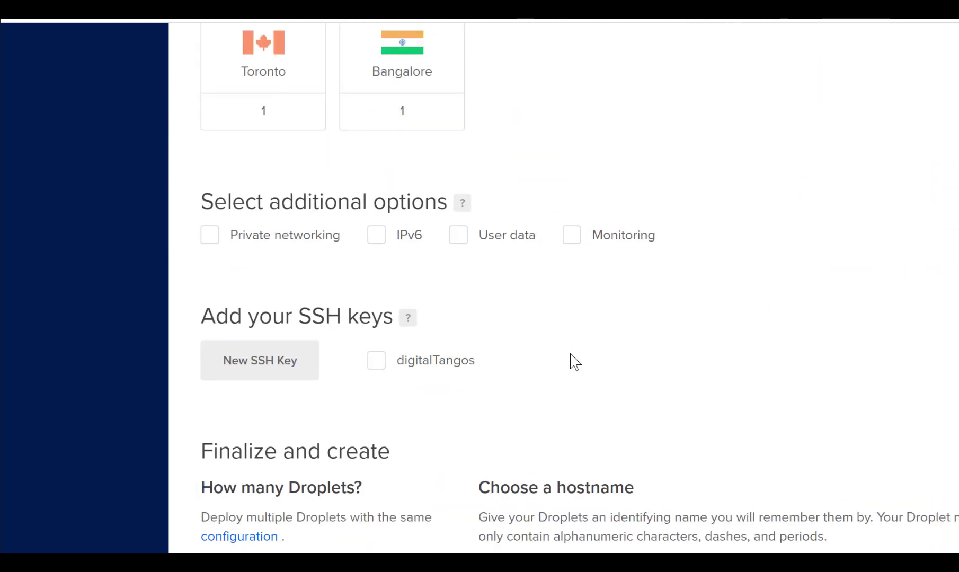
{"action": "left_click", "coordinate": [377, 360]}
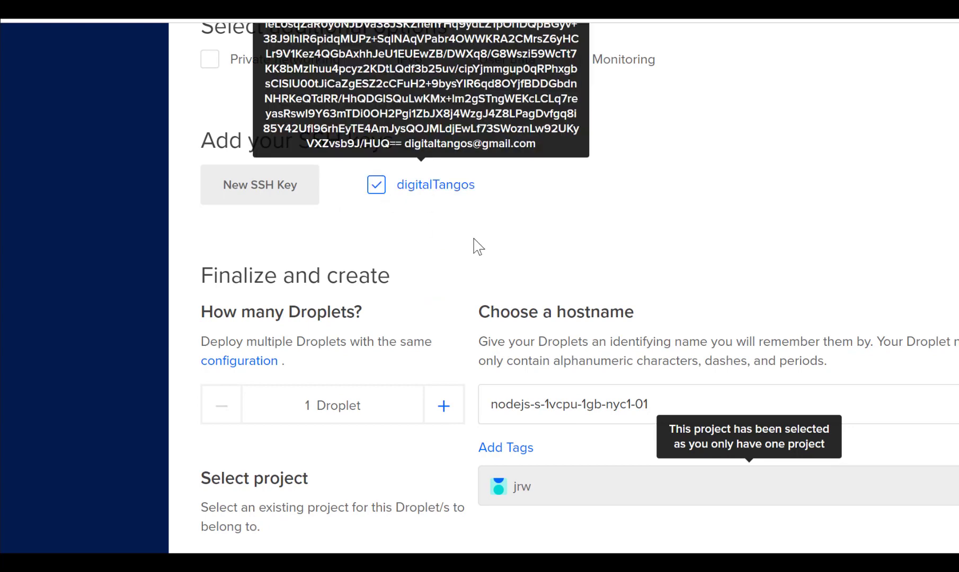
{"action": "scroll", "scroll_direction": "down", "scroll_amount": 3}
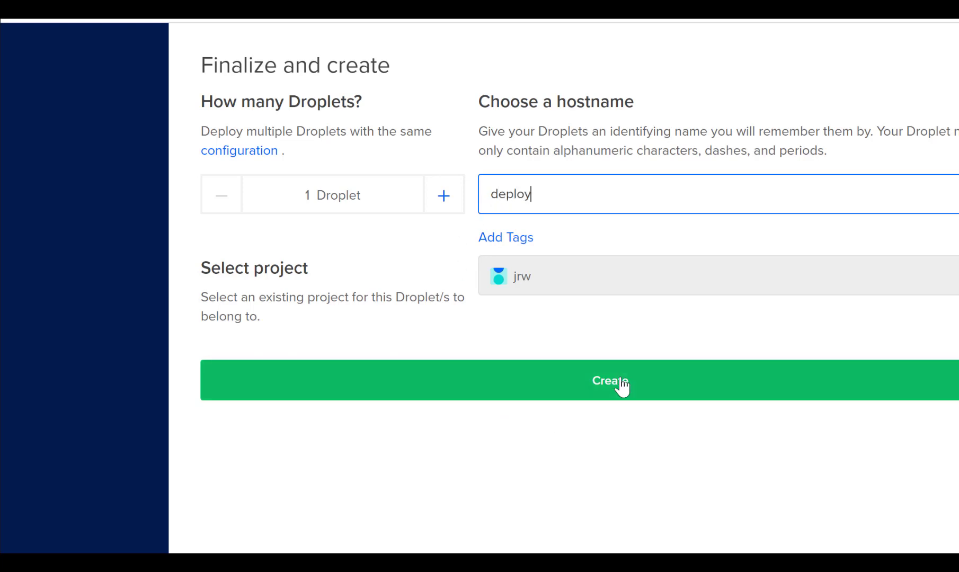
{"action": "left_click", "coordinate": [610, 381]}
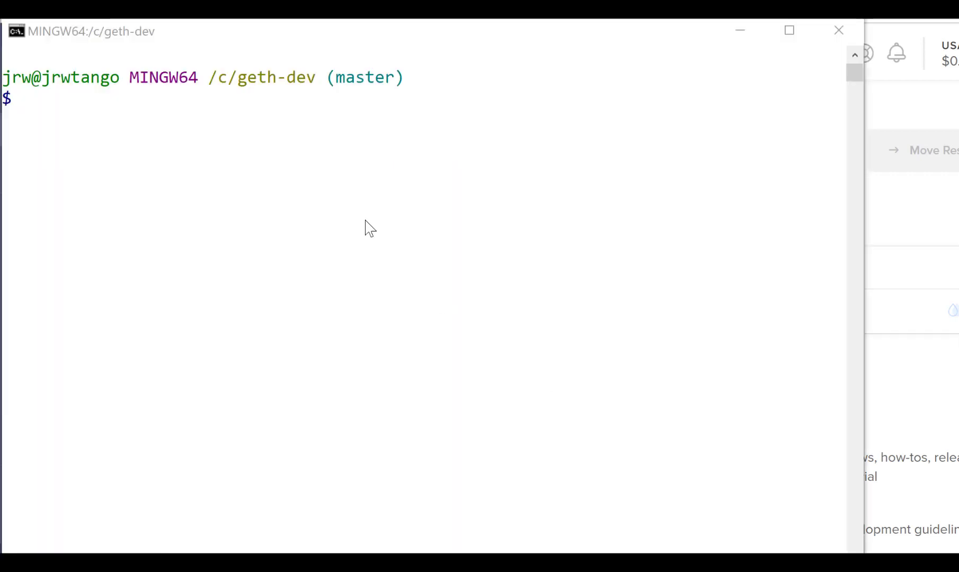
{"action": "mouse_move", "coordinate": [69, 318]}
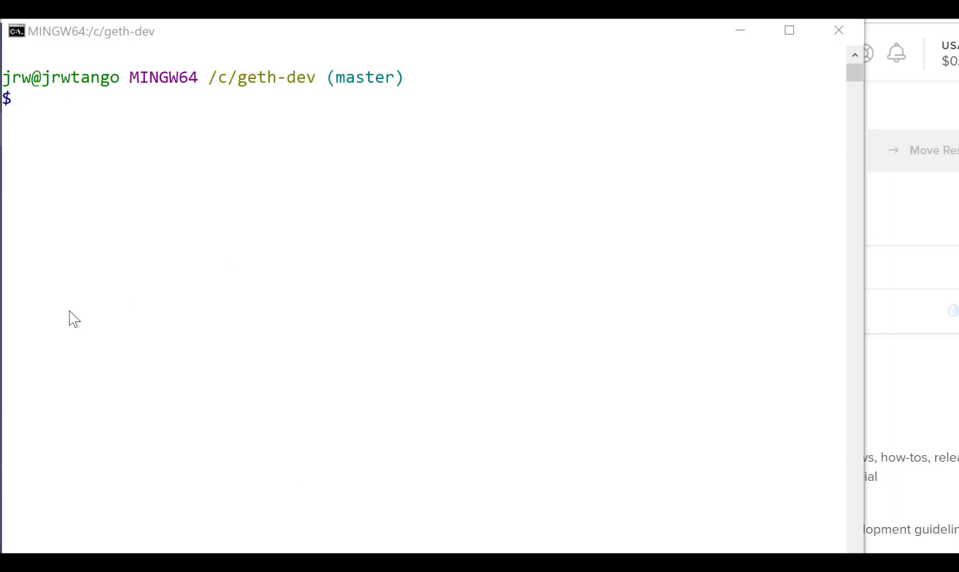
{"action": "left_click", "coordinate": [230, 204]}
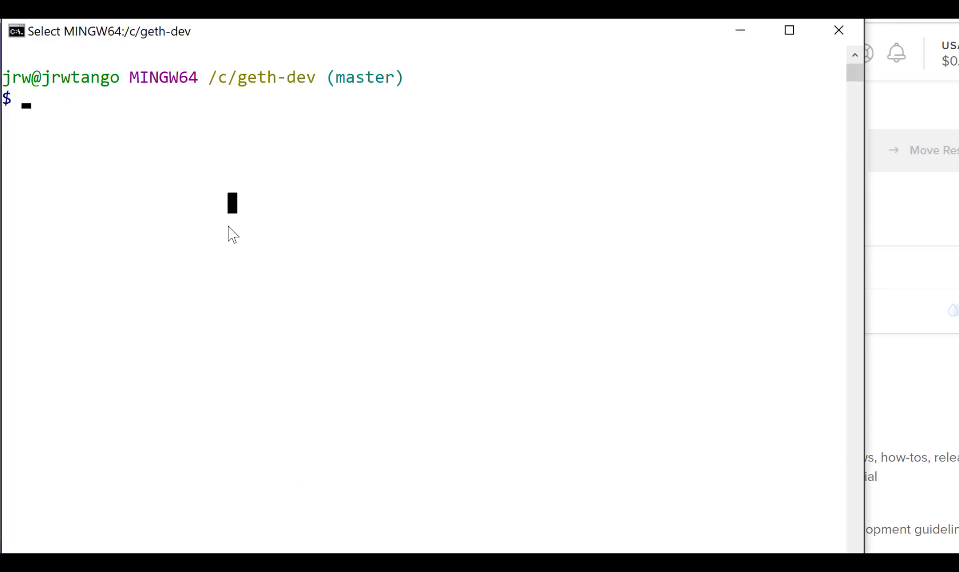
{"action": "type", "text": "ssh"}
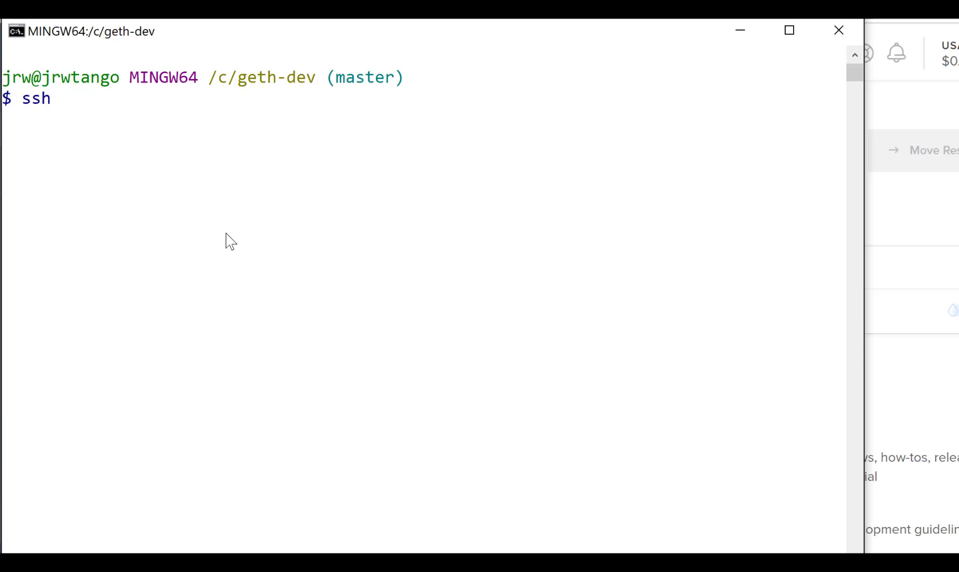
{"action": "type", "text": "-i"}
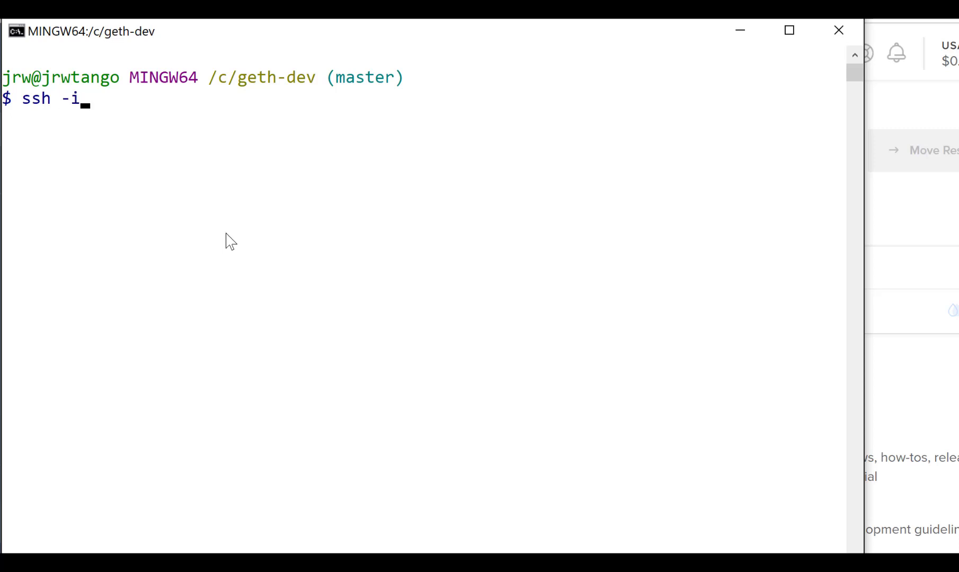
{"action": "type", "text": "~"}
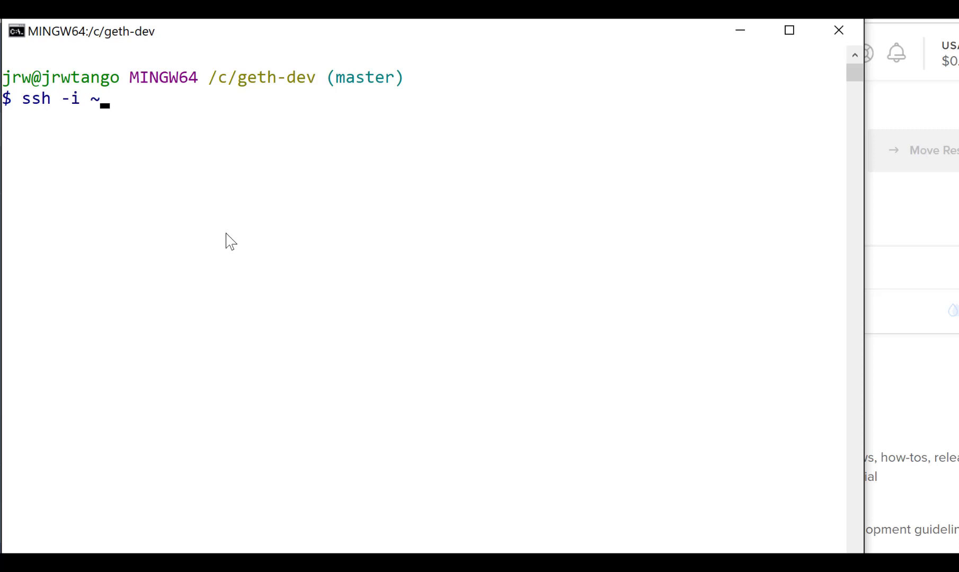
{"action": "type", "text": "/.ssh"}
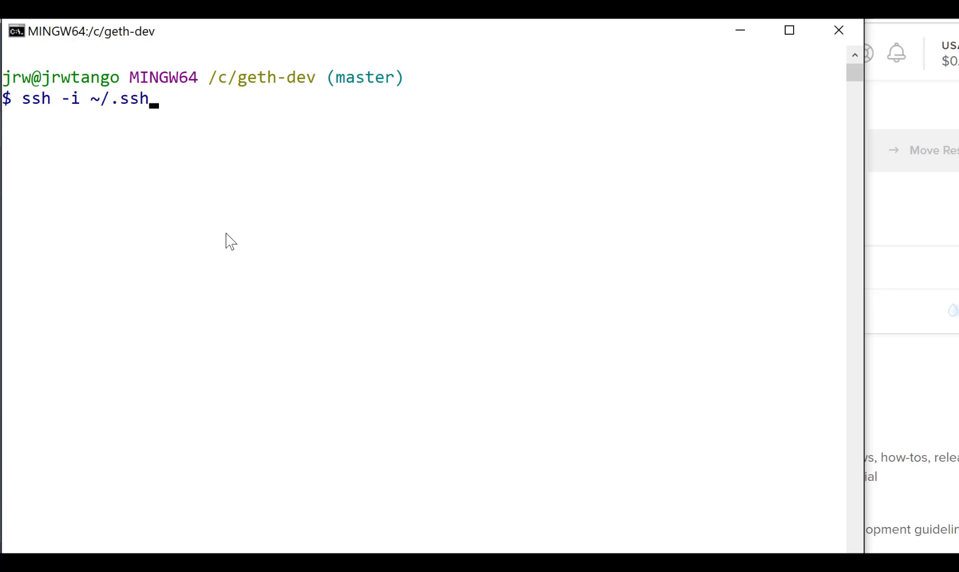
{"action": "type", "text": "/git"}
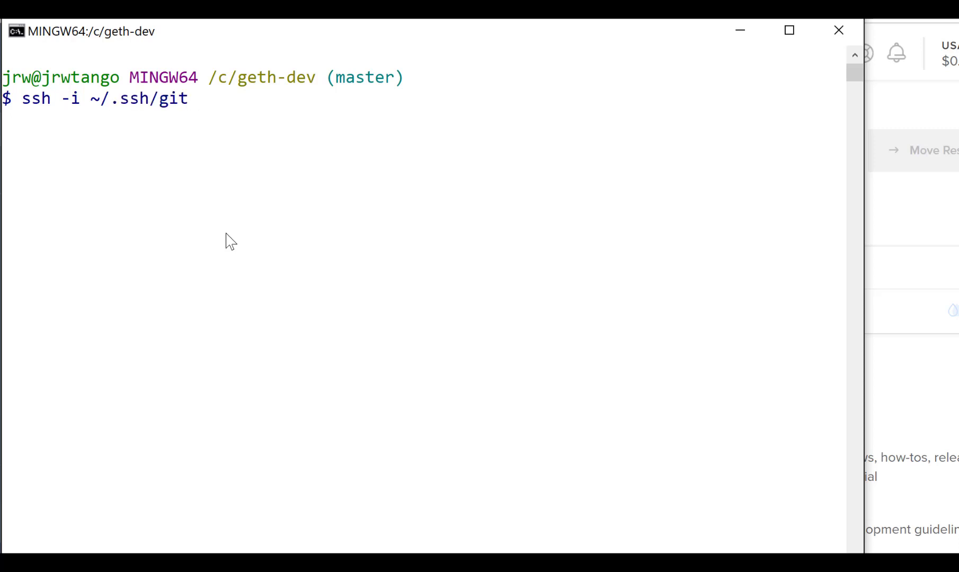
{"action": "type", "text": "7"}
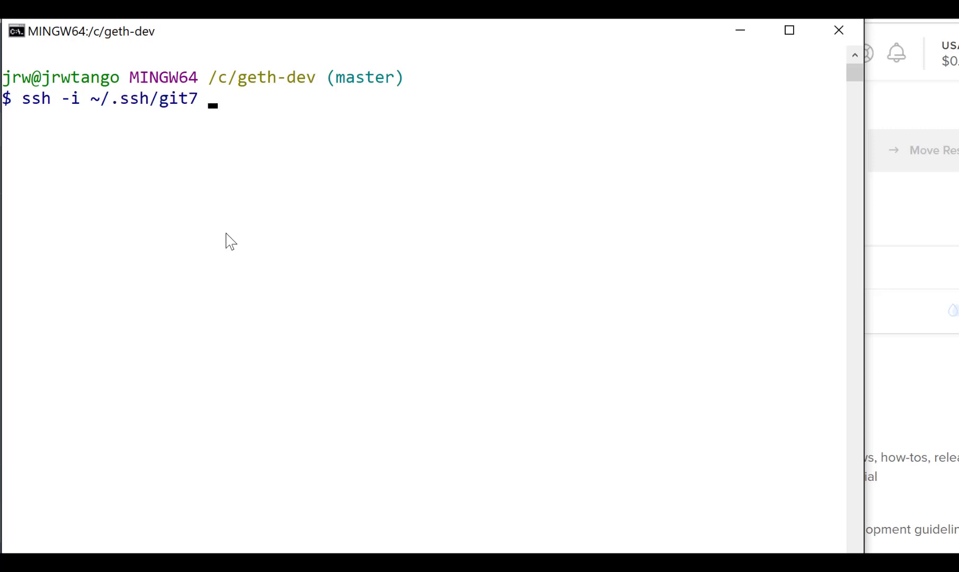
{"action": "type", "text": "root@"}
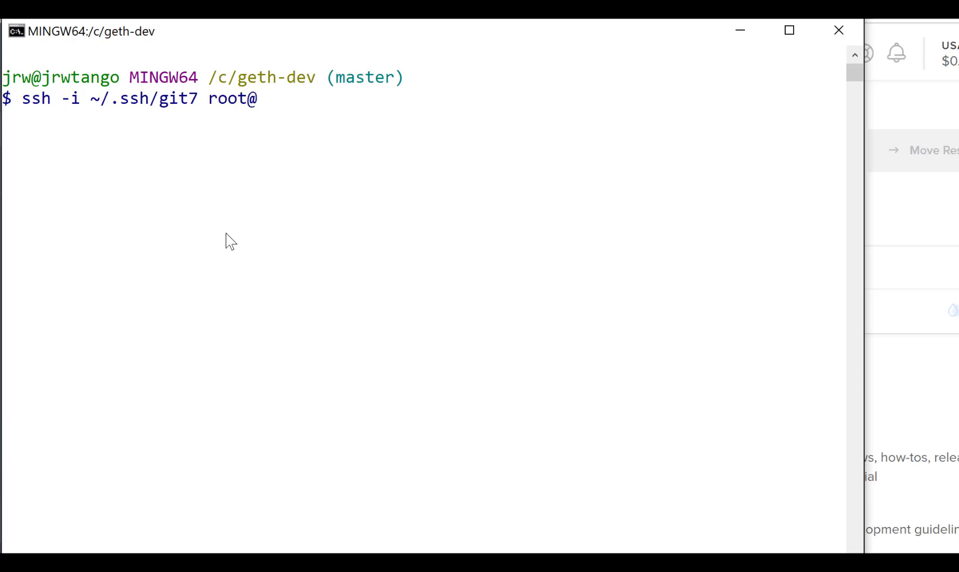
{"action": "type", "text": "68.183.100.116"}
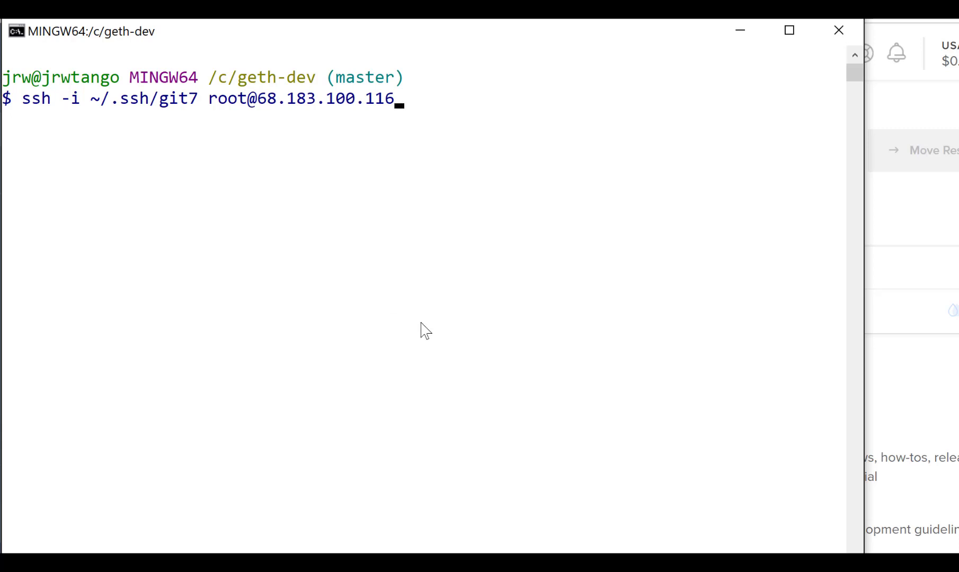
{"action": "key", "text": "Enter"}
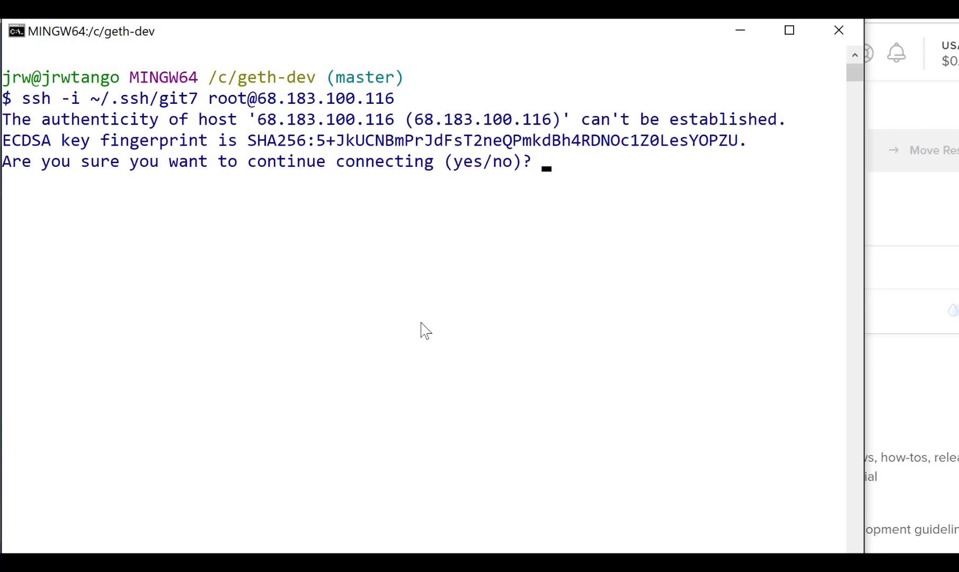
{"action": "type", "text": "yes"}
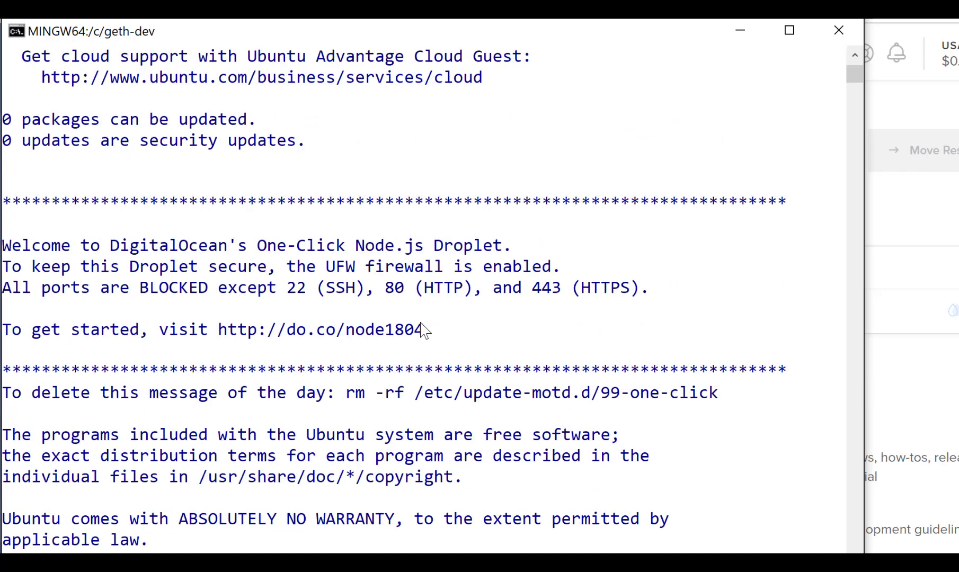
{"action": "mouse_move", "coordinate": [196, 406]}
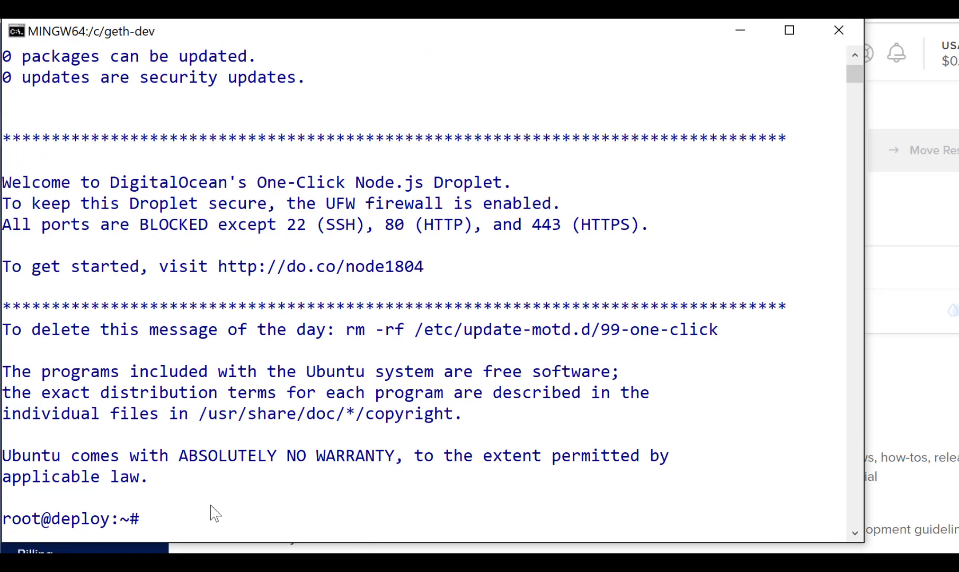
{"action": "type", "text": "ls -l"}
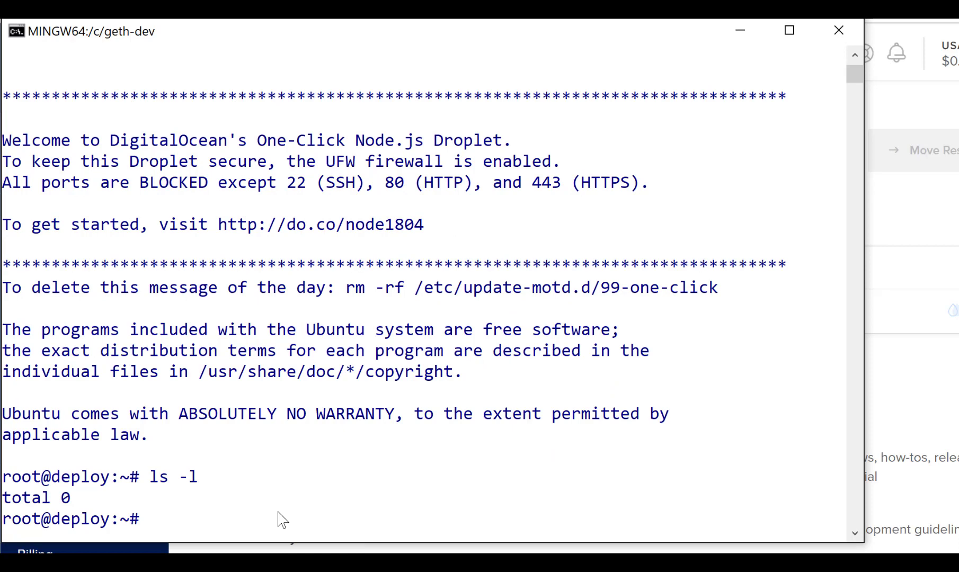
{"action": "mouse_move", "coordinate": [314, 519]}
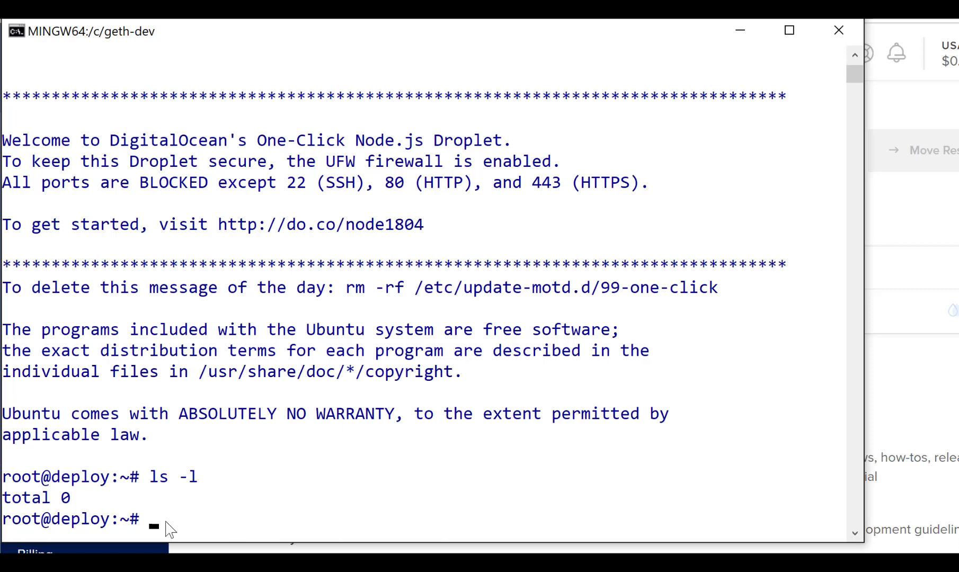
{"action": "mouse_move", "coordinate": [167, 530]}
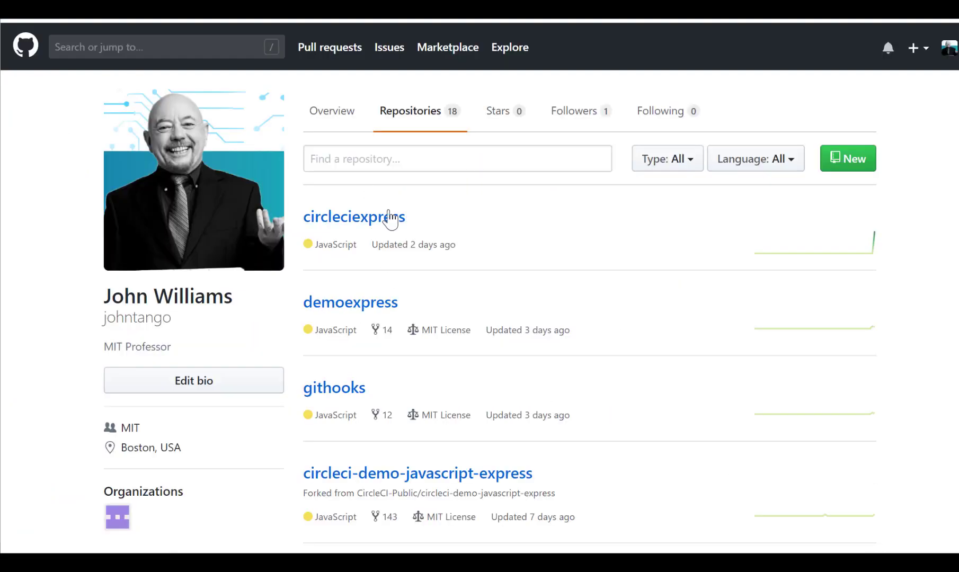
{"action": "mouse_move", "coordinate": [374, 226]}
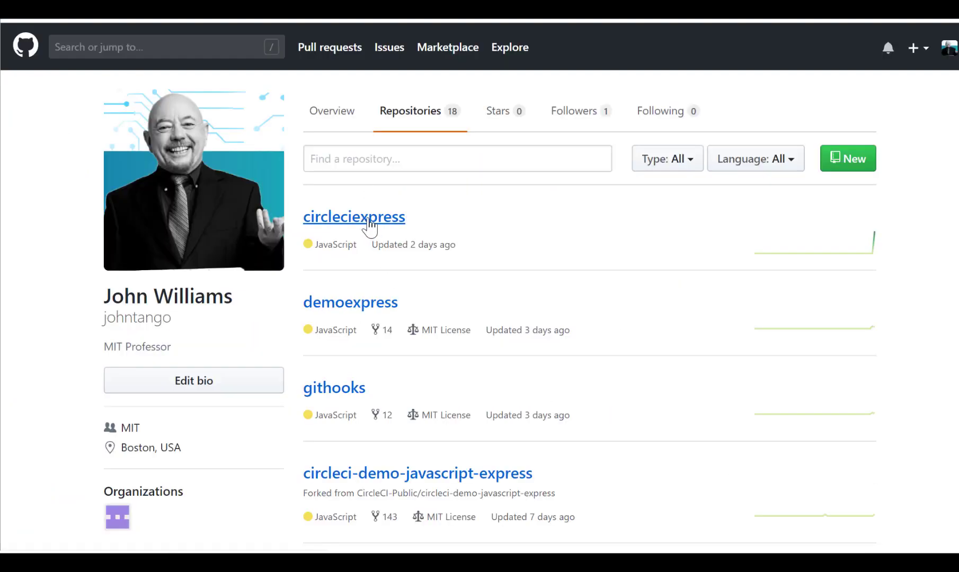
{"action": "mouse_move", "coordinate": [589, 263]}
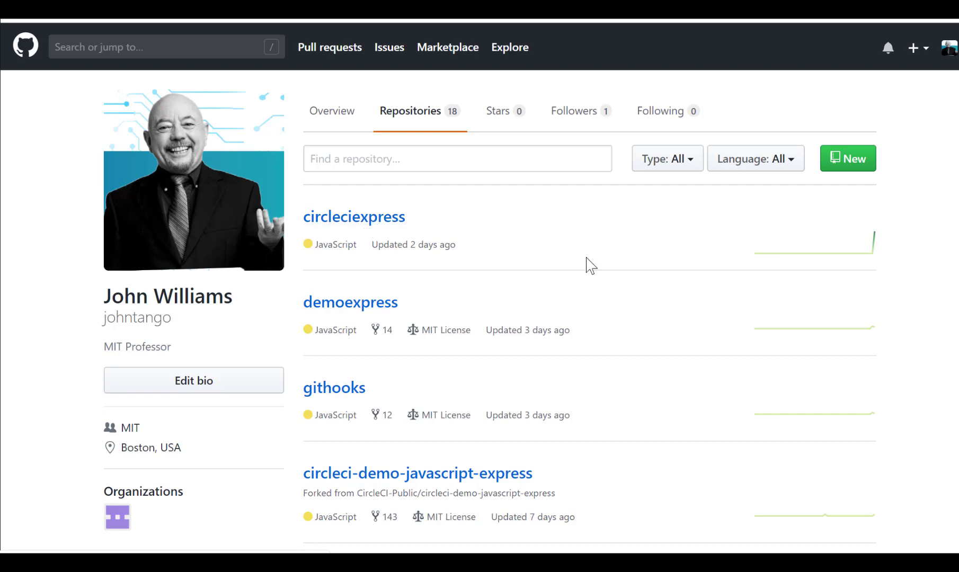
- Copy the circleciexpress repository's HTTPS clone URL from GitHub's 'Clone or download' panel
{"action": "left_click", "coordinate": [354, 217]}
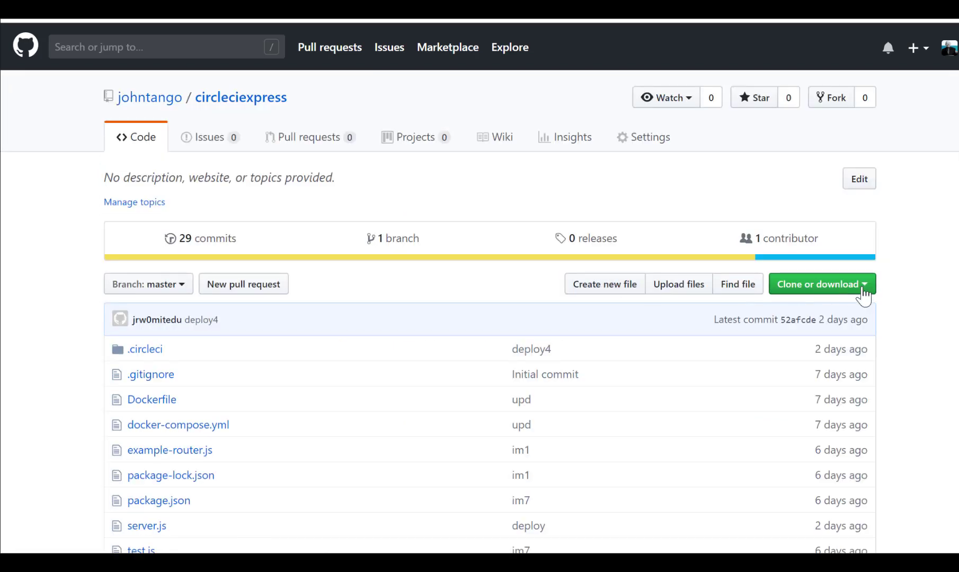
{"action": "left_click", "coordinate": [819, 284]}
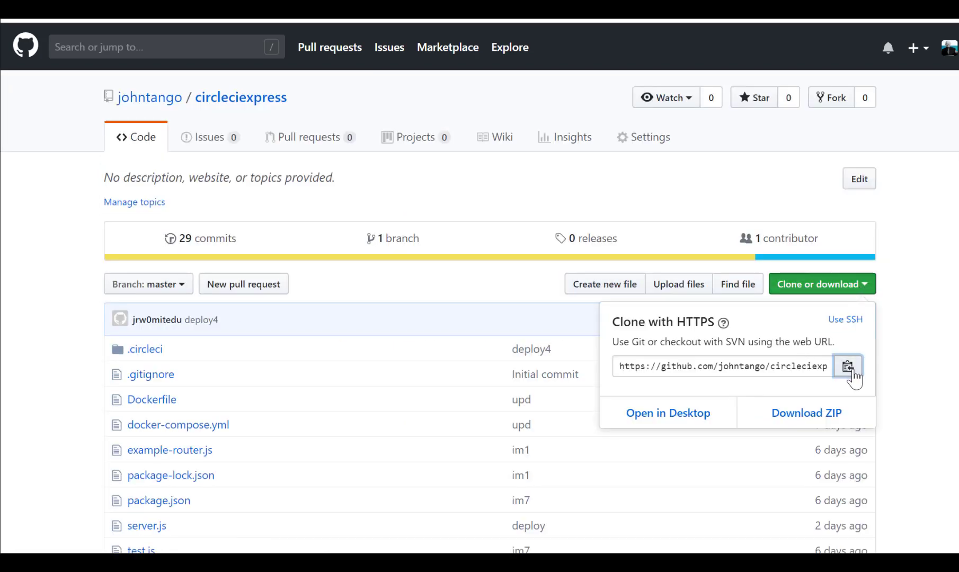
{"action": "left_click", "coordinate": [848, 366]}
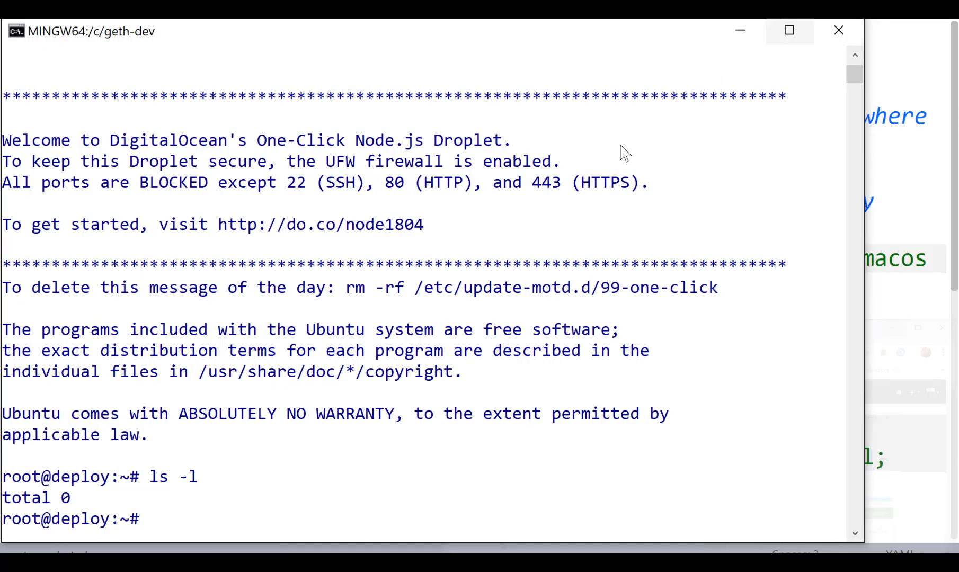
- Run git clone with the circleciexpress URL on the droplet
{"action": "type", "text": "g"}
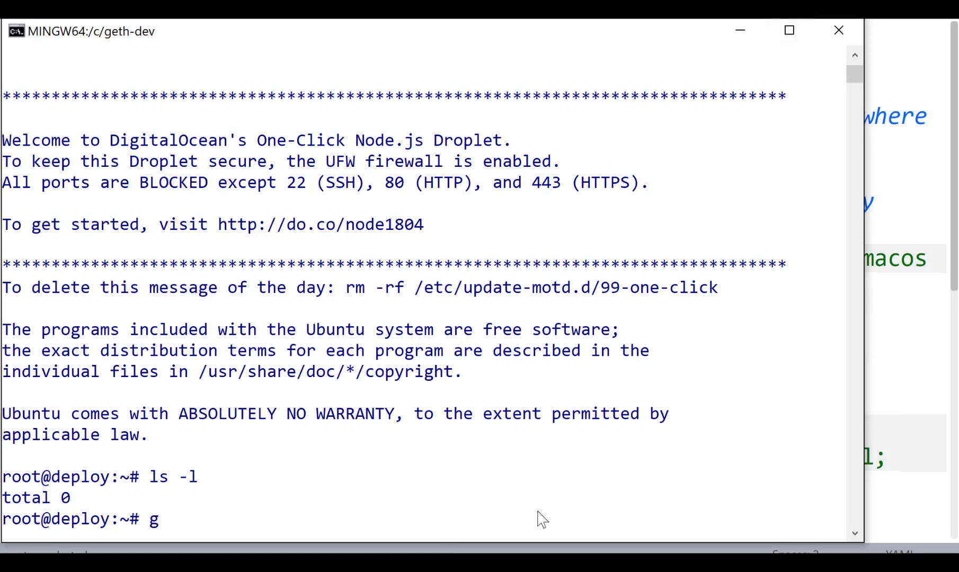
{"action": "type", "text": "it clone https://github.com/johntango/circleciexpress.git"}
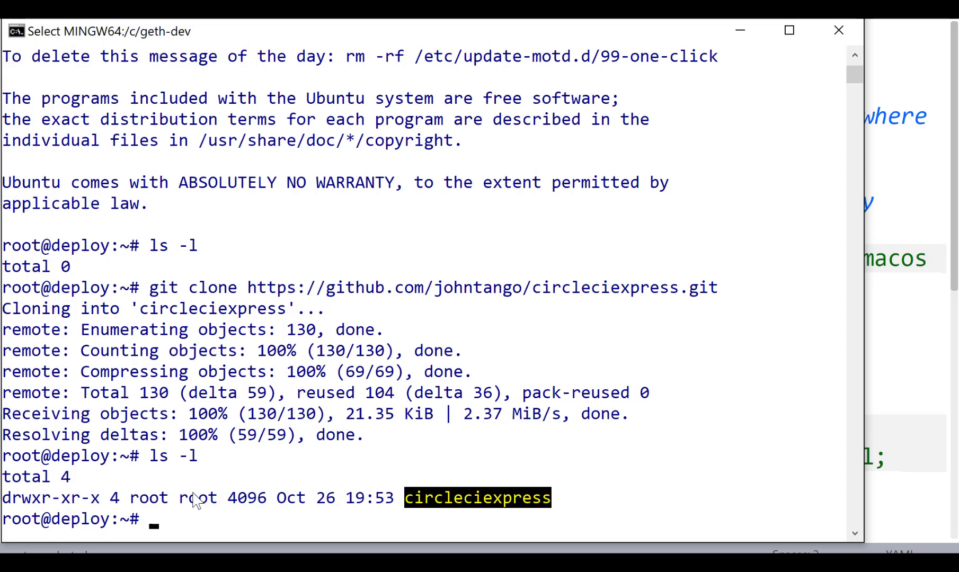
{"action": "mouse_move", "coordinate": [879, 21]}
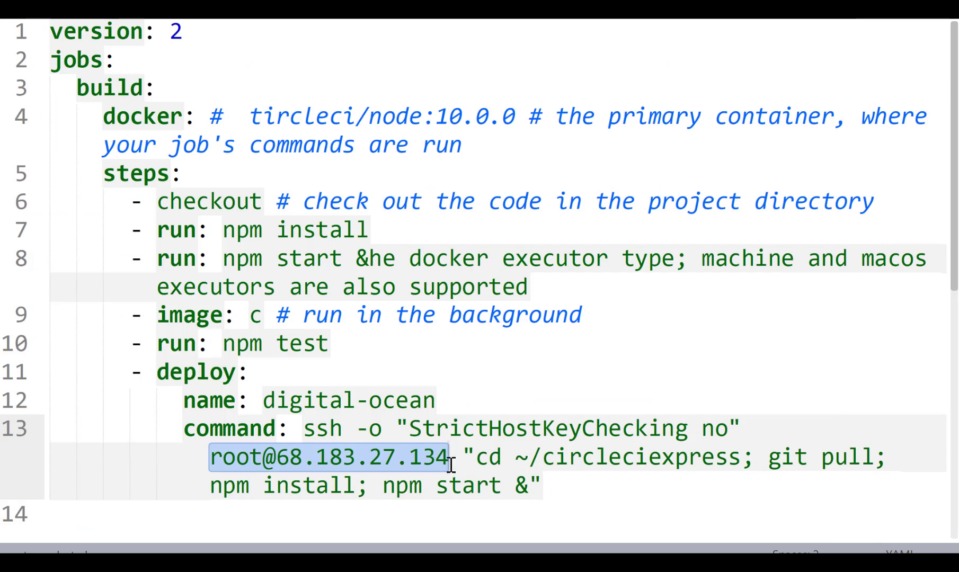
- Replace the old IP 68.183.27.134 in config.yml's ssh command with 68.183.100.116
{"action": "left_click", "coordinate": [445, 457]}
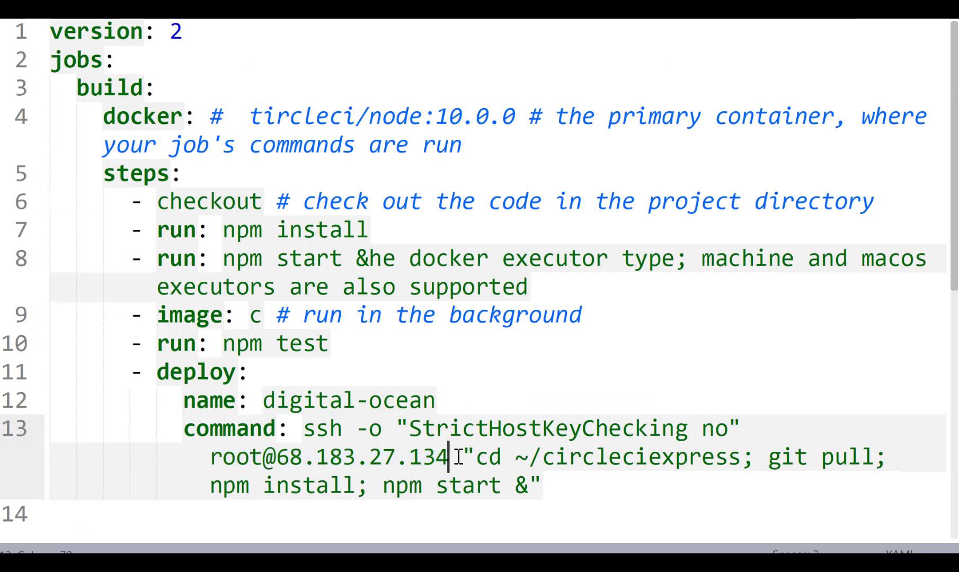
{"action": "double_click", "coordinate": [368, 458]}
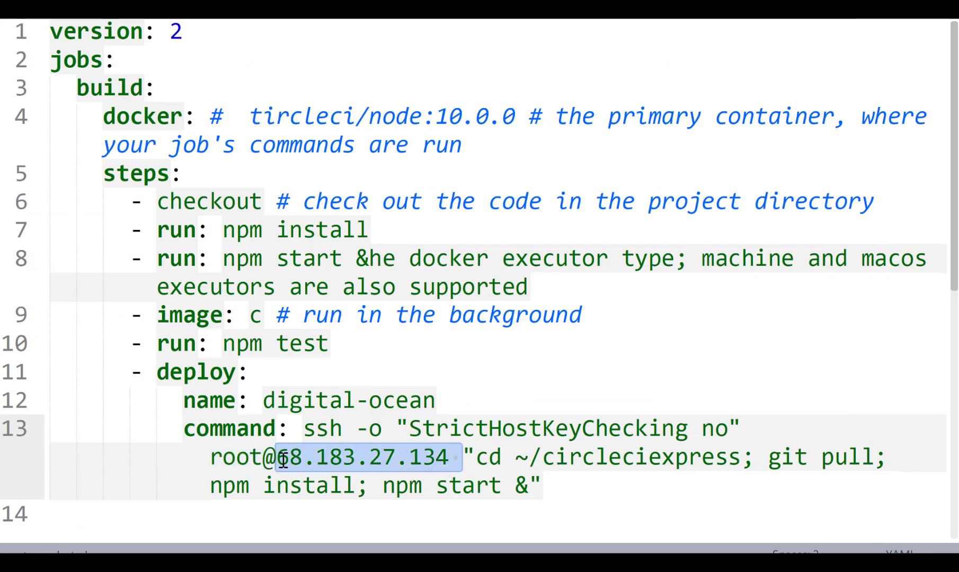
{"action": "type", "text": "68.183.100.116"}
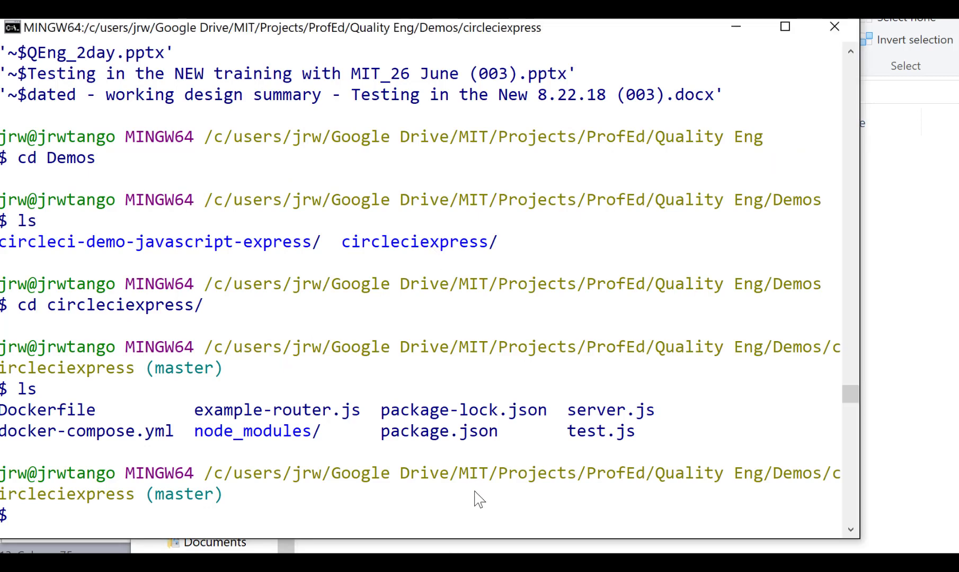
- Stage all changes, commit them with message 'edit', and git push
{"action": "type", "text": "git add ."}
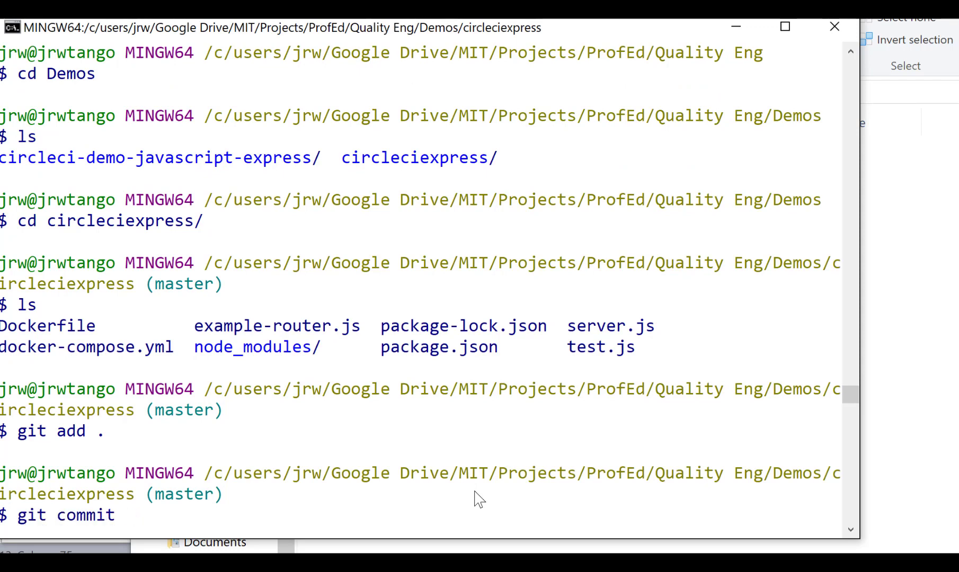
{"action": "type", "text": "-"}
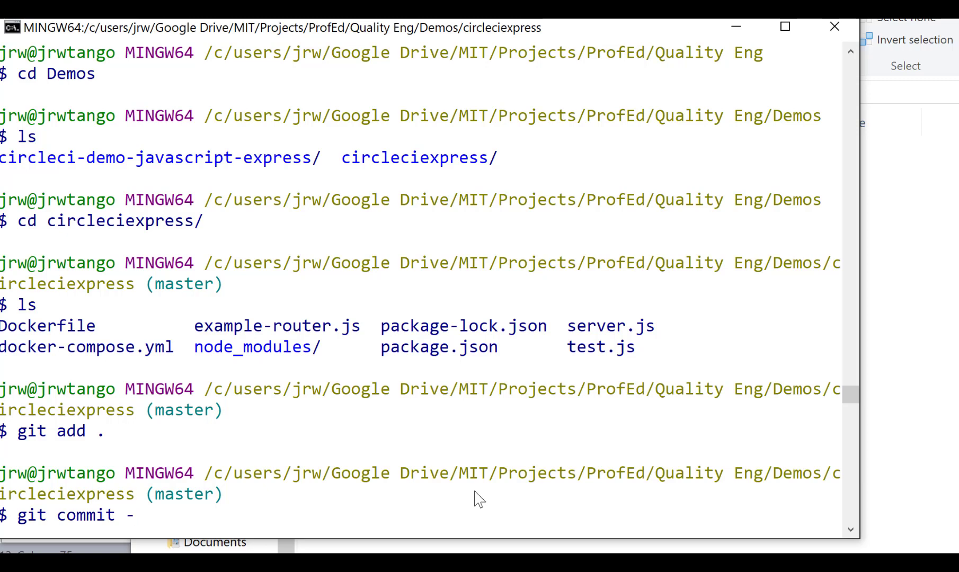
{"action": "type", "text": "m '"}
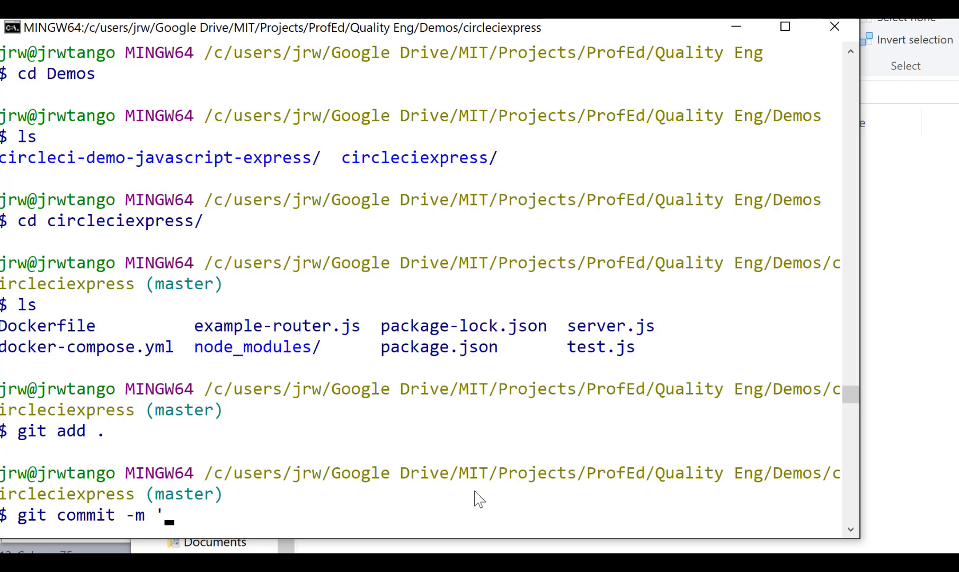
{"action": "type", "text": "edit"}
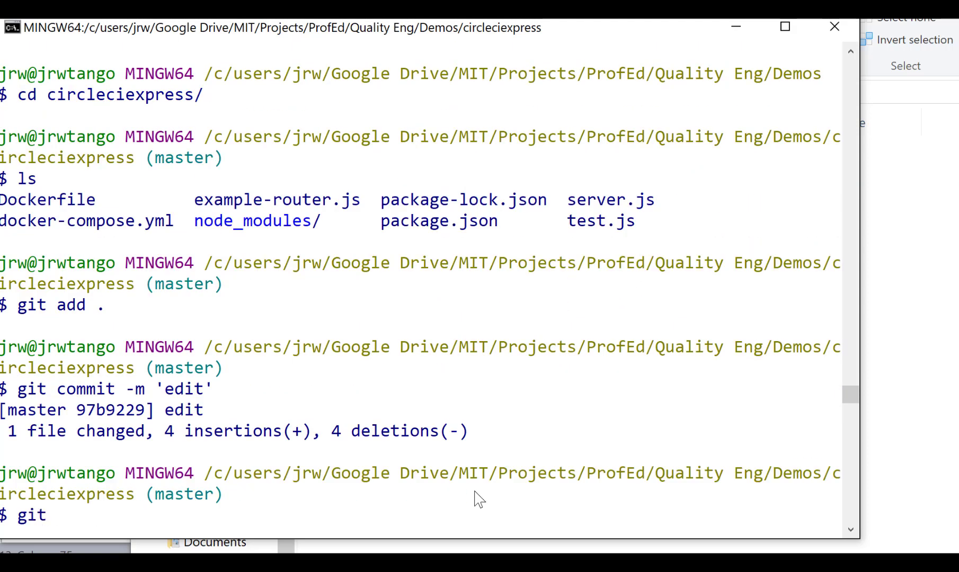
{"action": "type", "text": "push"}
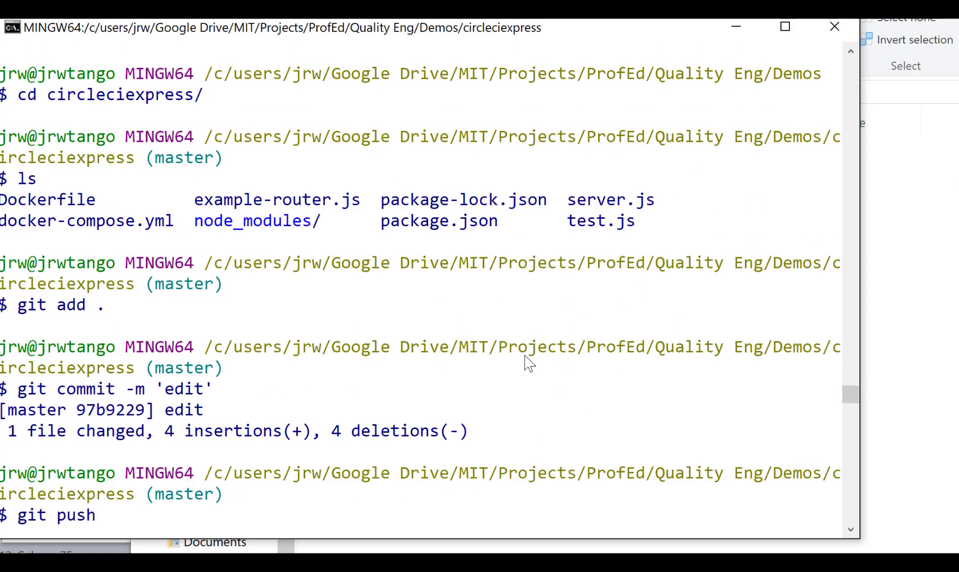
{"action": "mouse_move", "coordinate": [565, 380]}
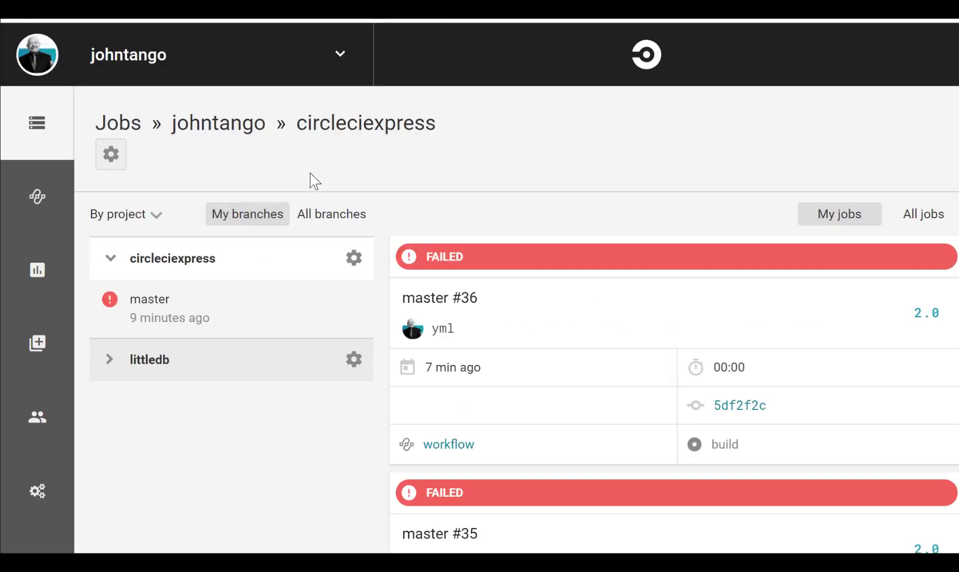
{"action": "mouse_move", "coordinate": [348, 131]}
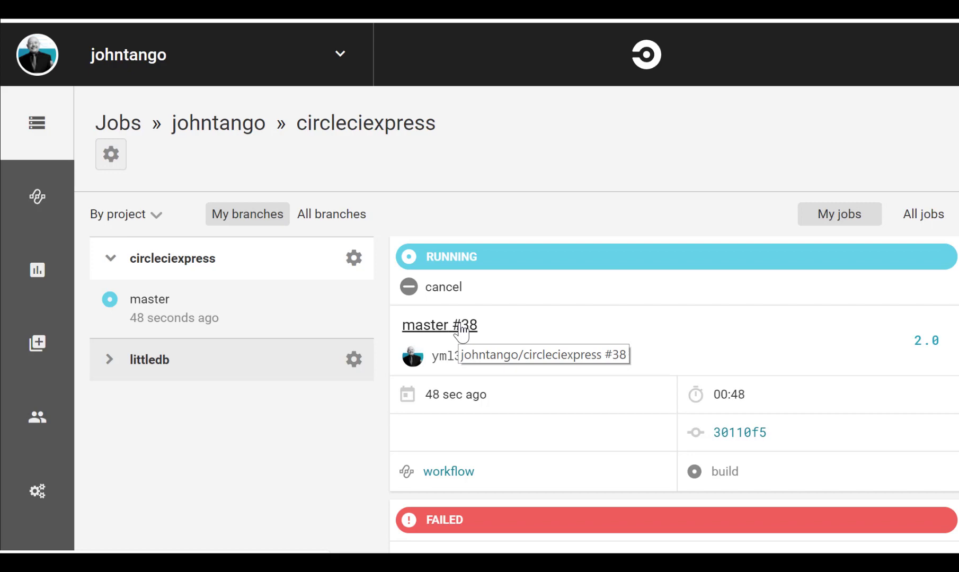
- Open the running 'master #38' build of circleciexpress
{"action": "left_click", "coordinate": [440, 325]}
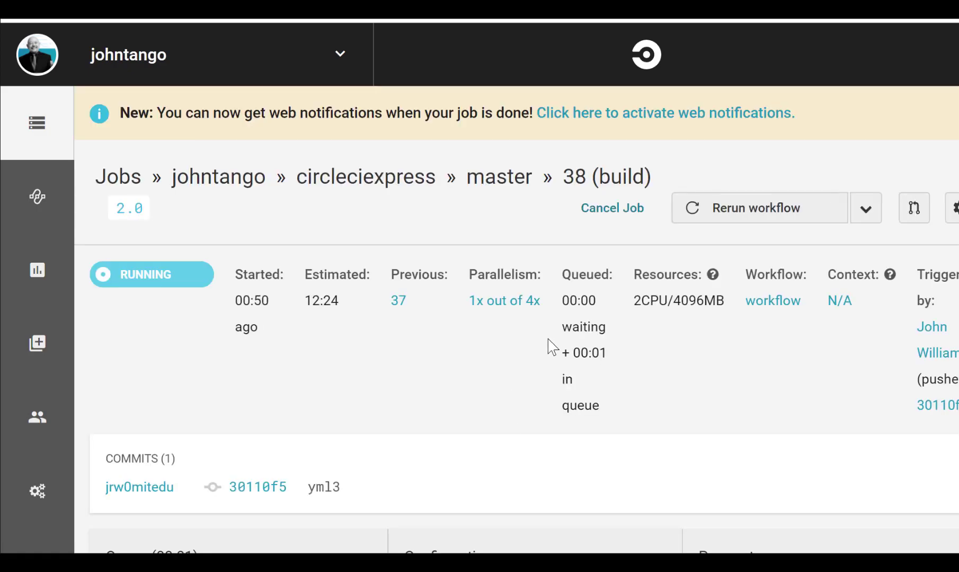
- Scroll to the deploy output and highlight the 'node server.js' / 'Running on port 8080' lines
{"action": "scroll", "scroll_direction": "down", "scroll_amount": 3}
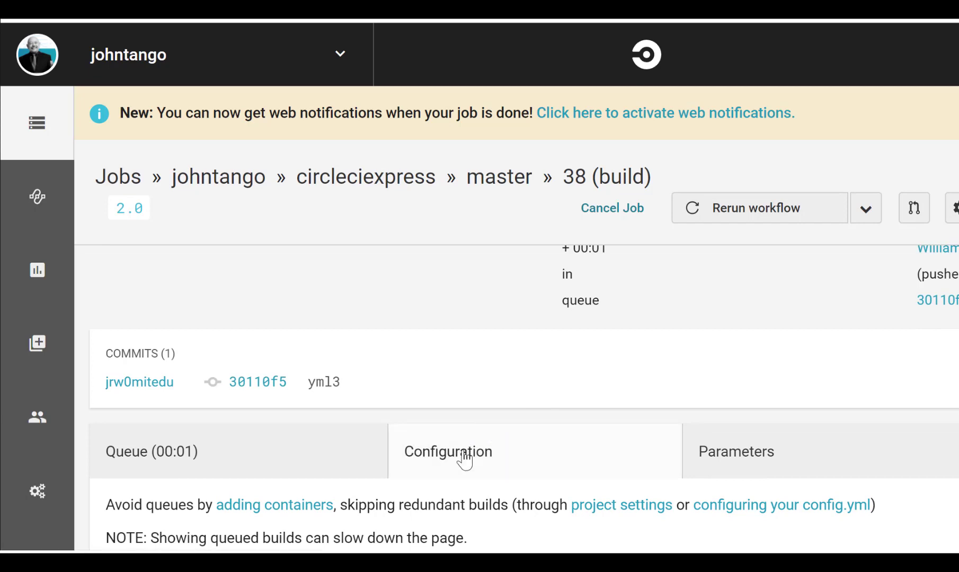
{"action": "left_click", "coordinate": [447, 452]}
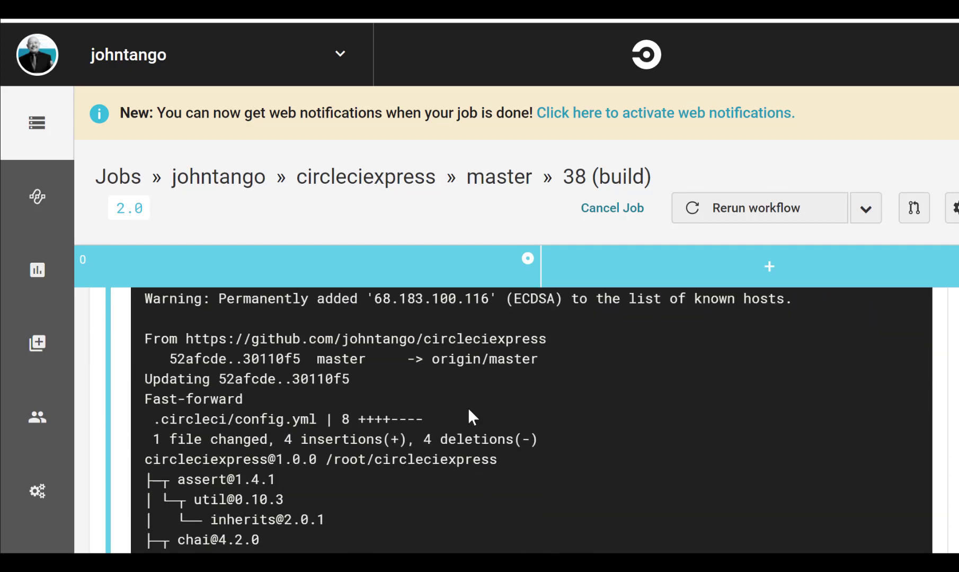
{"action": "scroll", "scroll_direction": "down", "scroll_amount": 3}
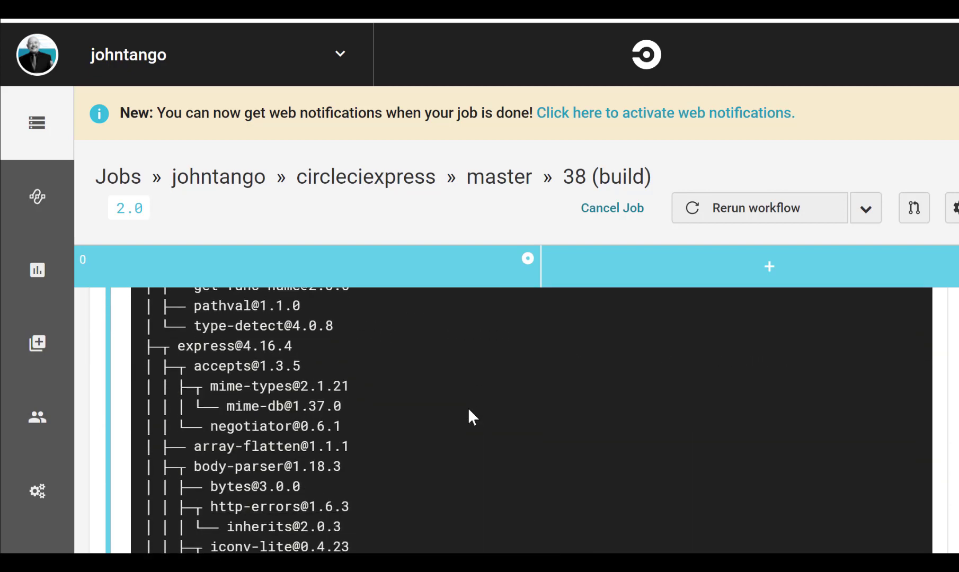
{"action": "scroll", "scroll_direction": "down", "scroll_amount": 3}
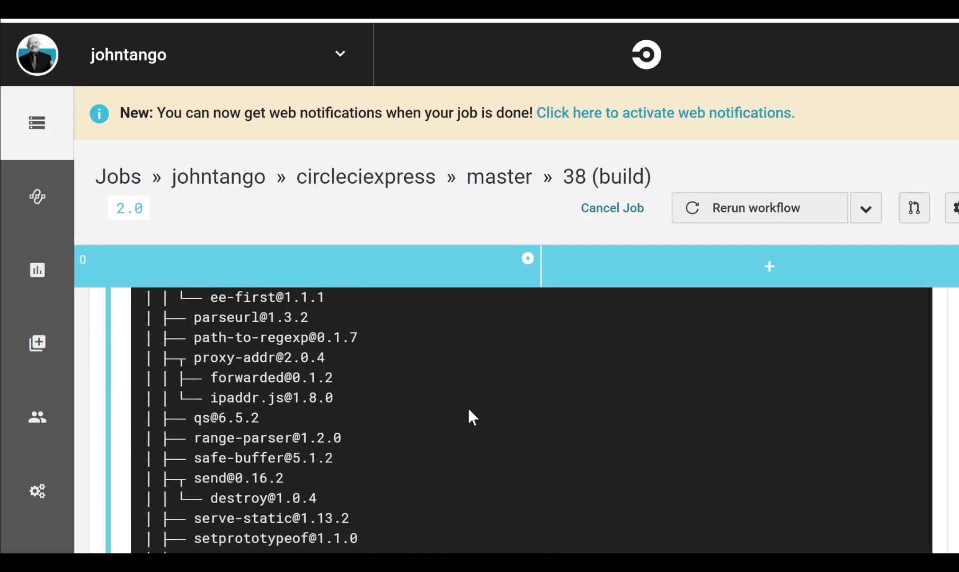
{"action": "scroll", "scroll_direction": "down", "scroll_amount": 3}
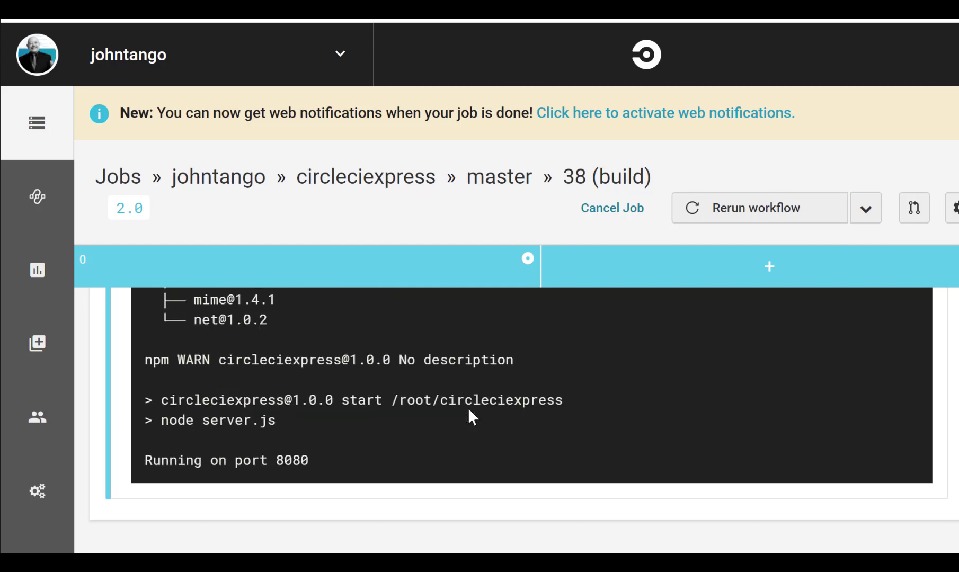
{"action": "mouse_move", "coordinate": [311, 494]}
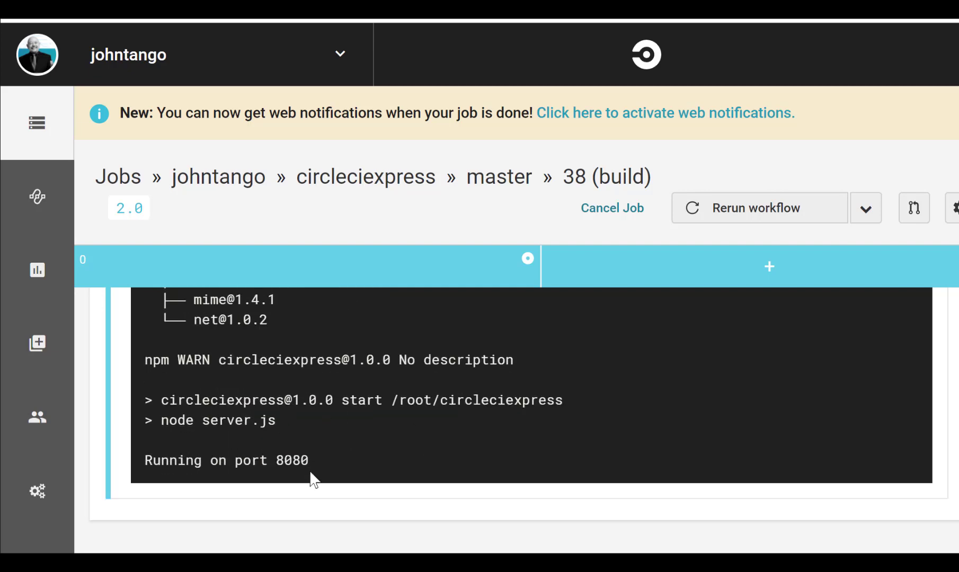
{"action": "mouse_move", "coordinate": [166, 425]}
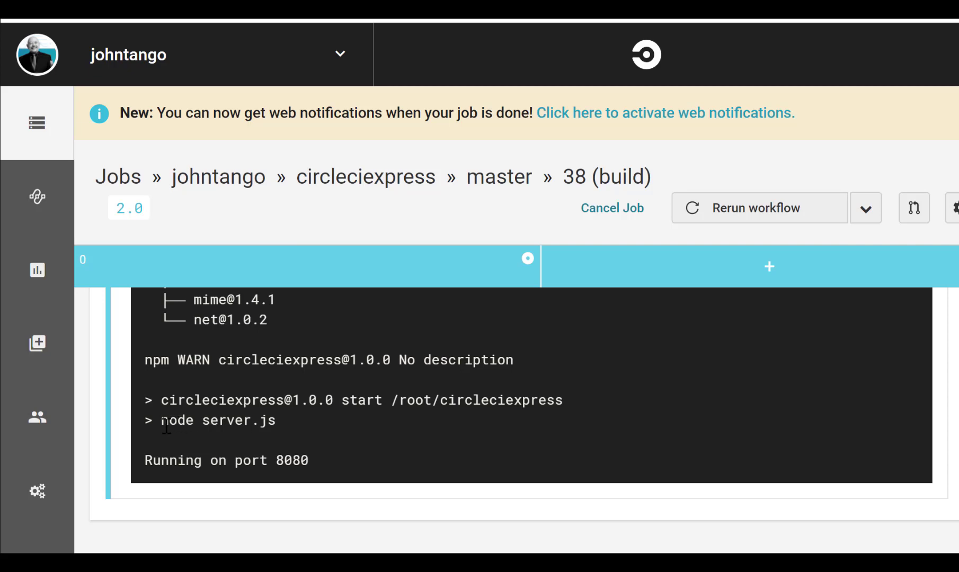
{"action": "left_click_drag", "start_coordinate": [160, 420], "coordinate": [309, 460]}
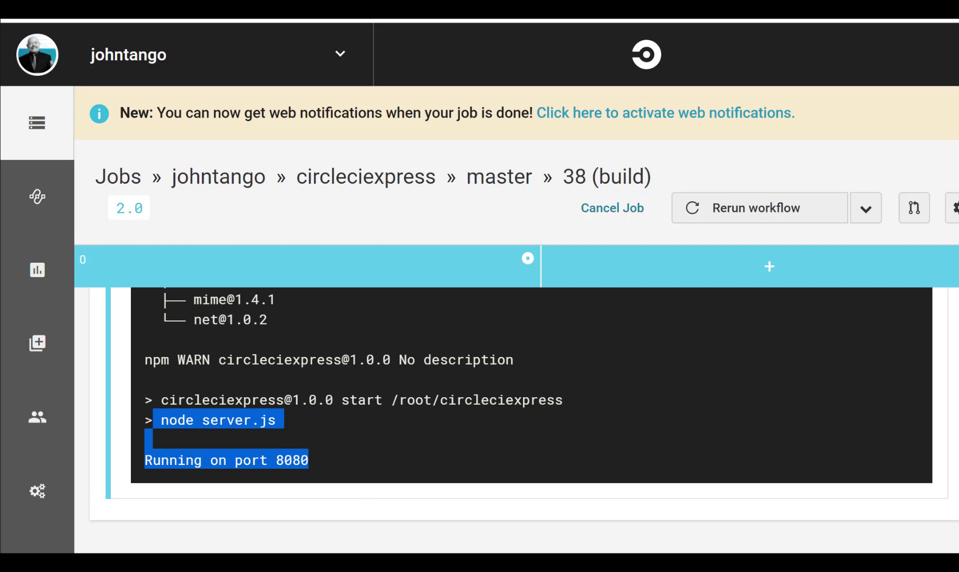
{"action": "mouse_move", "coordinate": [597, 446]}
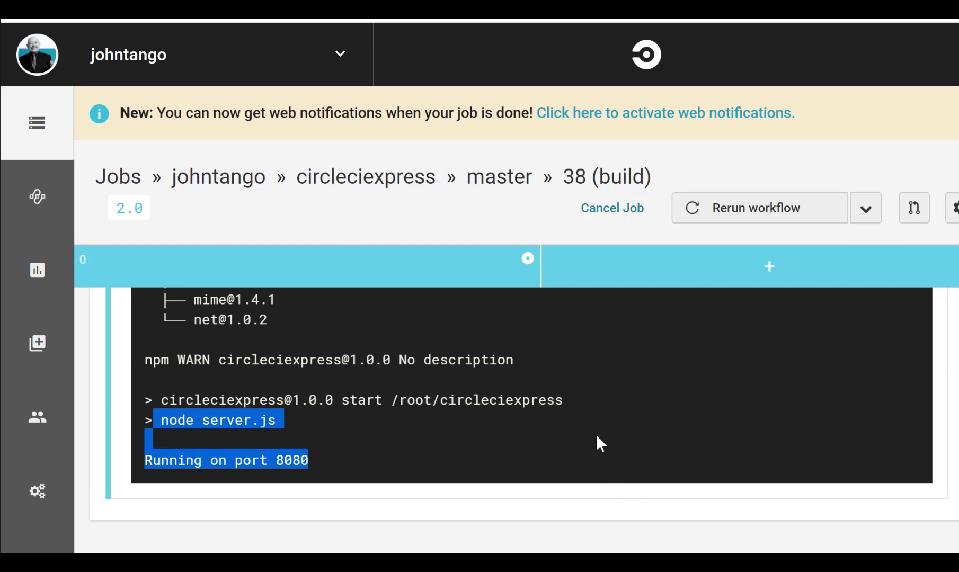
{"action": "scroll", "scroll_direction": "up", "scroll_amount": 3}
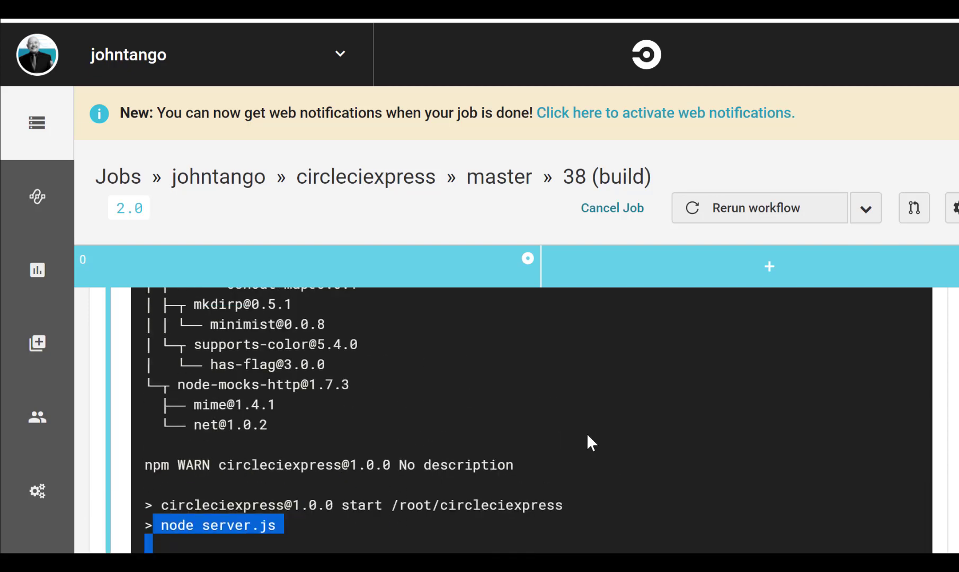